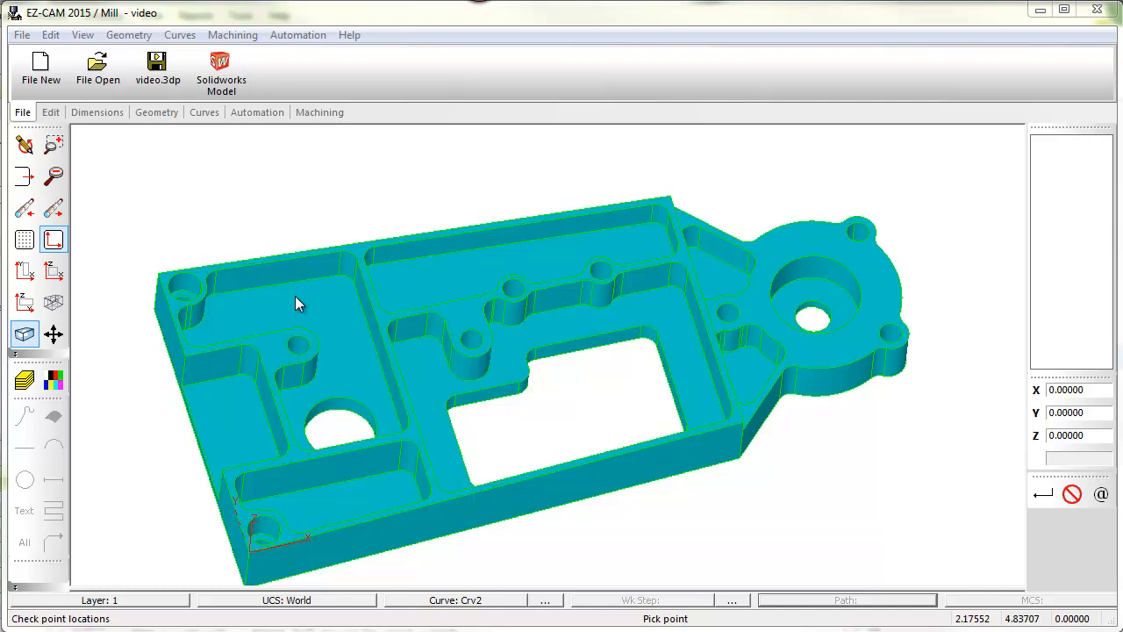
pyautogui.moveTo(283, 535)
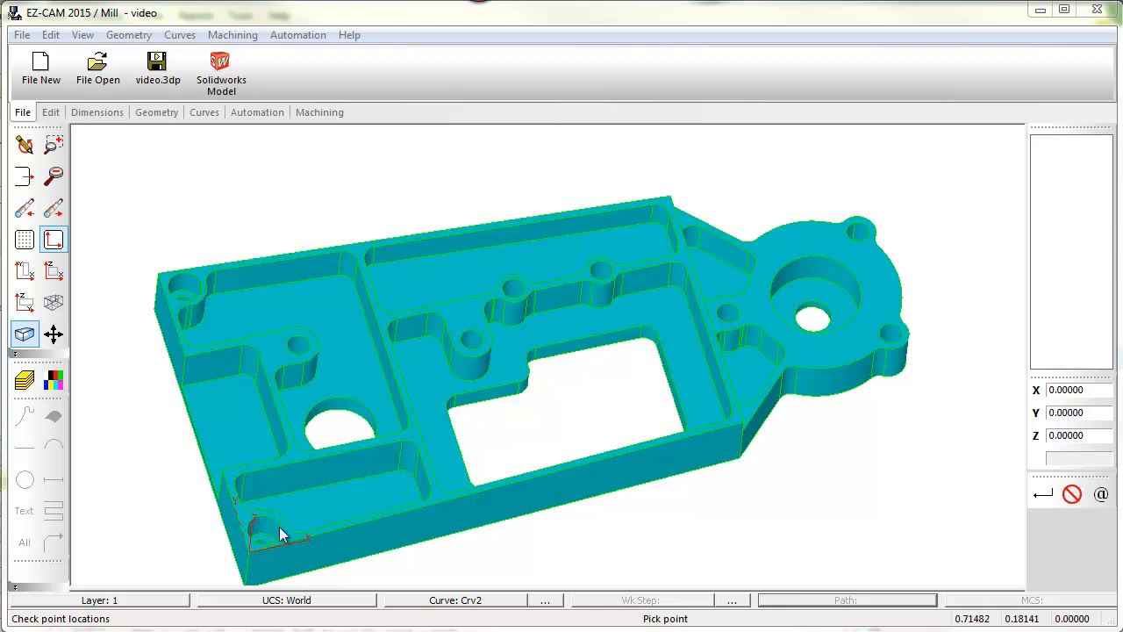
# Step: Define the rectangular stock block with its origin at the Top Middle and accept the setup
pyautogui.click(320, 112)
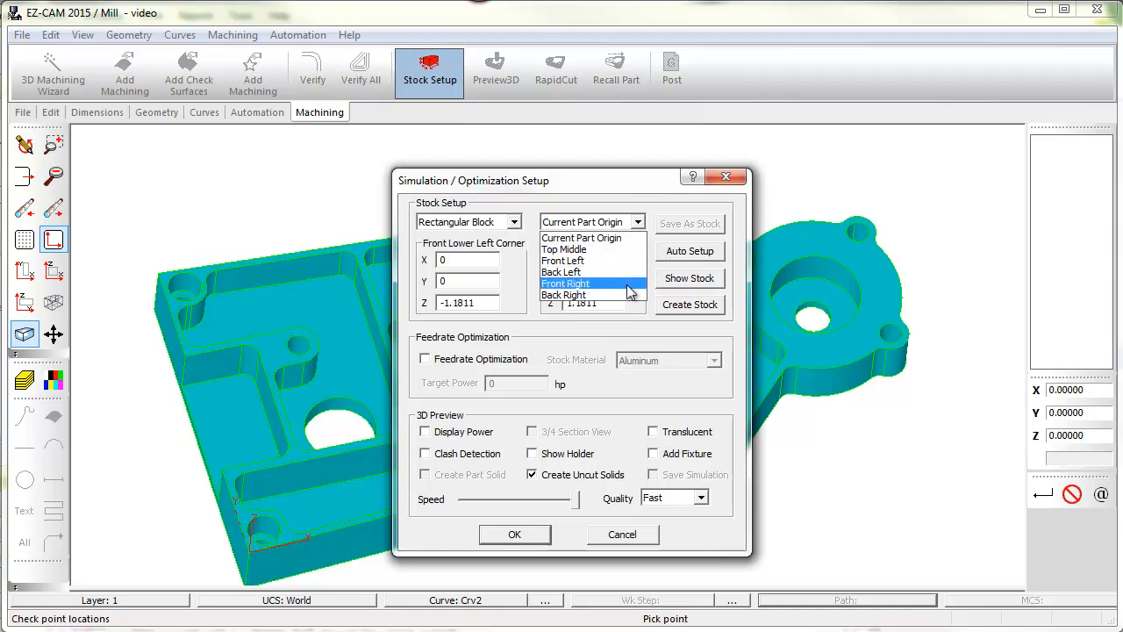
pyautogui.click(564, 249)
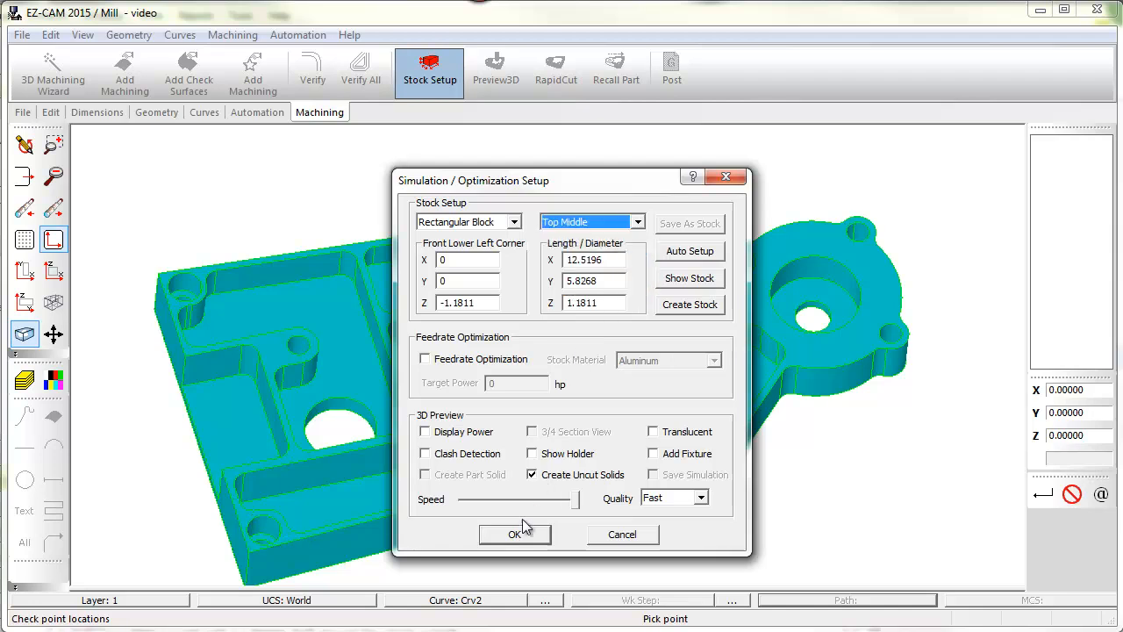
pyautogui.click(514, 534)
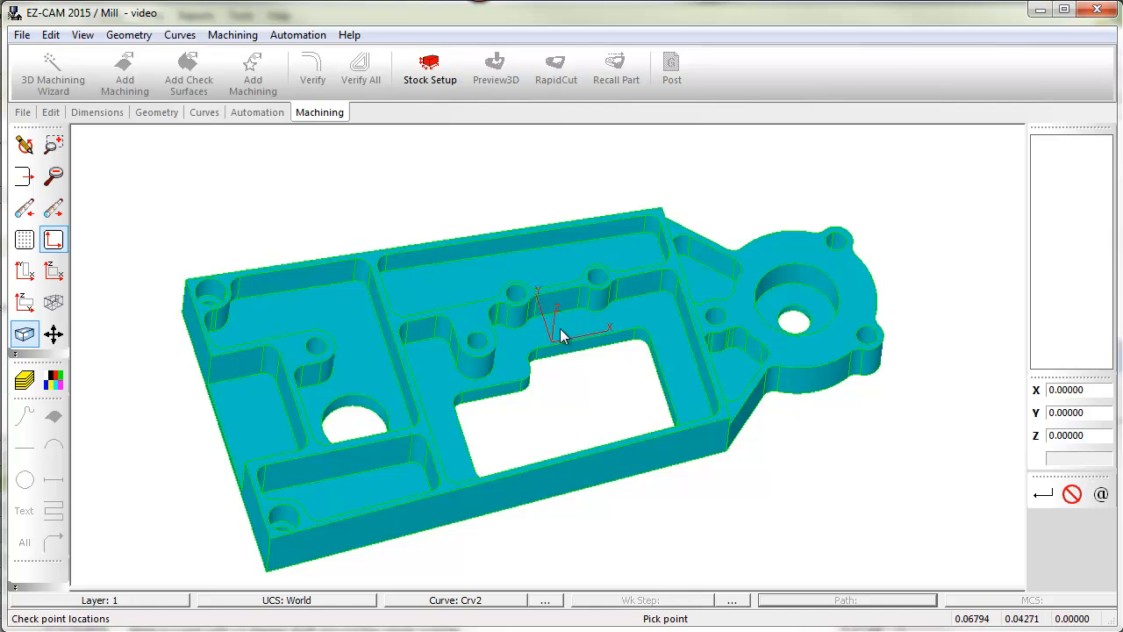
pyautogui.moveTo(588, 367)
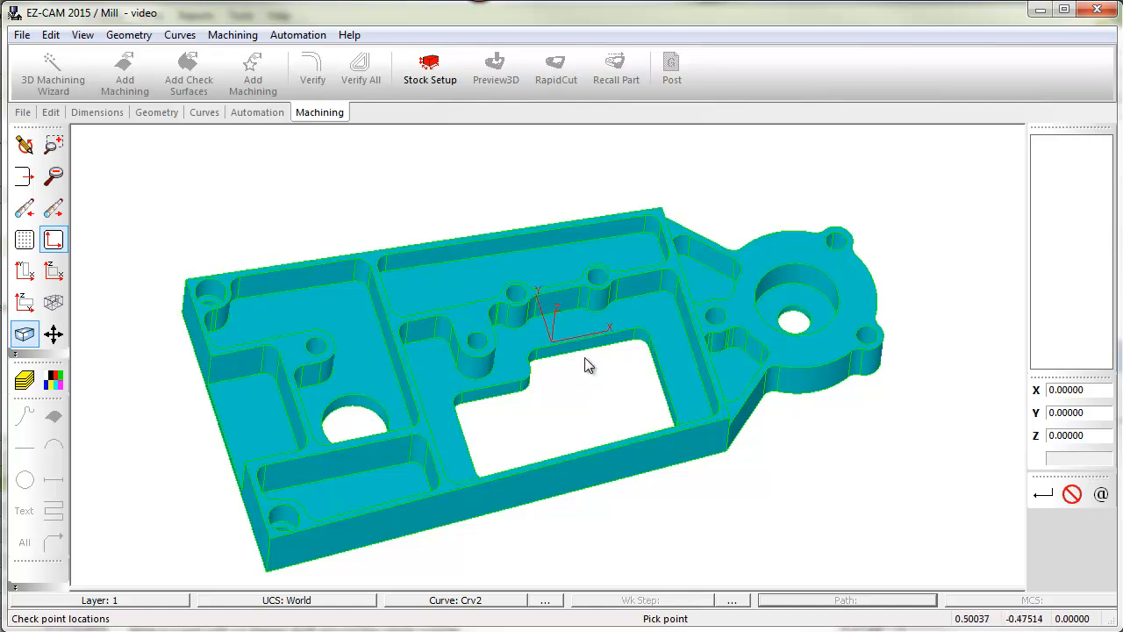
pyautogui.moveTo(274, 396)
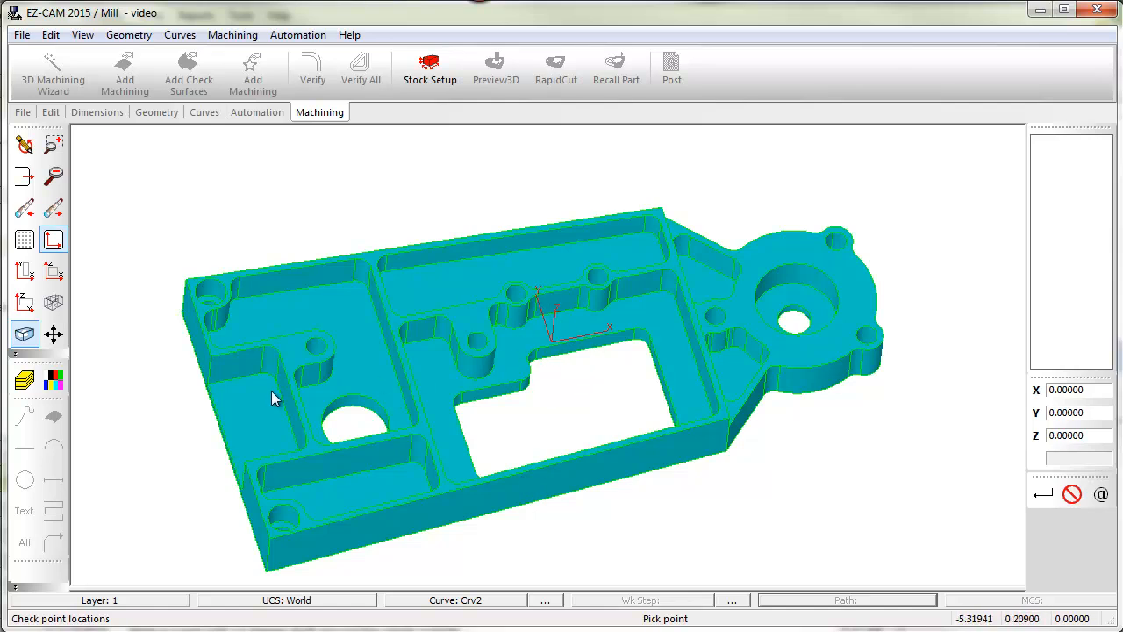
pyautogui.moveTo(266, 172)
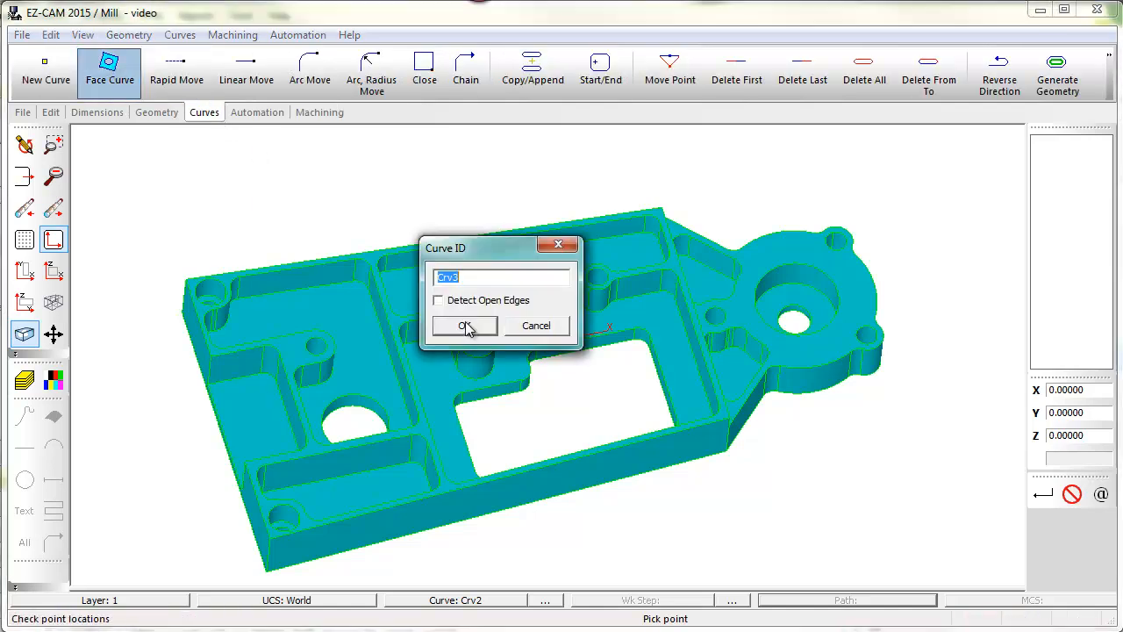
pyautogui.moveTo(204, 416)
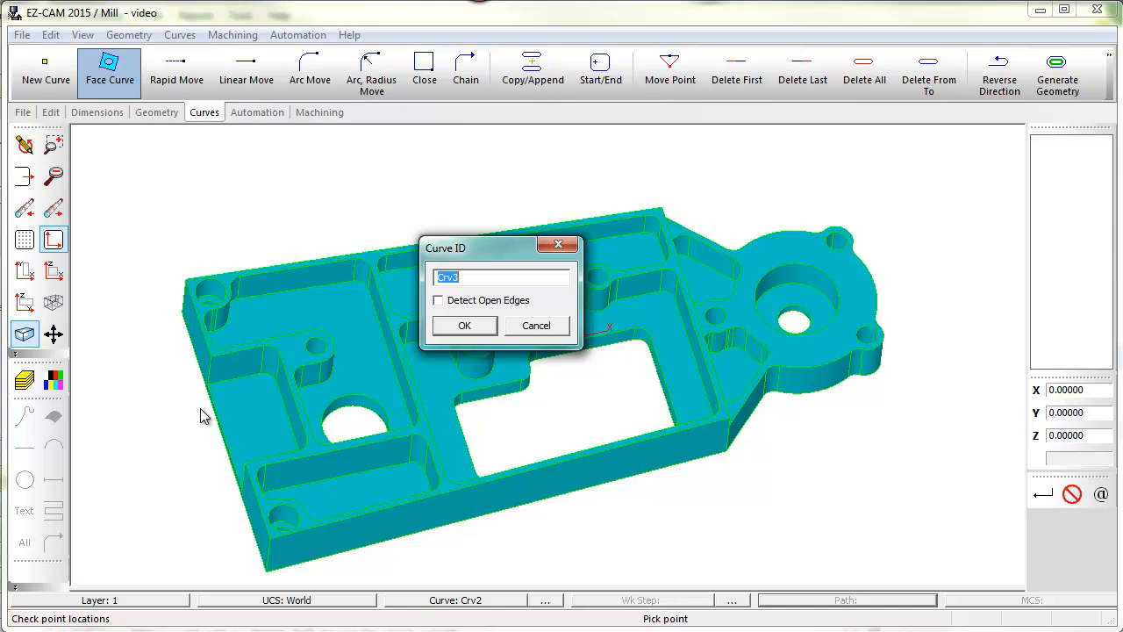
pyautogui.moveTo(246, 437)
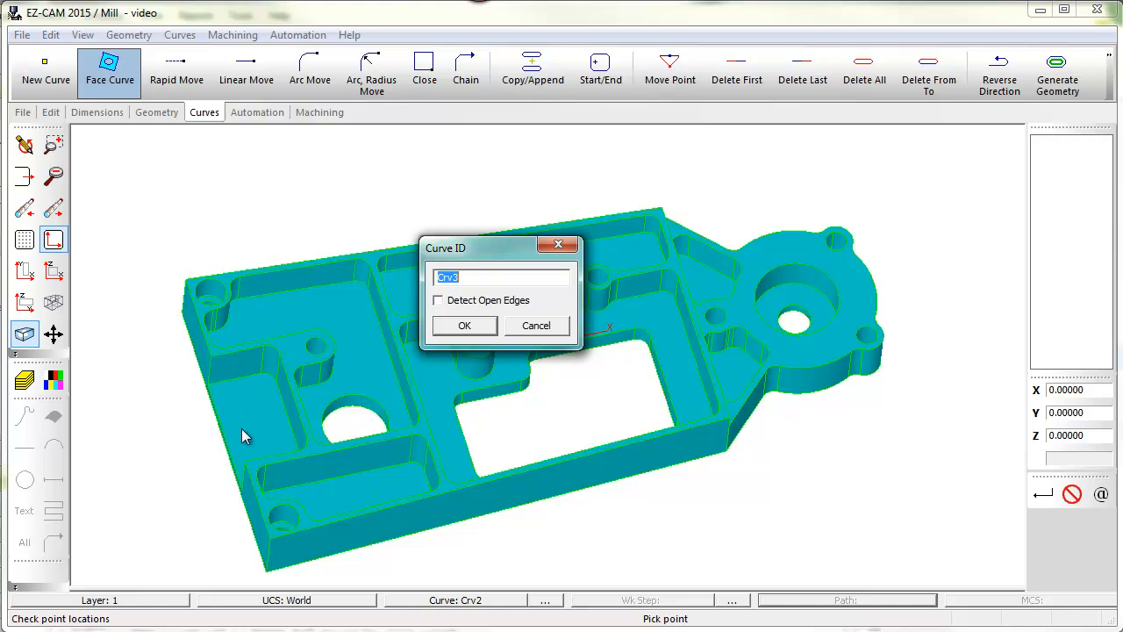
pyautogui.moveTo(442, 309)
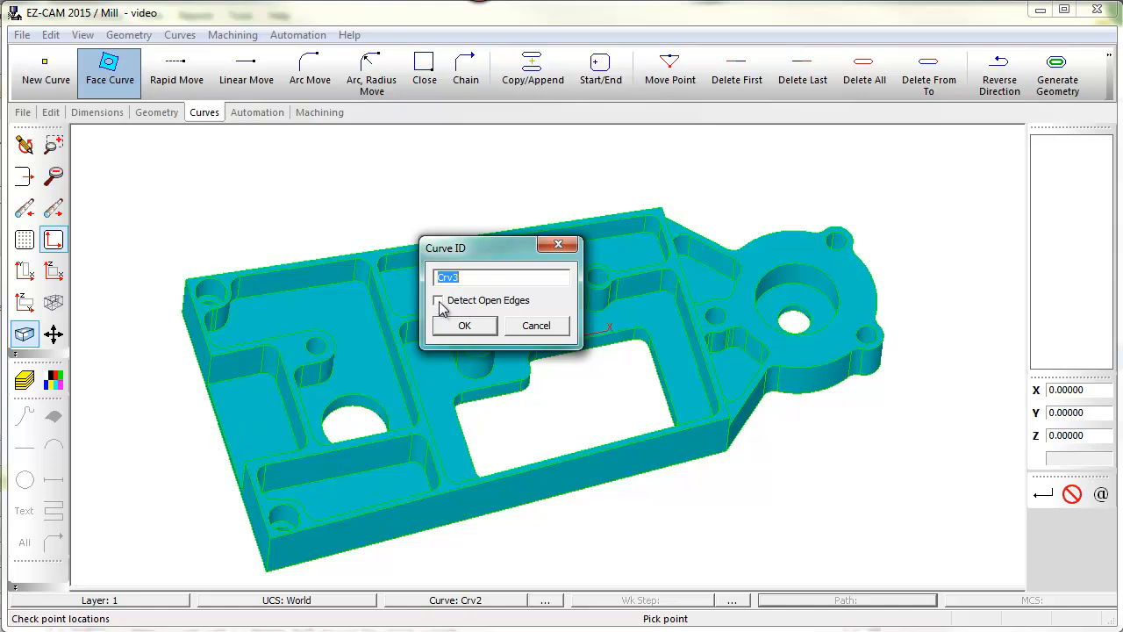
# Step: Create face curve Crv3 with Detect Open Edges enabled, picking the part's top surfaces
pyautogui.click(438, 300)
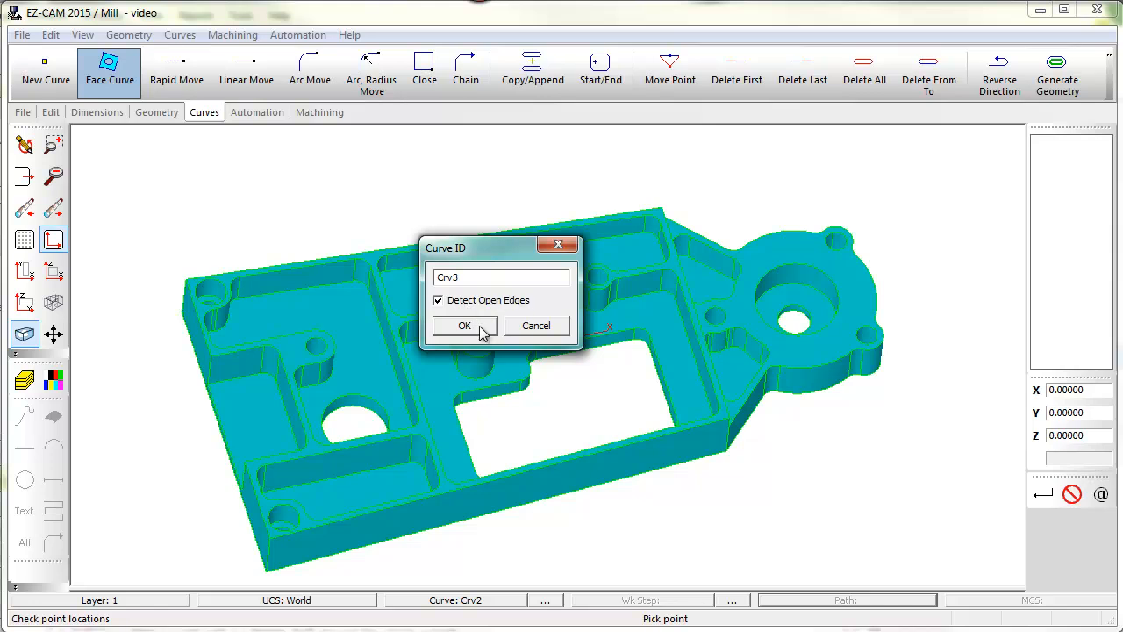
pyautogui.click(463, 325)
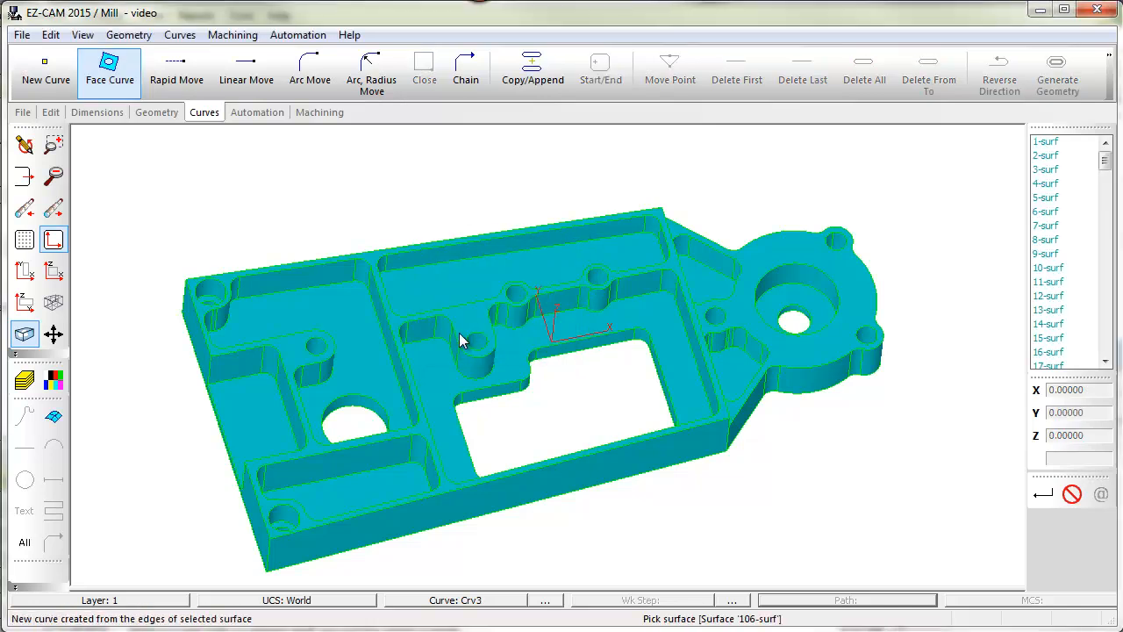
pyautogui.click(266, 418)
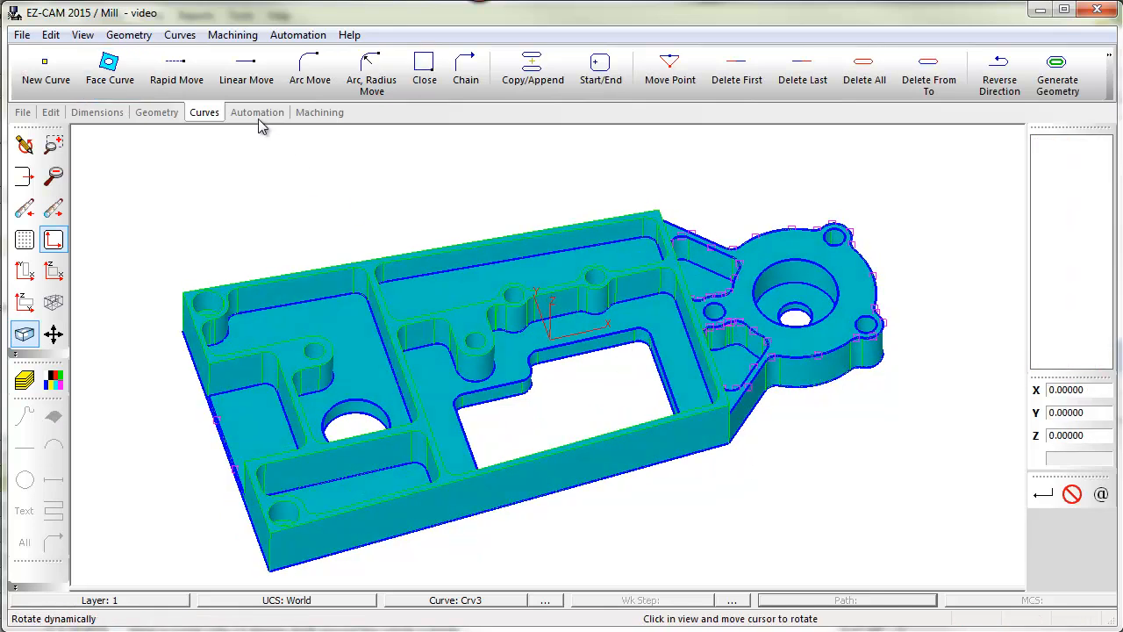
# Step: Add a pocketing work step named 'inner pockets' with the default EZ Pocket parameters
pyautogui.click(256, 112)
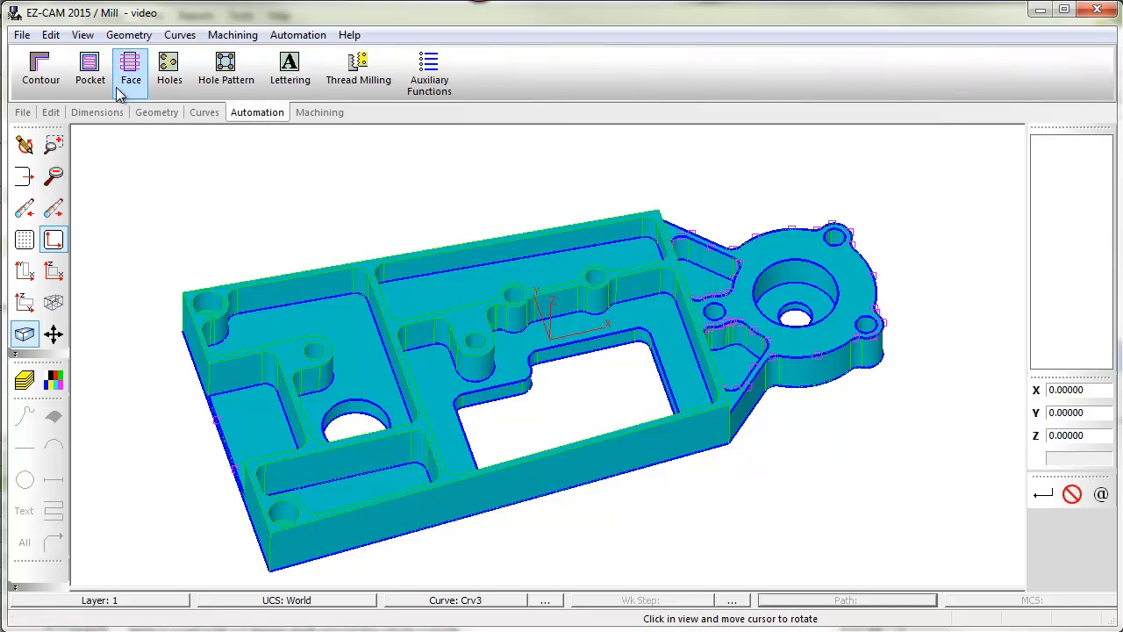
pyautogui.moveTo(90, 69)
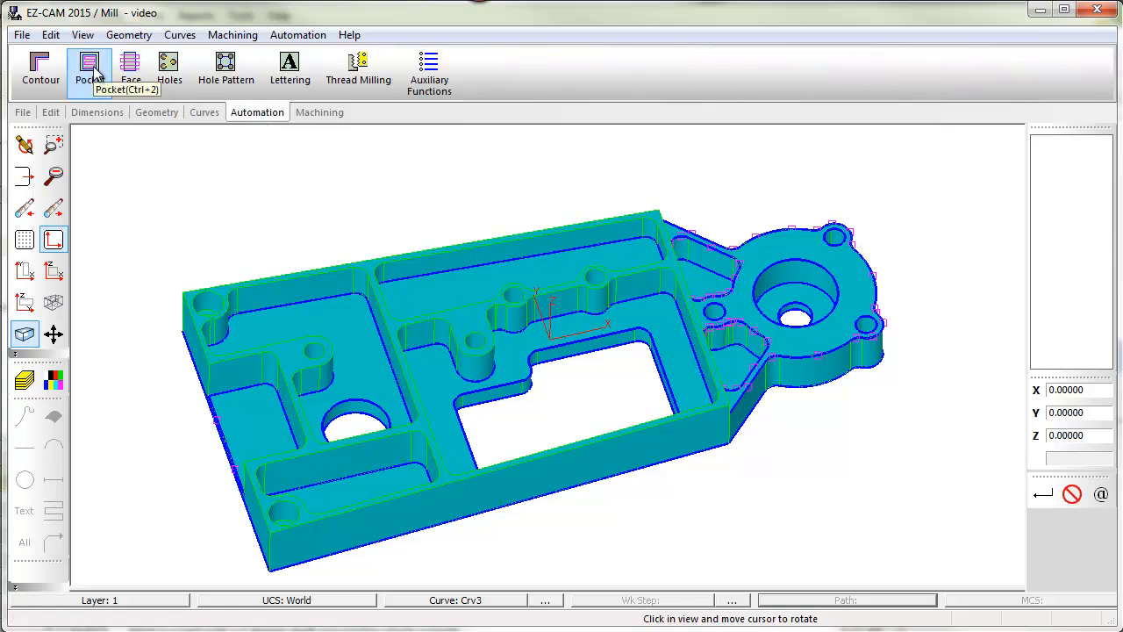
pyautogui.click(90, 69)
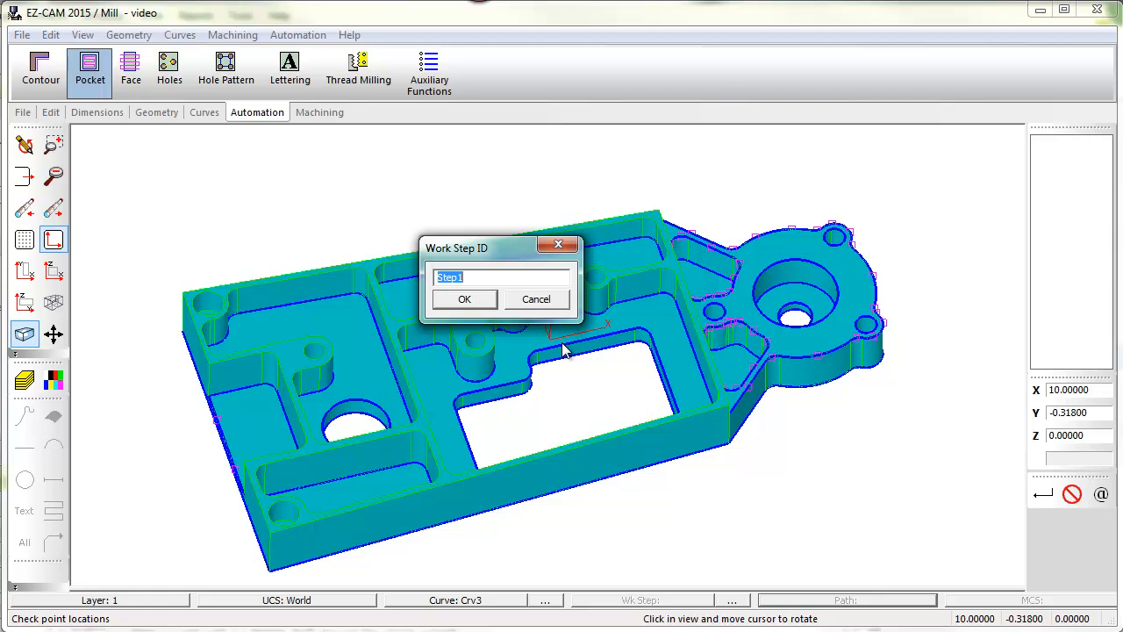
pyautogui.write('inner pockets')
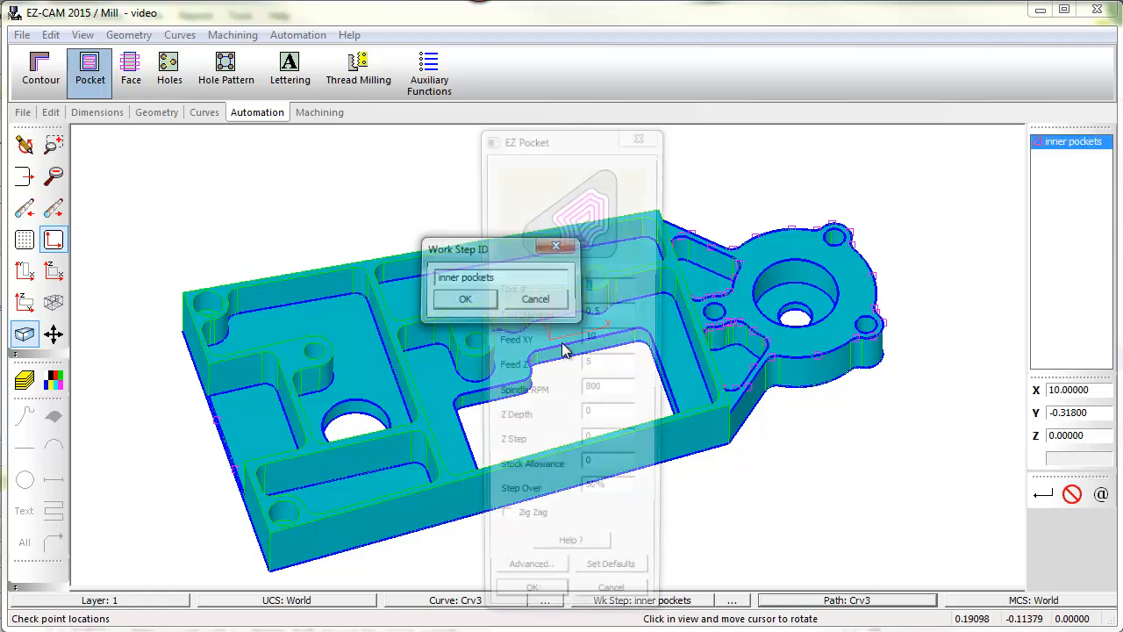
pyautogui.click(463, 298)
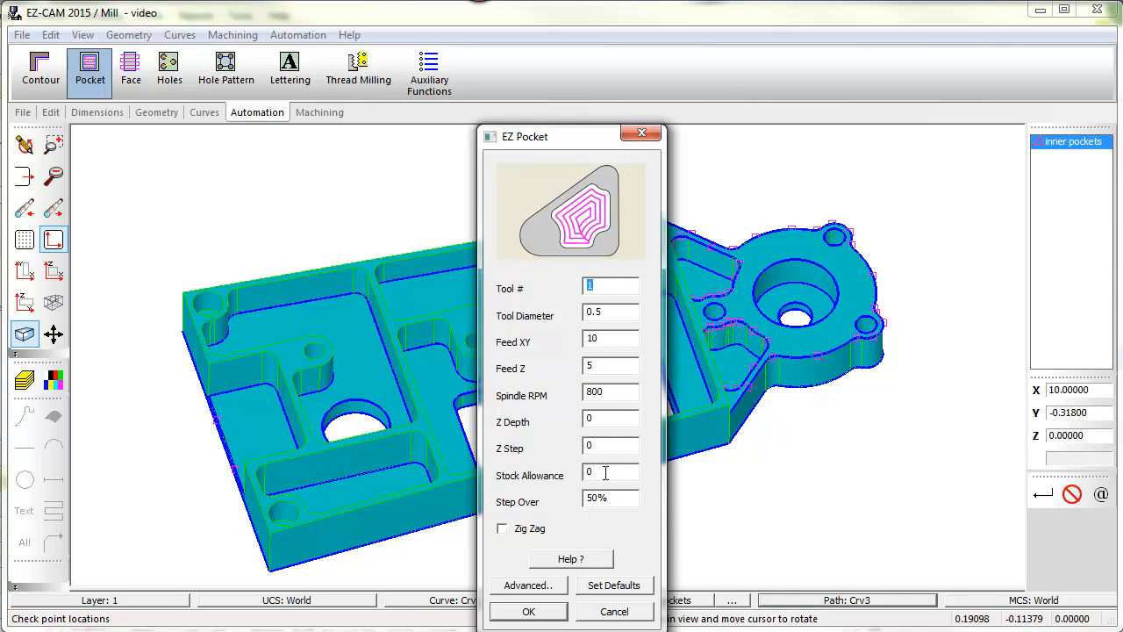
pyautogui.moveTo(609, 582)
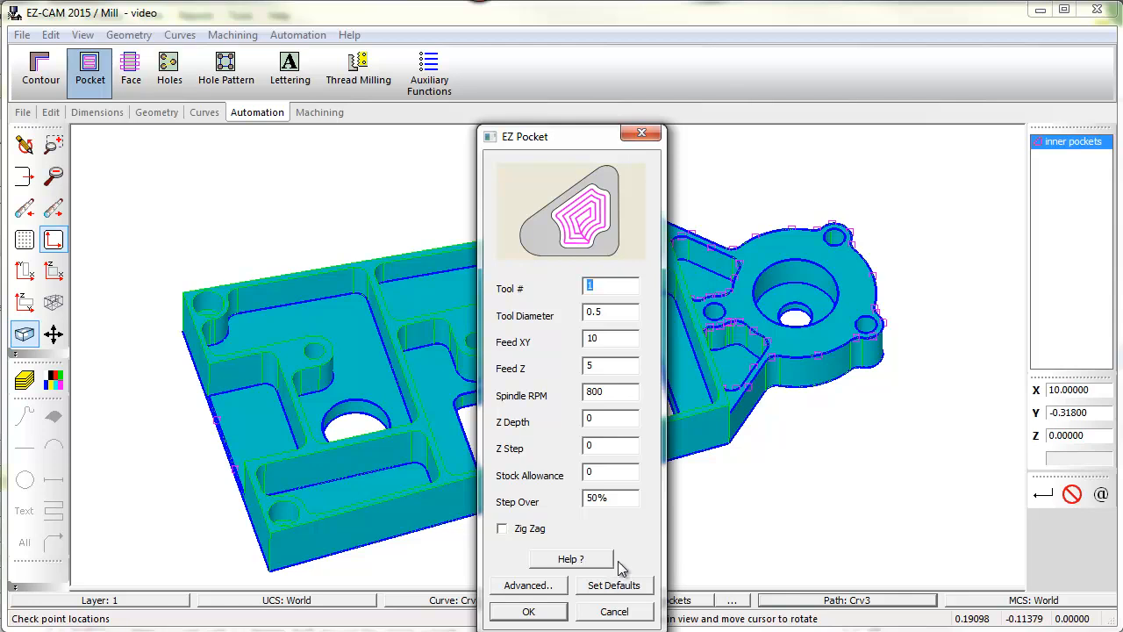
pyautogui.moveTo(621, 442)
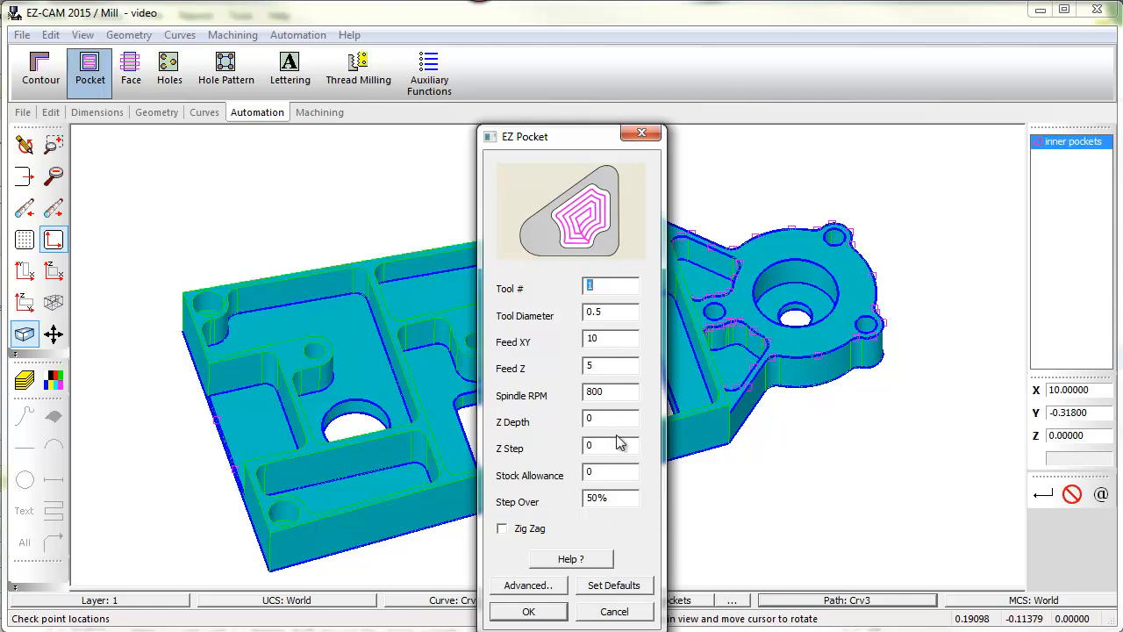
pyautogui.click(526, 610)
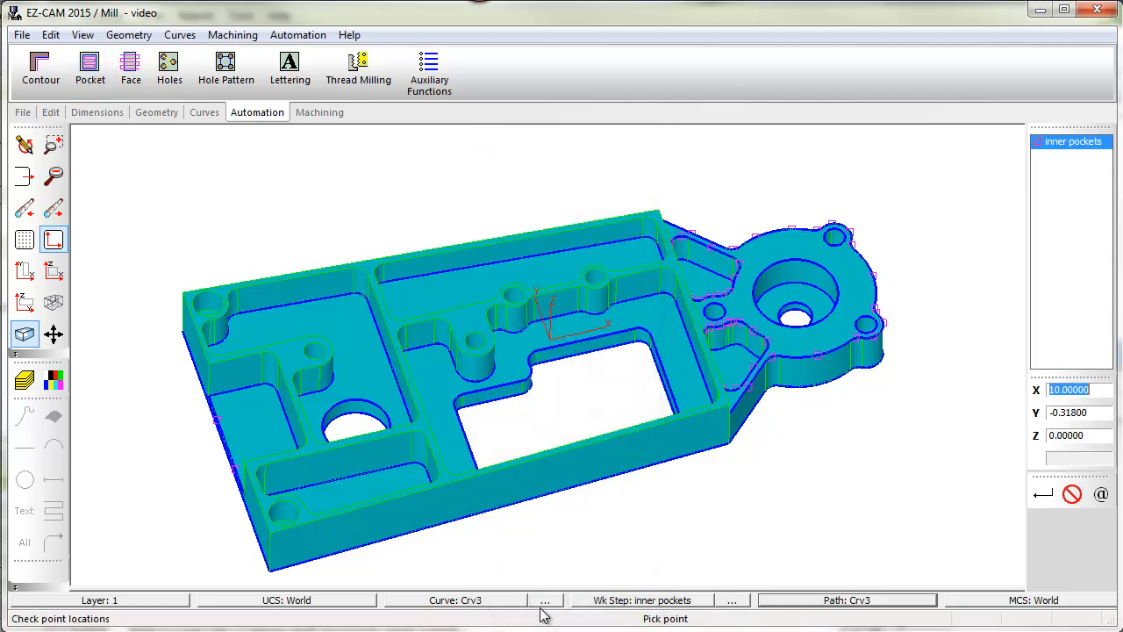
pyautogui.moveTo(568, 516)
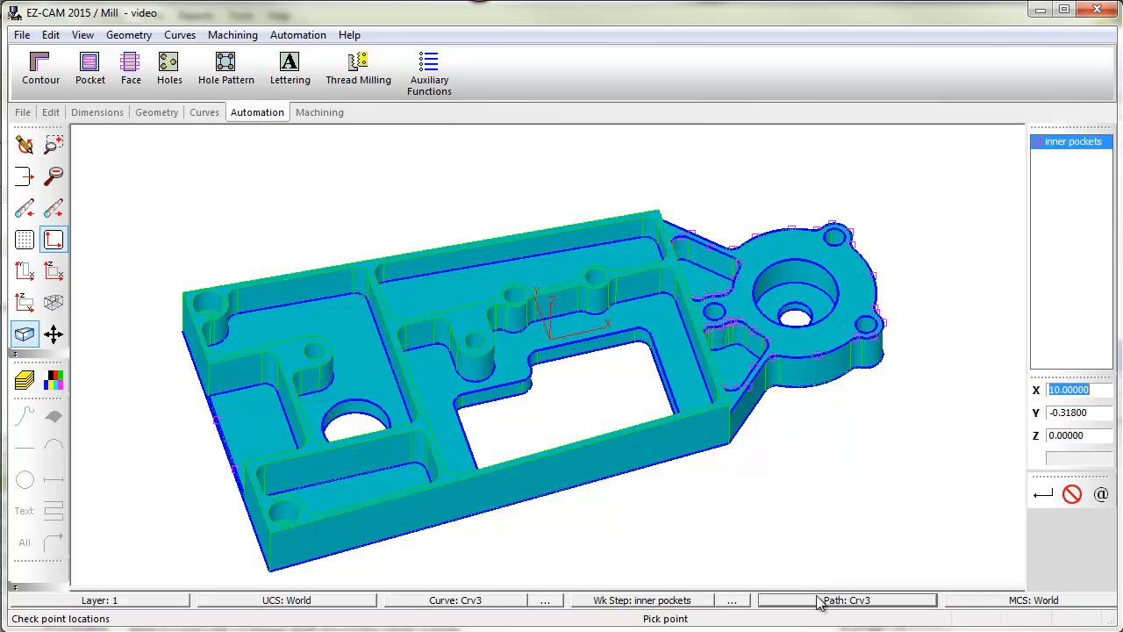
# Step: Begin adding machining curves to the inner pockets work step
pyautogui.click(845, 600)
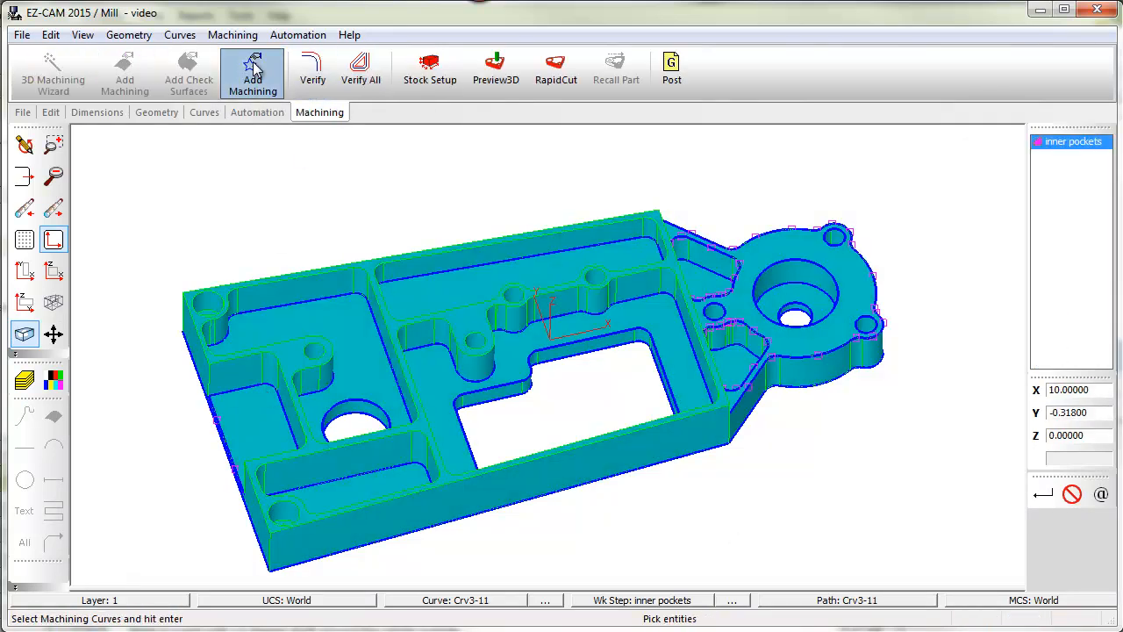
# Step: Select the pocket curves and verify the inner pockets toolpath, estimated at 45.32 minutes
pyautogui.click(253, 71)
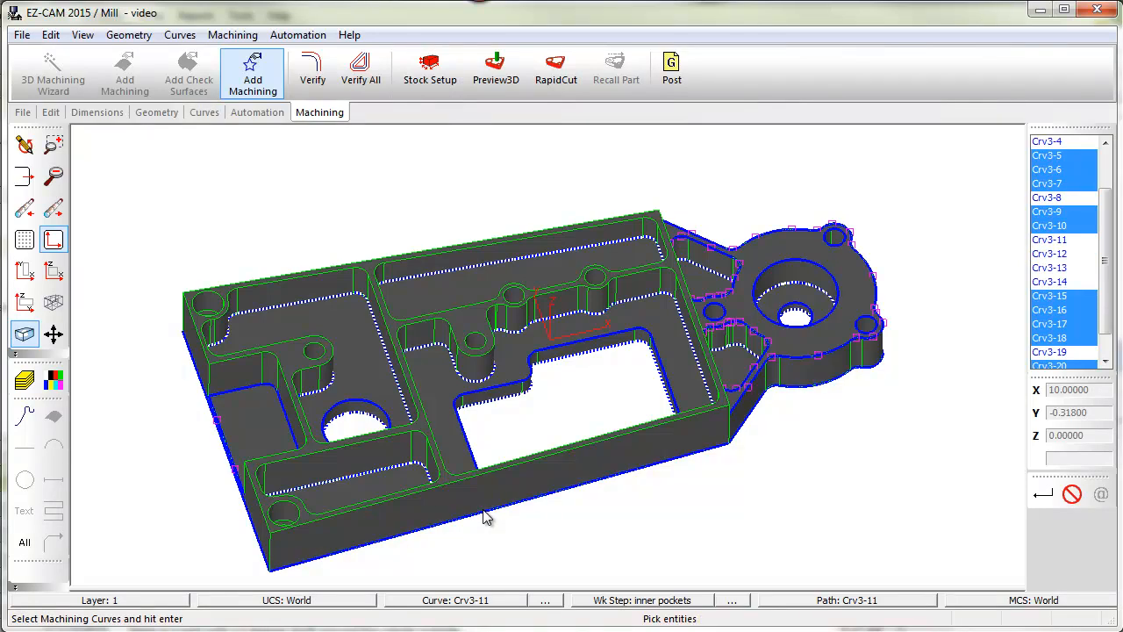
pyautogui.click(772, 237)
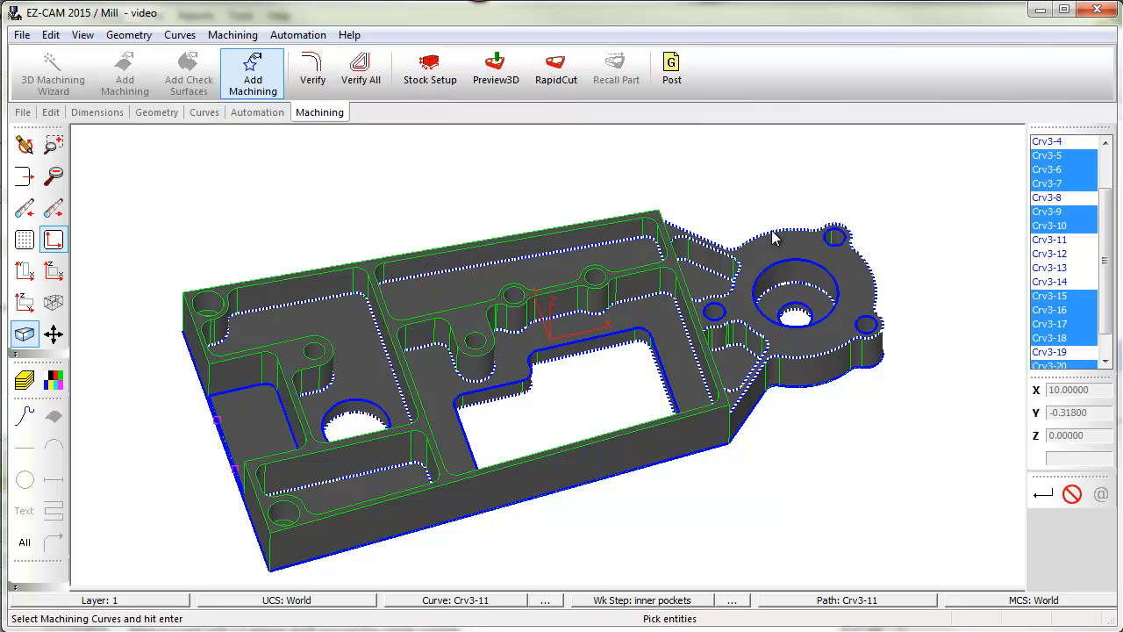
pyautogui.click(313, 68)
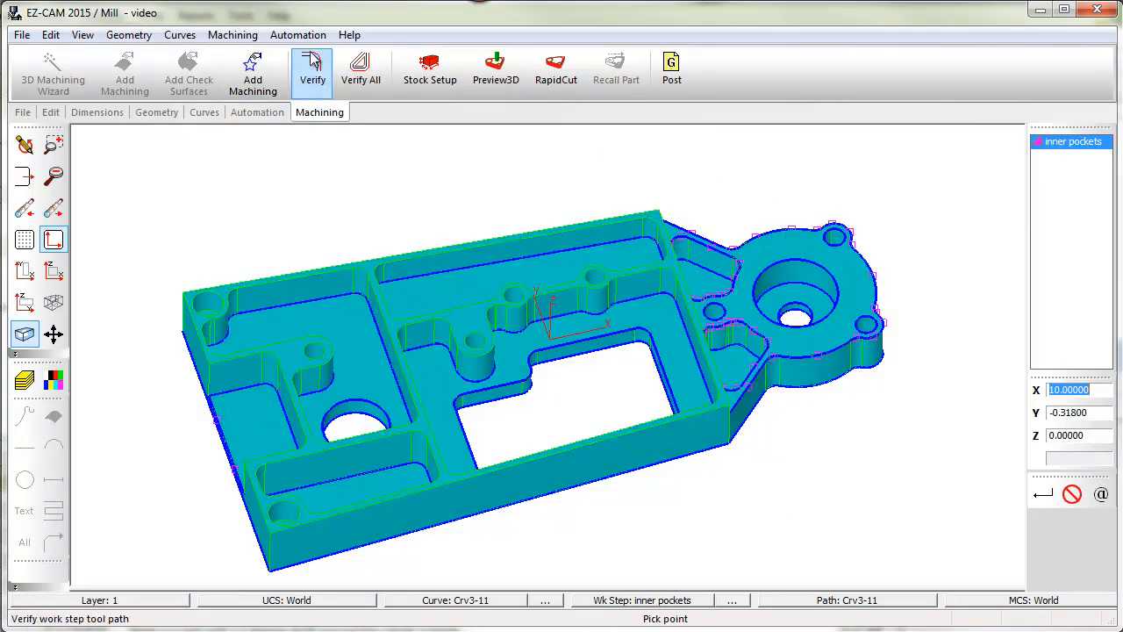
pyautogui.click(312, 70)
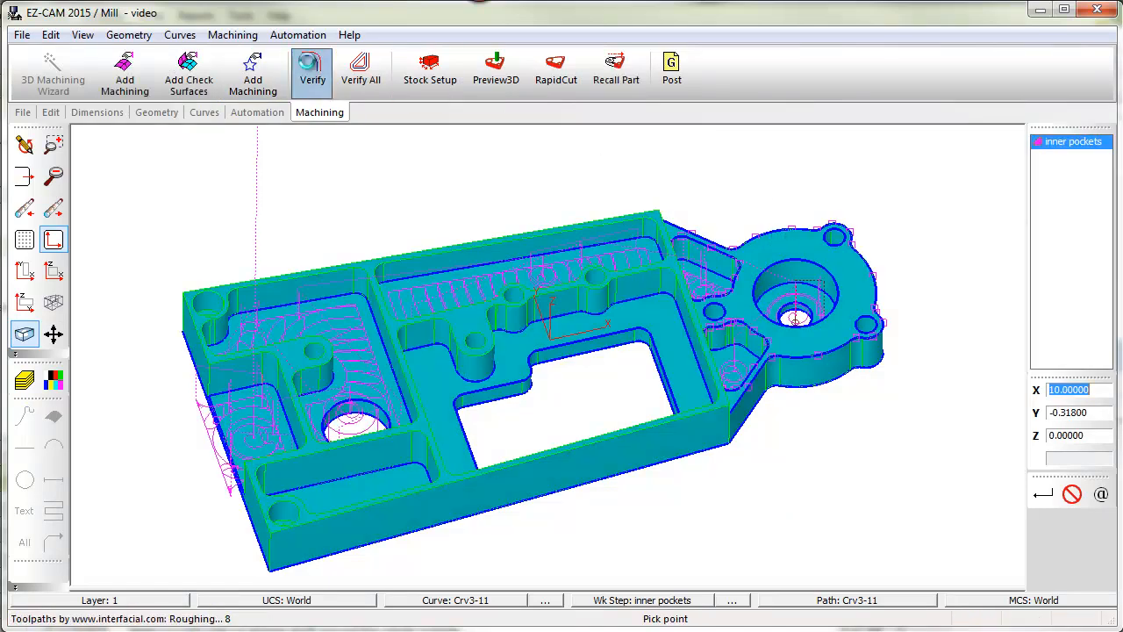
pyautogui.click(312, 70)
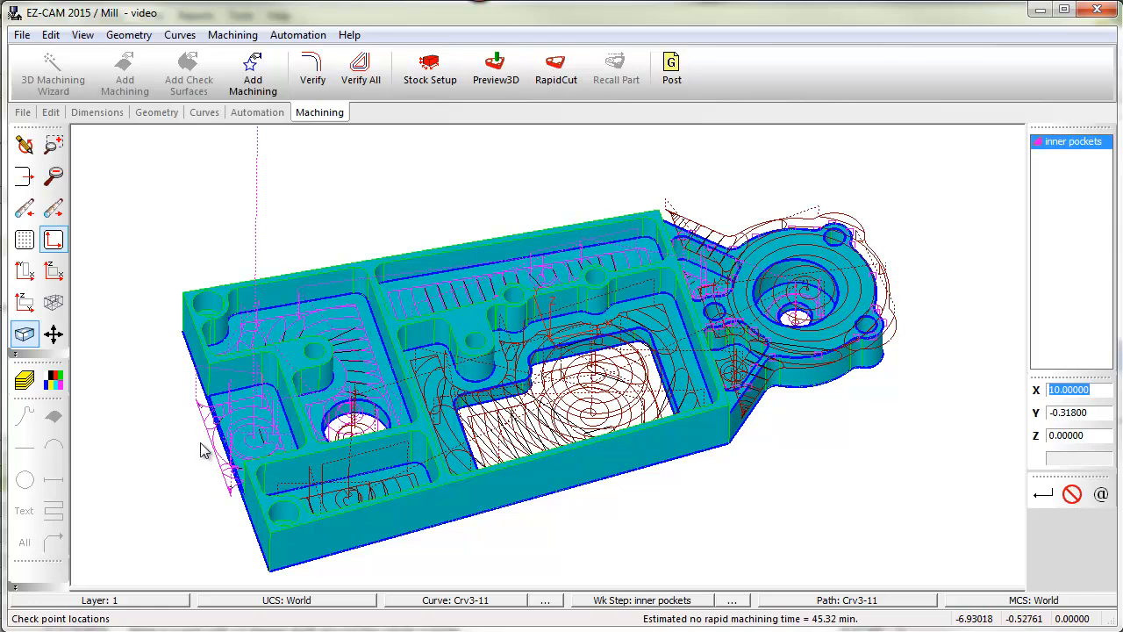
pyautogui.moveTo(255, 431)
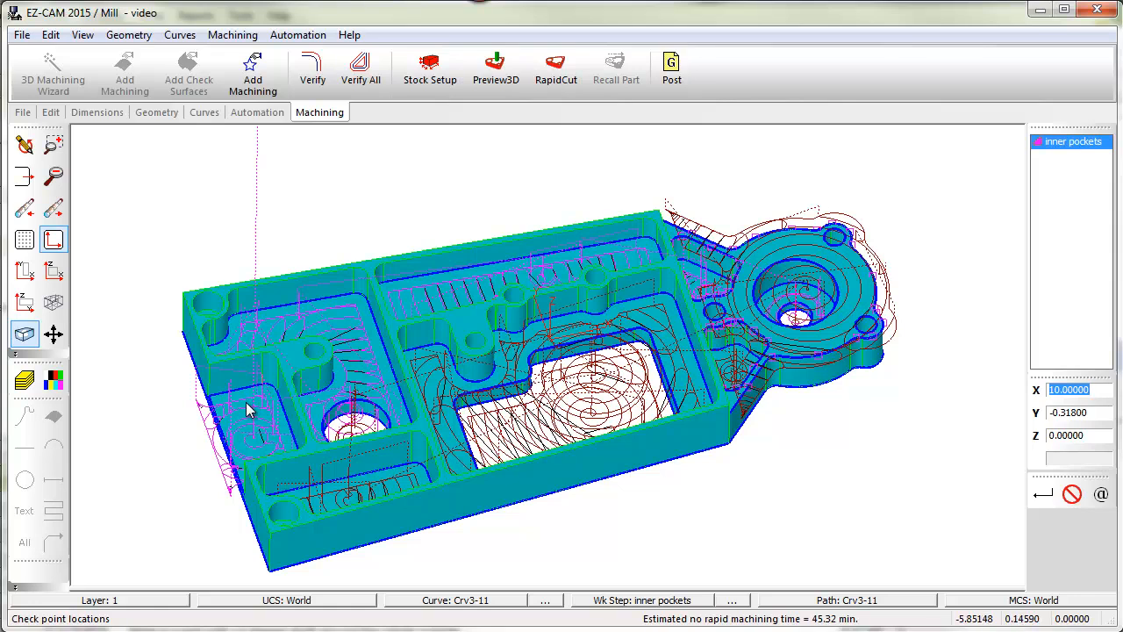
pyautogui.moveTo(208, 450)
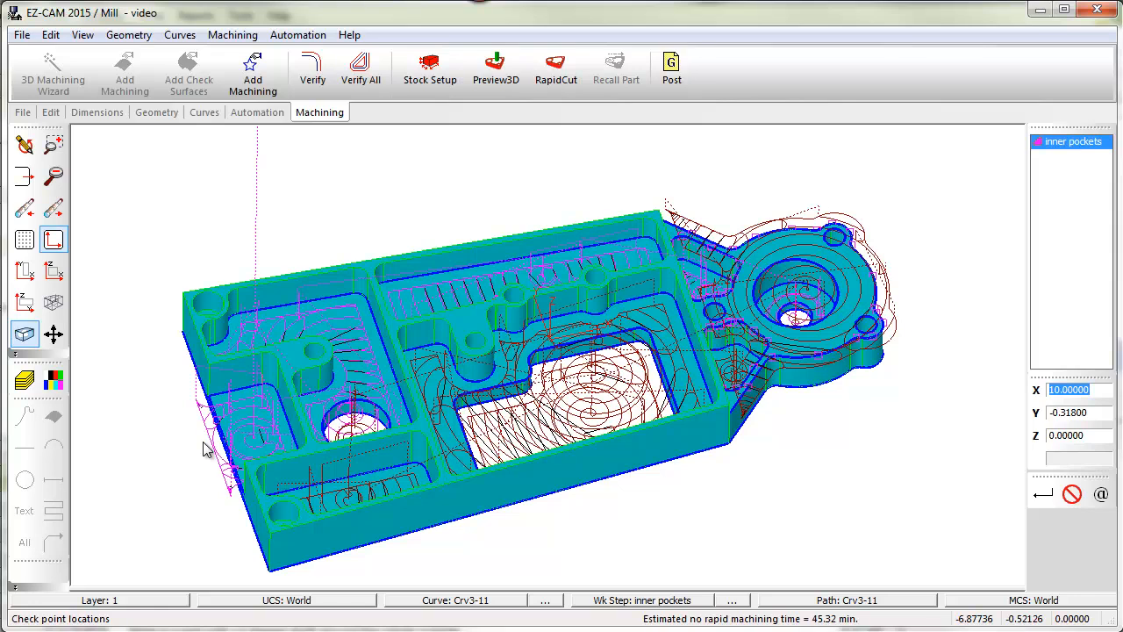
# Step: RapidCut the inner pockets to see leftover corner stock, then recall the part view
pyautogui.click(555, 68)
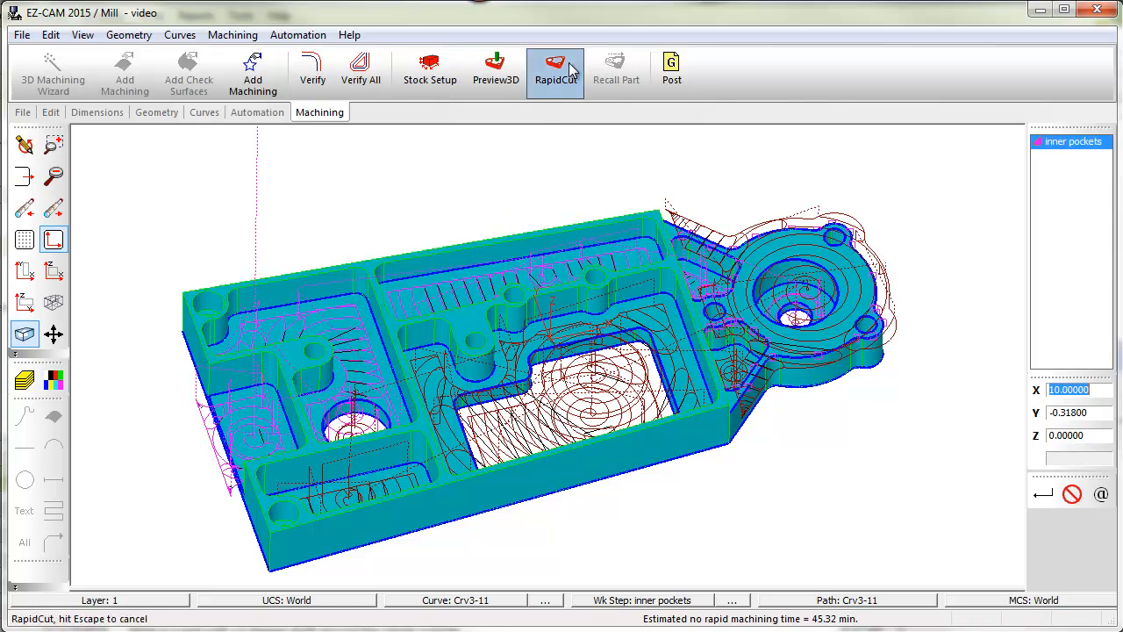
pyautogui.click(555, 70)
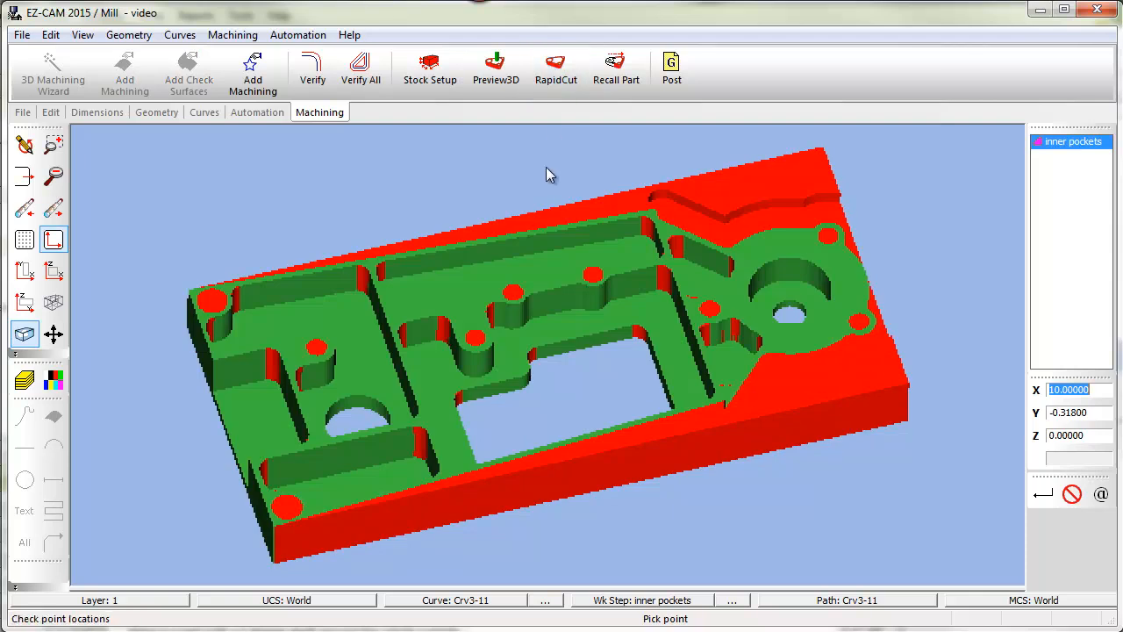
pyautogui.moveTo(552, 248)
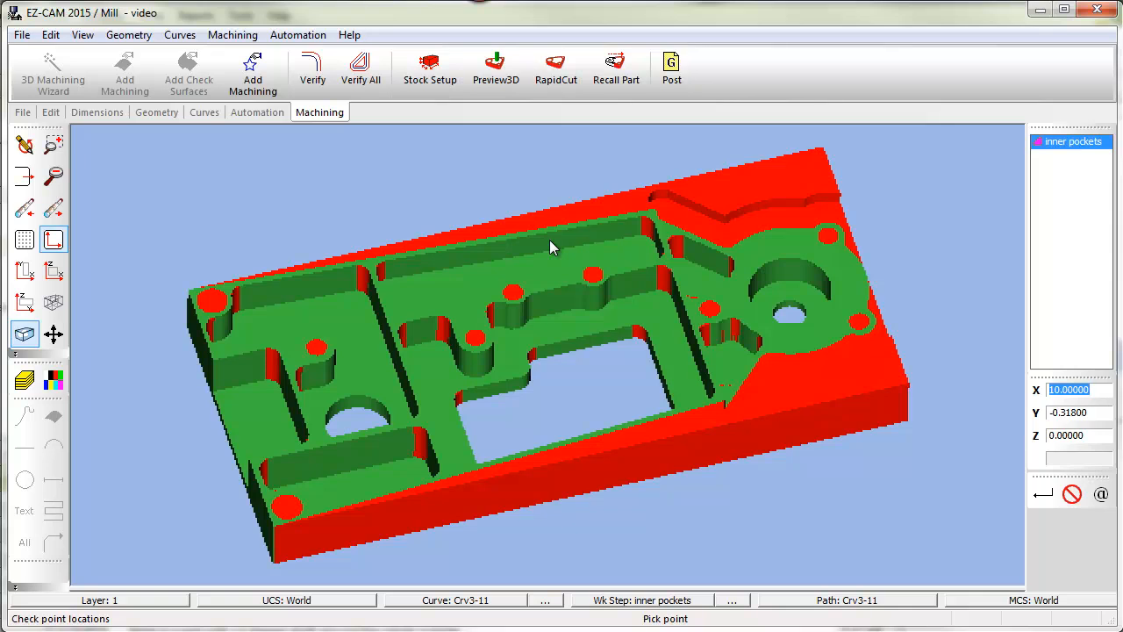
pyautogui.moveTo(653, 244)
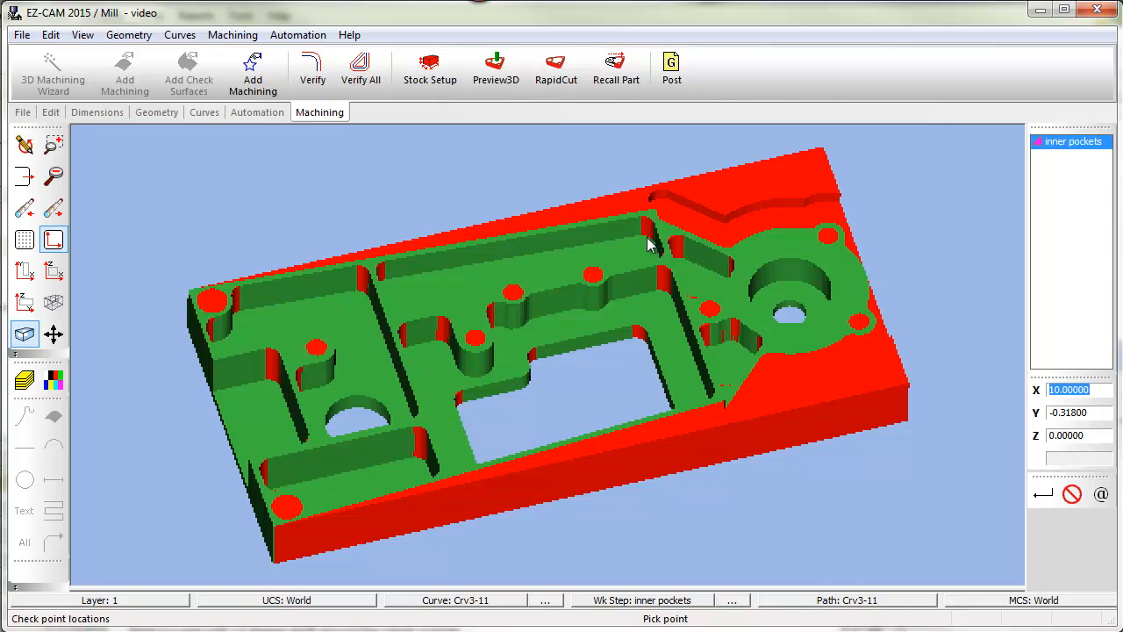
pyautogui.moveTo(635, 226)
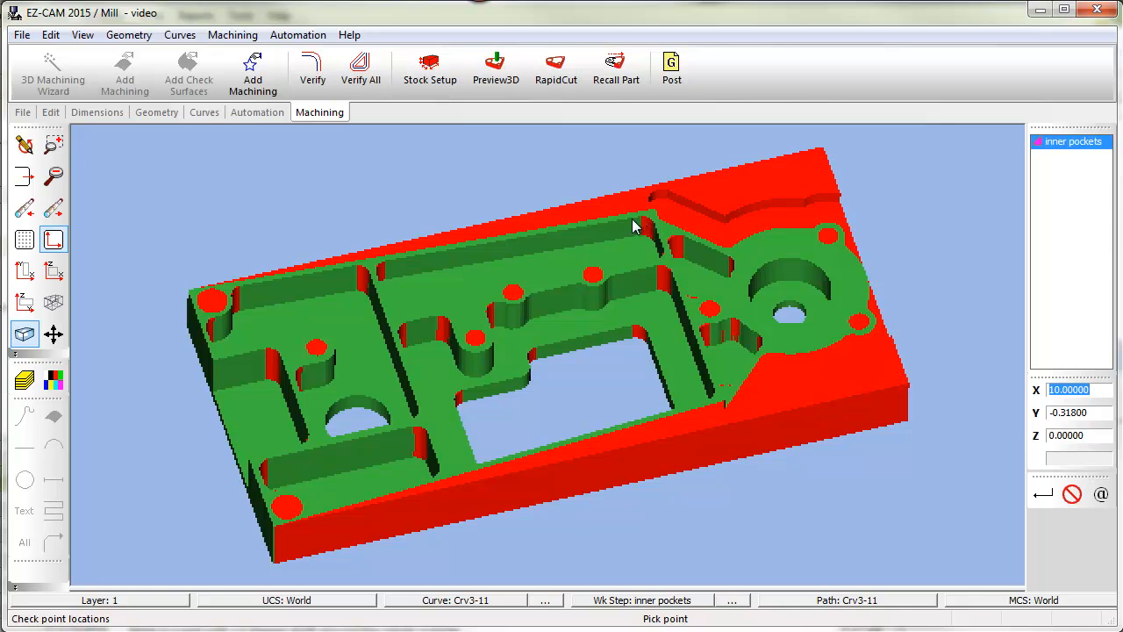
pyautogui.click(231, 35)
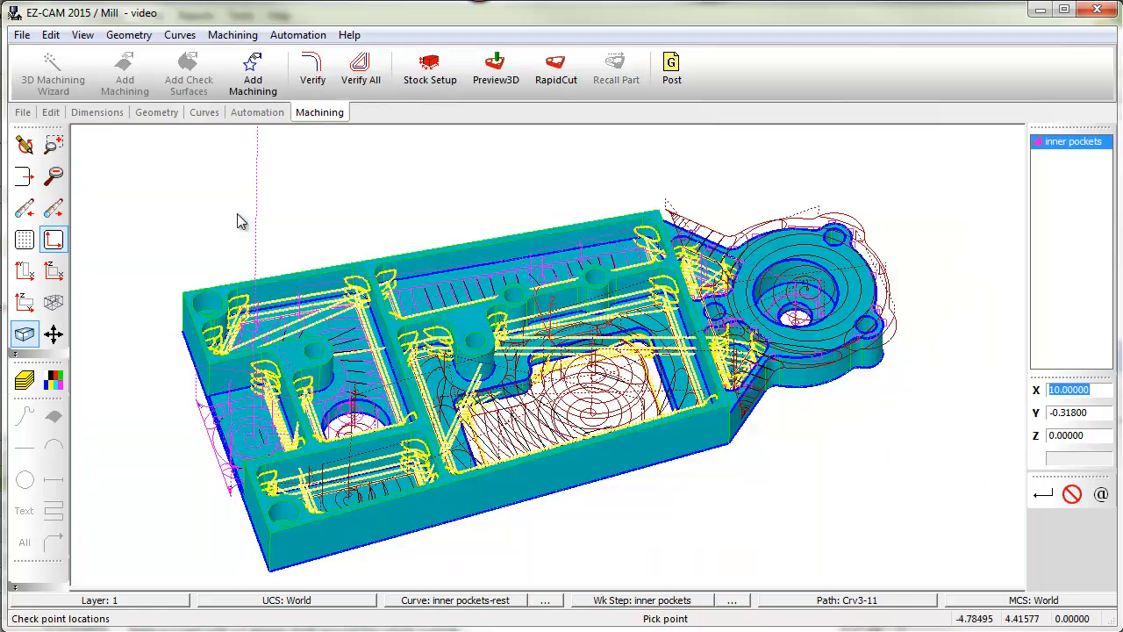
# Step: Add a pocketing work step named 'remachining' using a 0.25 tool
pyautogui.click(256, 113)
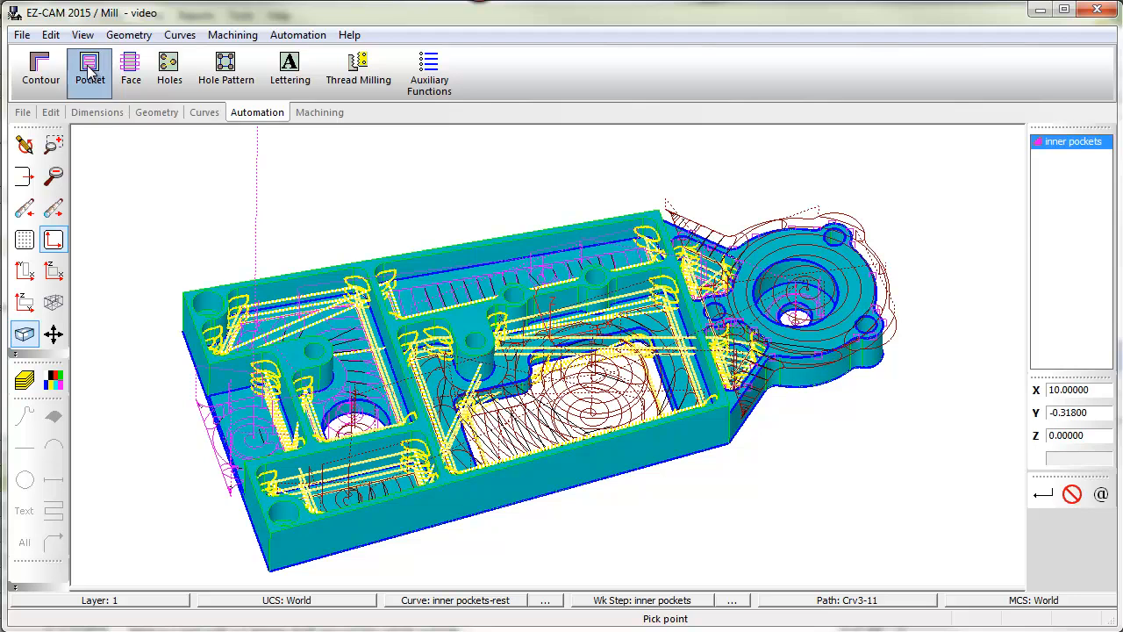
pyautogui.click(90, 70)
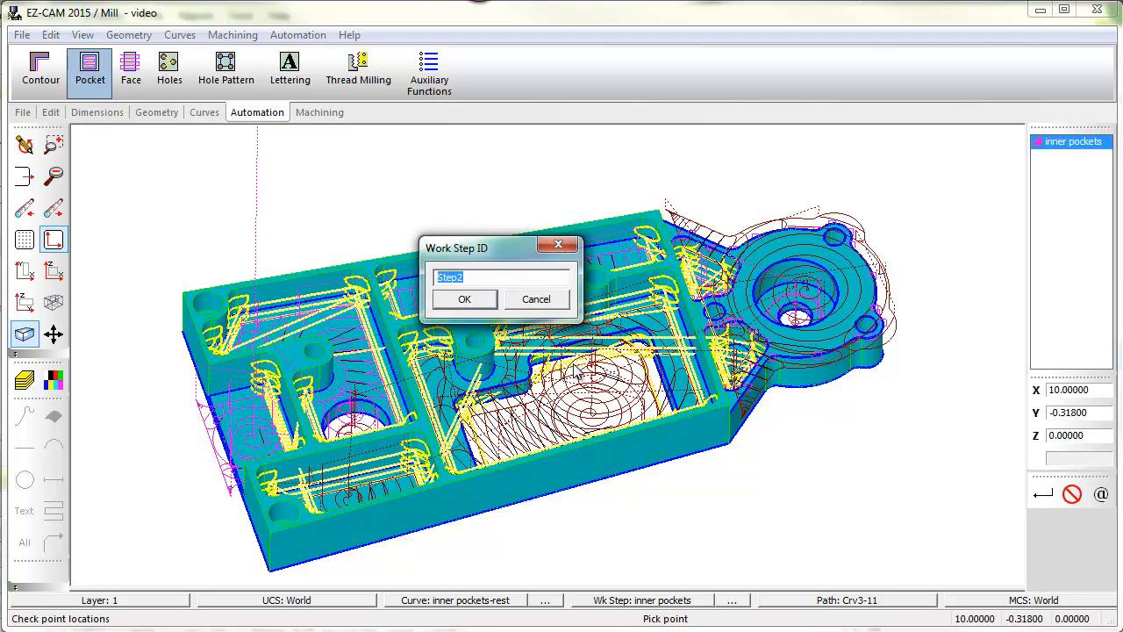
pyautogui.write('remachi')
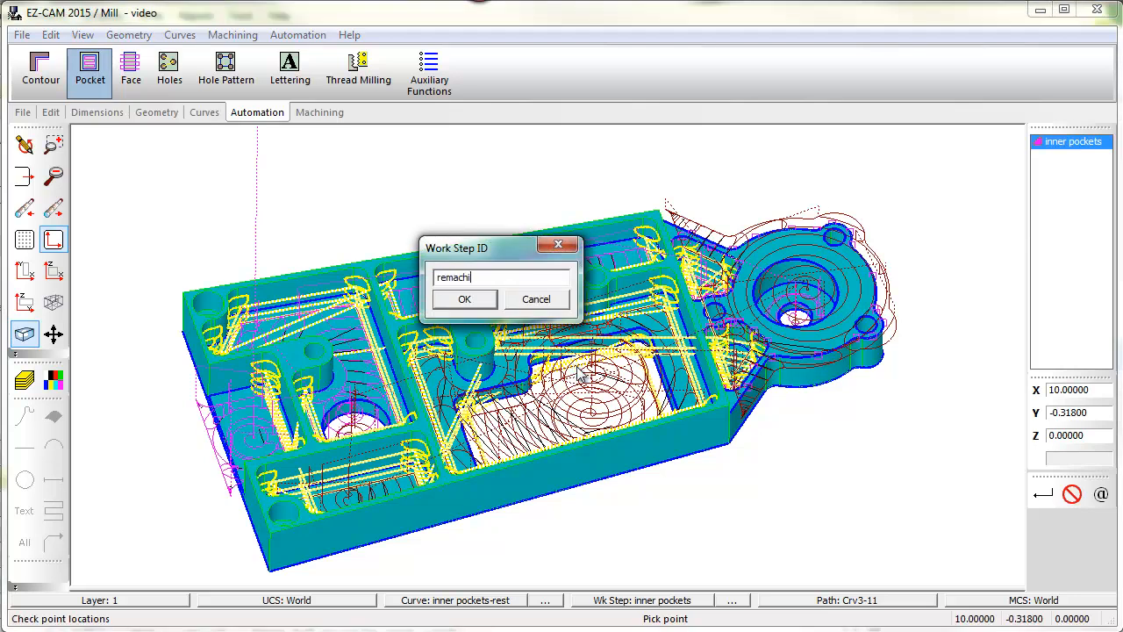
pyautogui.write('ning')
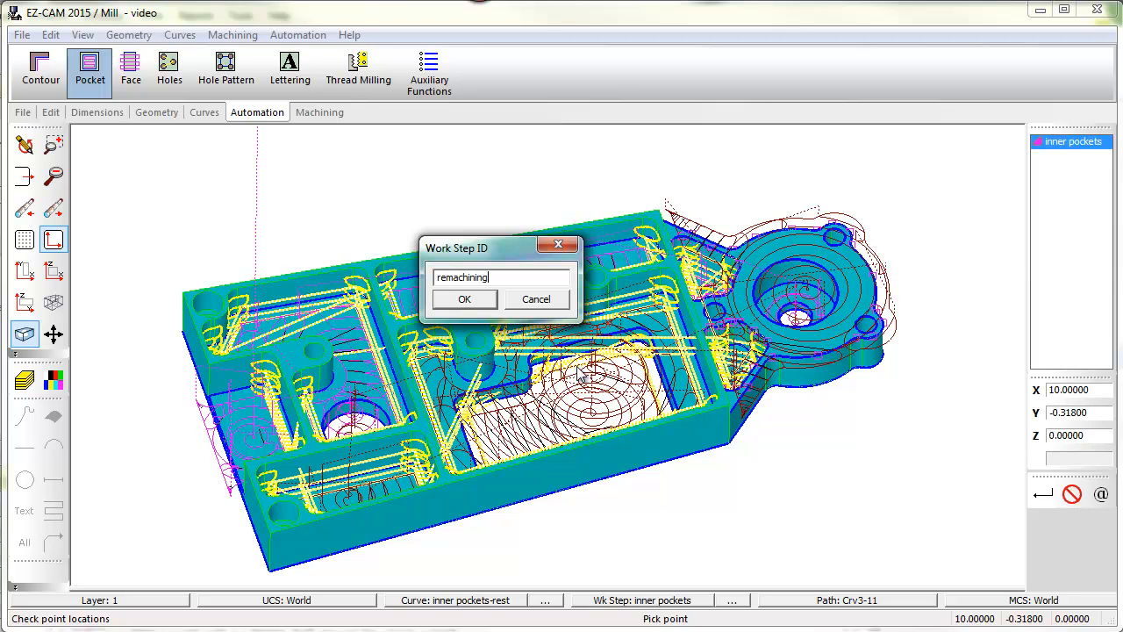
pyautogui.click(464, 298)
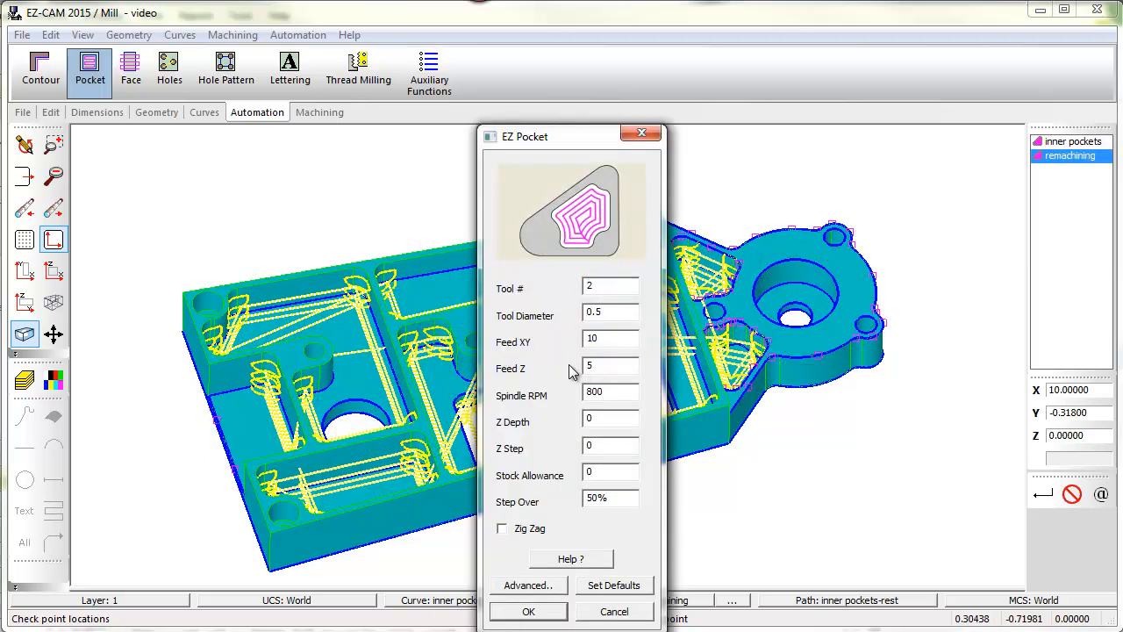
pyautogui.write('0.25')
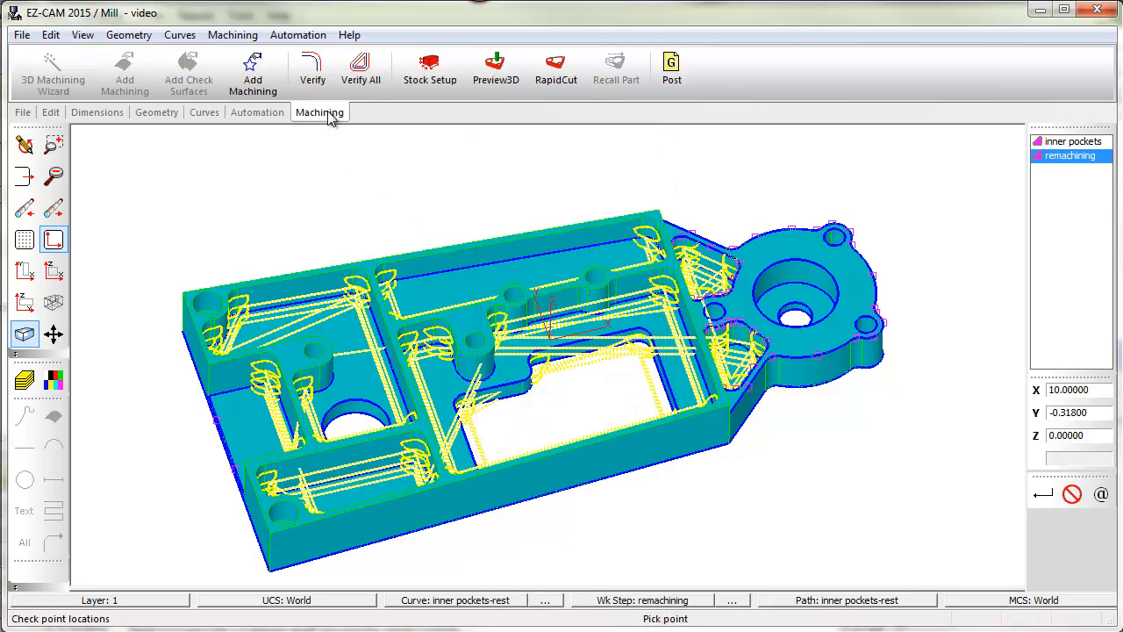
# Step: Verify, Preview3D and RapidCut the remachining rest toolpath, estimated at 21.27 minutes
pyautogui.click(312, 69)
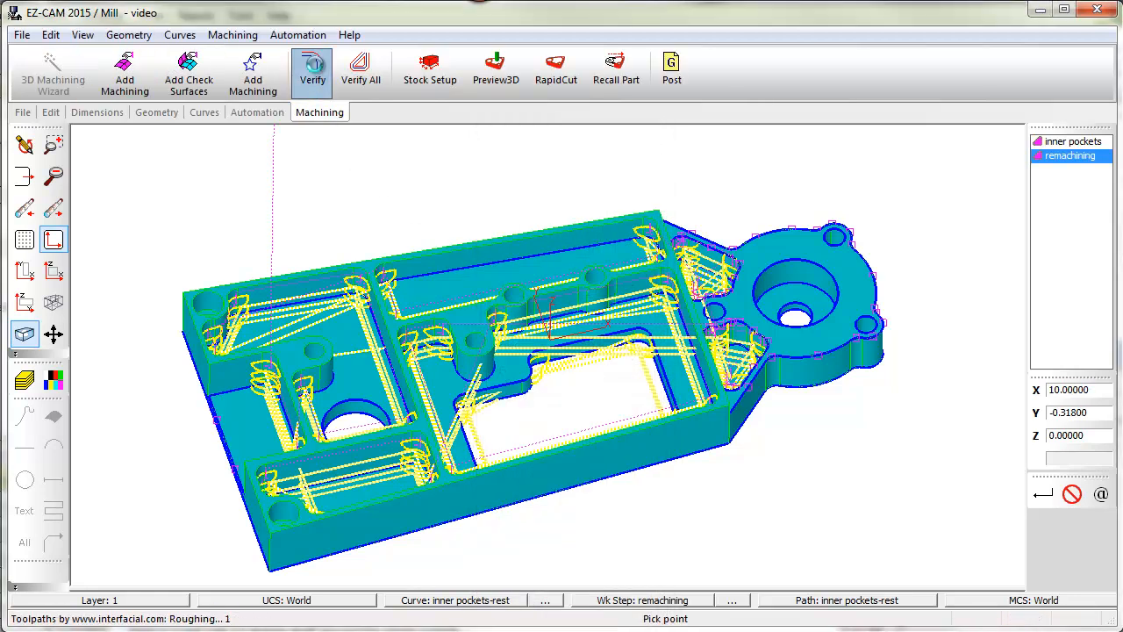
pyautogui.click(495, 70)
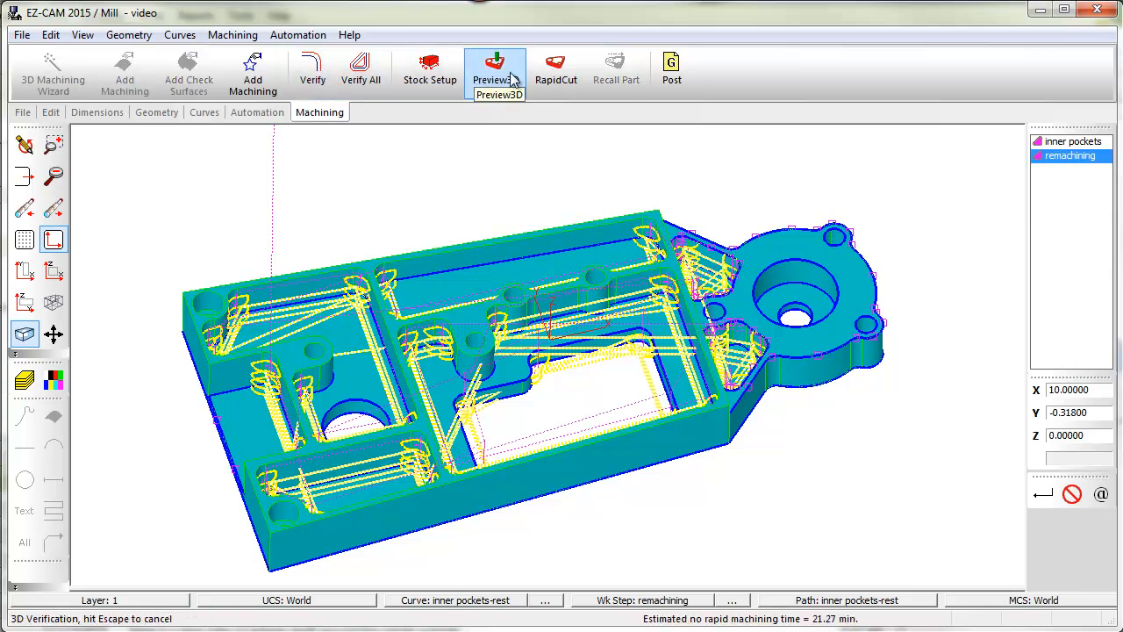
pyautogui.click(555, 68)
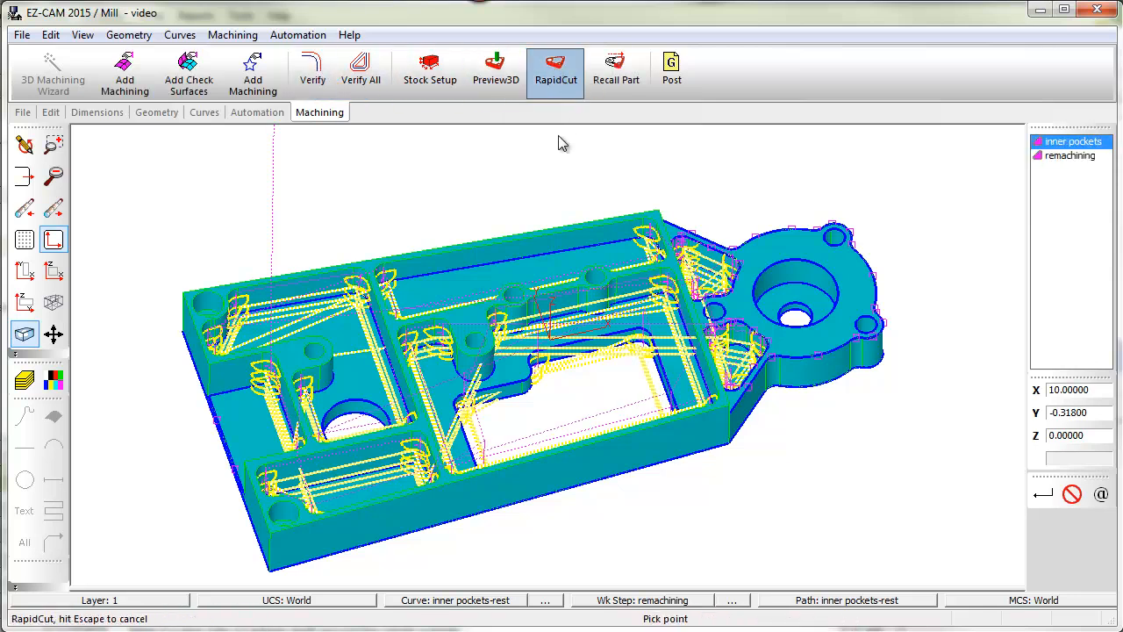
# Step: Simulate the combined cut, blank the toolpath curves and unblank boundary curve Crv1
pyautogui.click(555, 68)
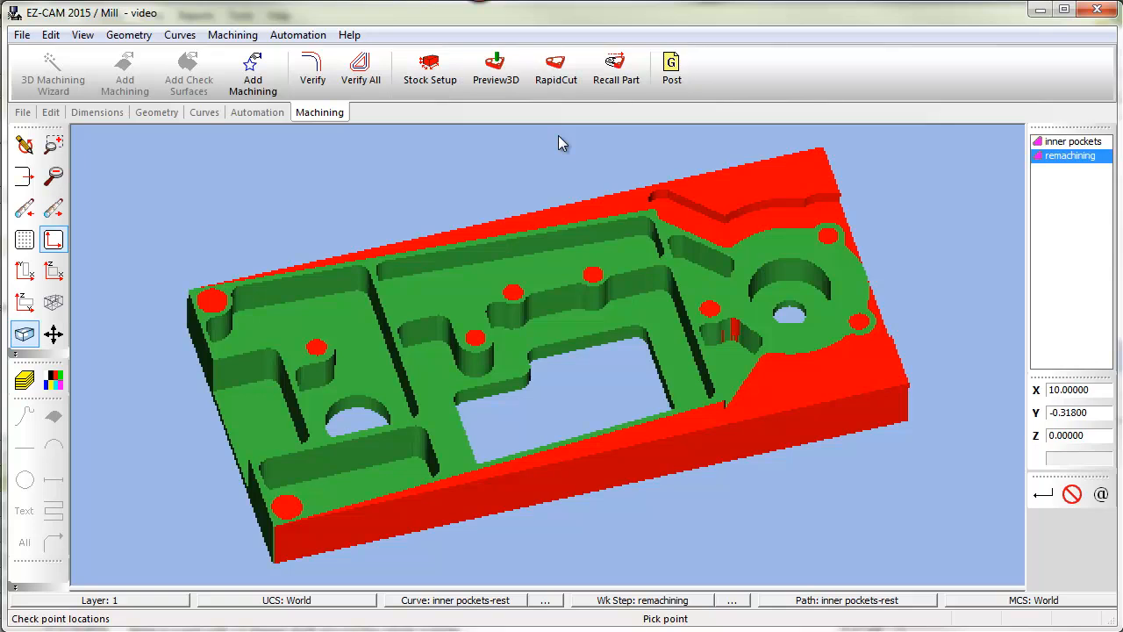
pyautogui.moveTo(420, 197)
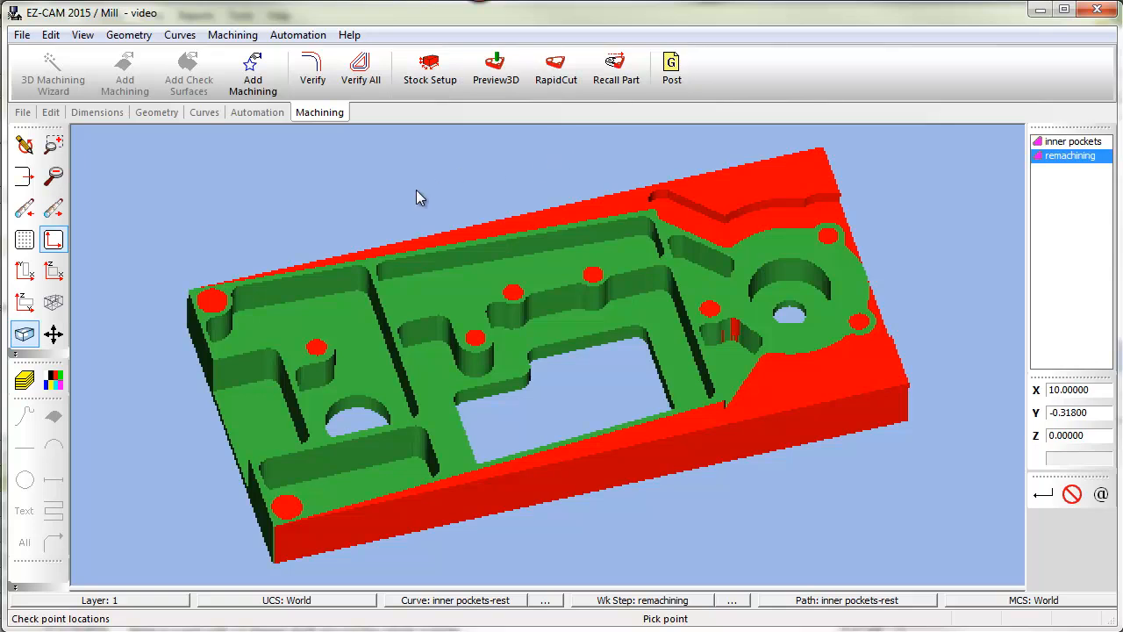
pyautogui.moveTo(551, 162)
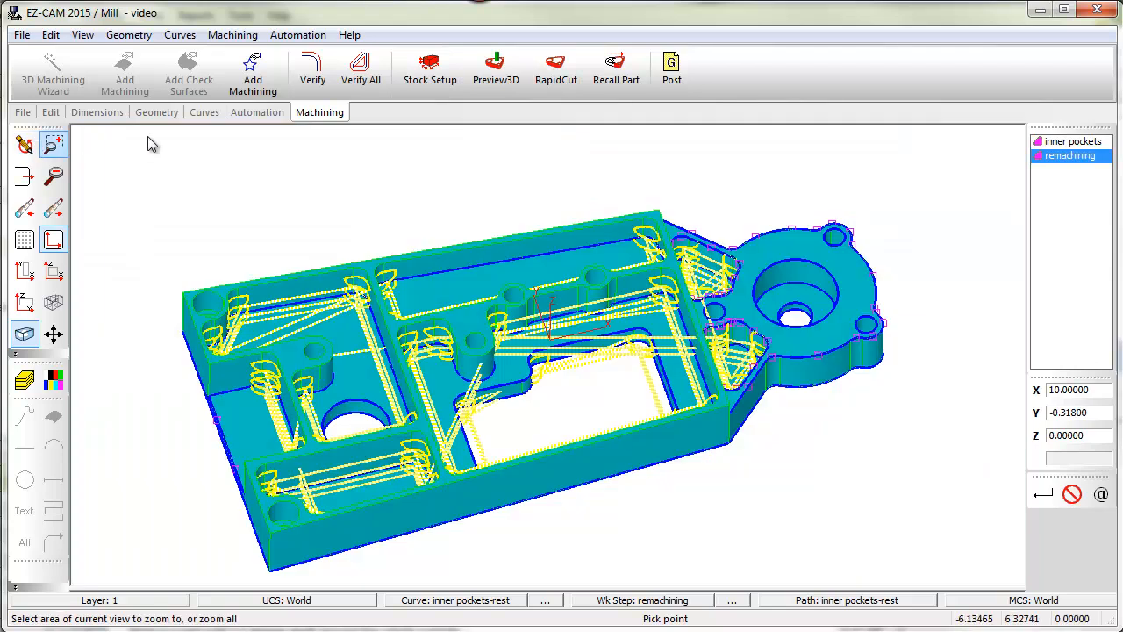
pyautogui.click(49, 112)
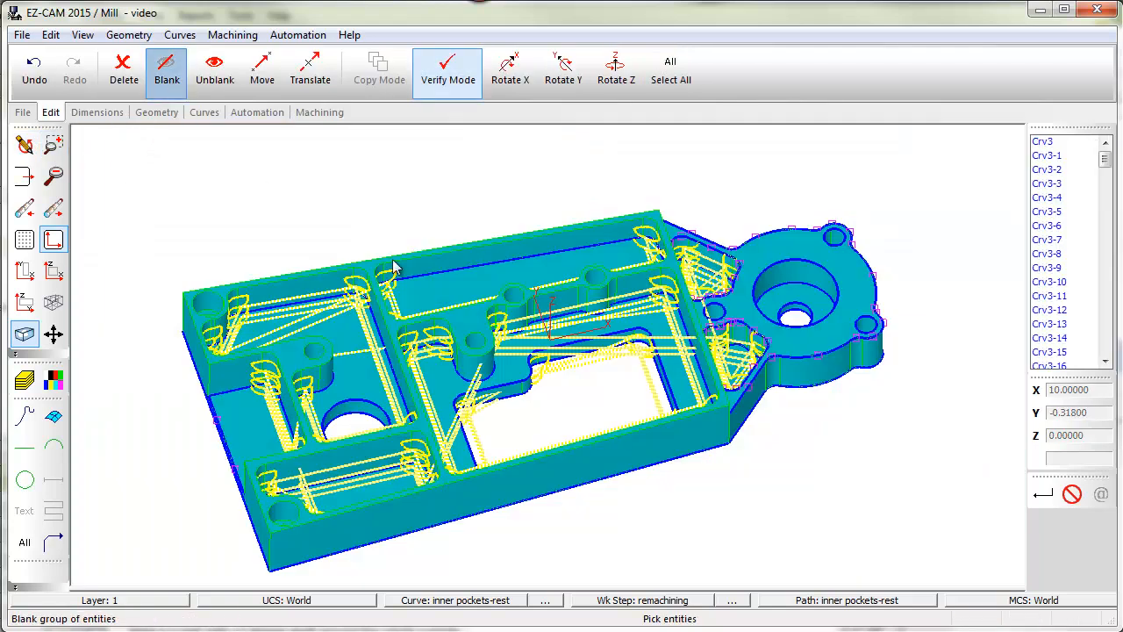
pyautogui.click(166, 70)
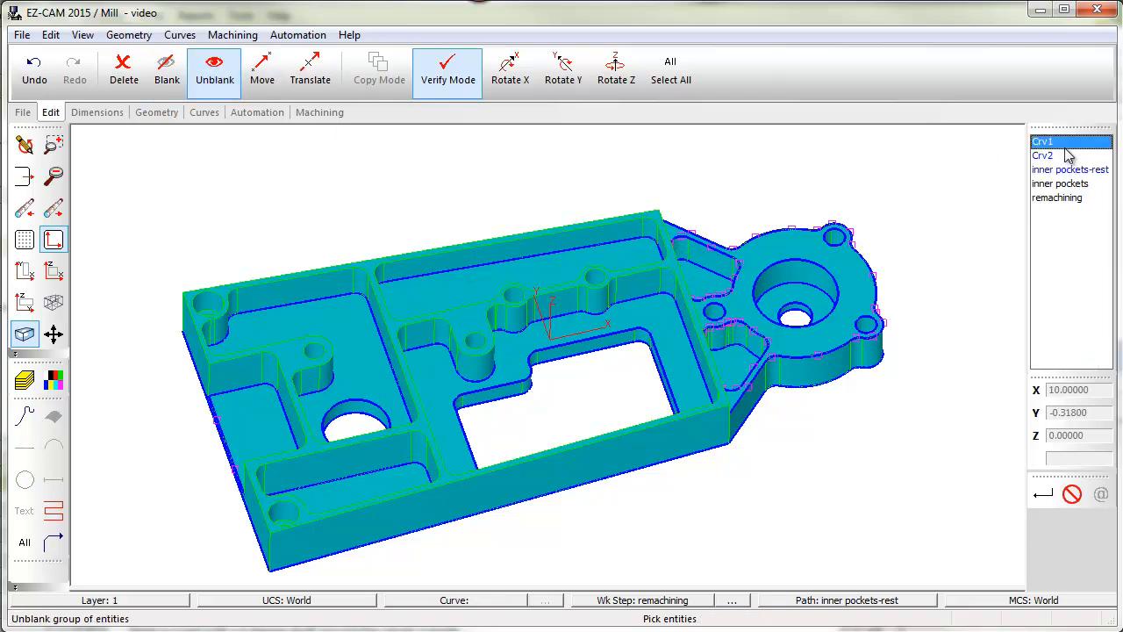
pyautogui.click(1070, 493)
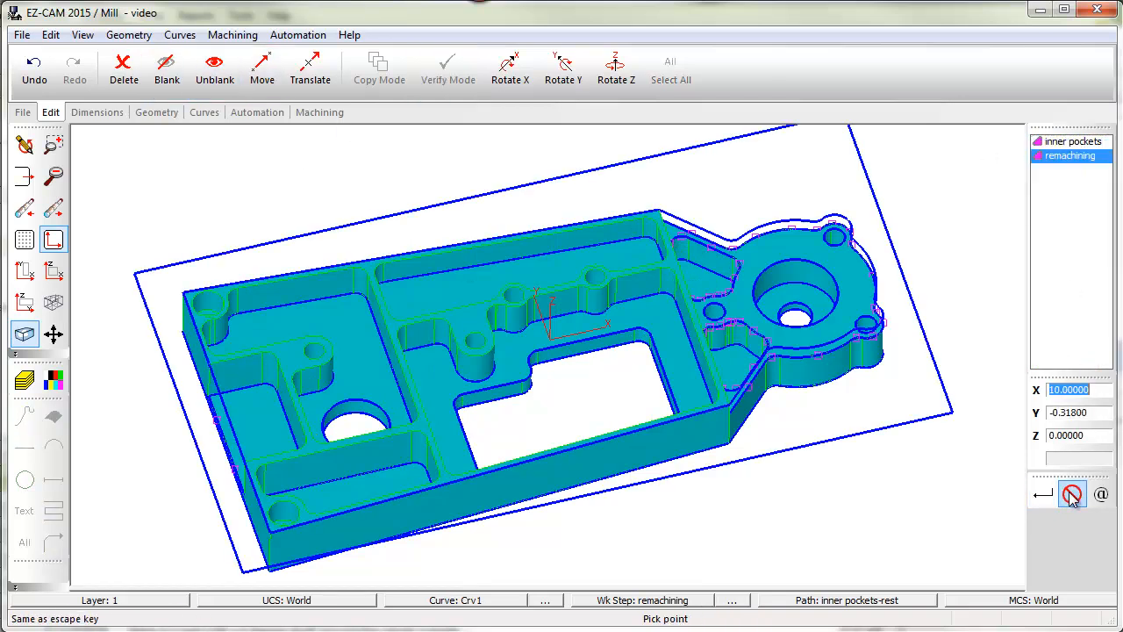
# Step: Add a pocketing work step named 'stock' with tool diameter .75 and Z depth 1.25
pyautogui.click(256, 113)
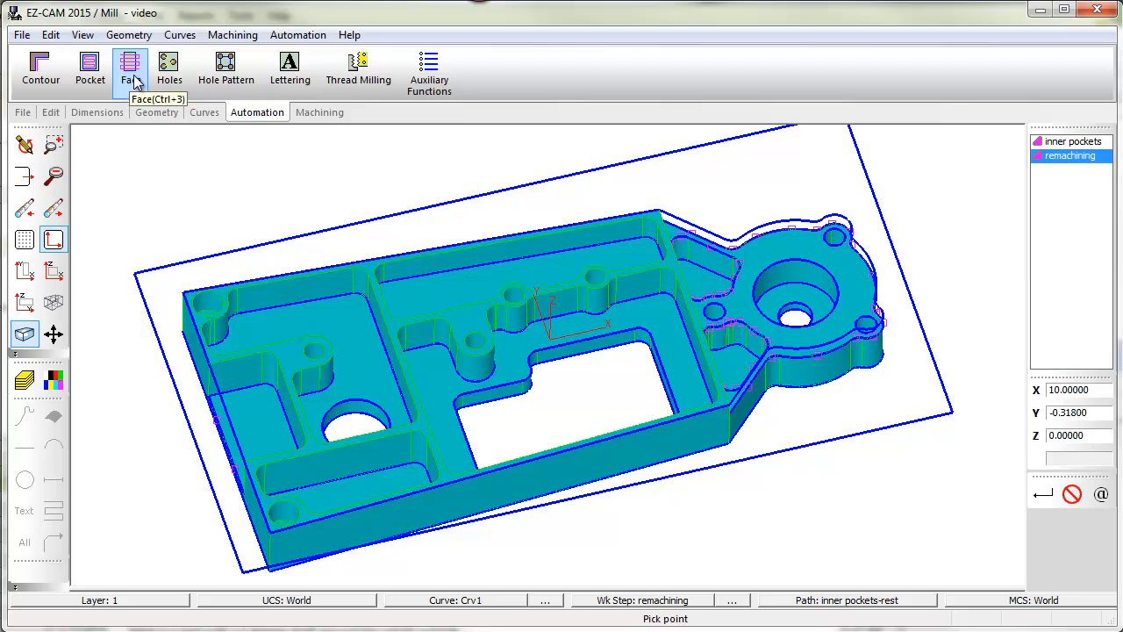
pyautogui.moveTo(89, 70)
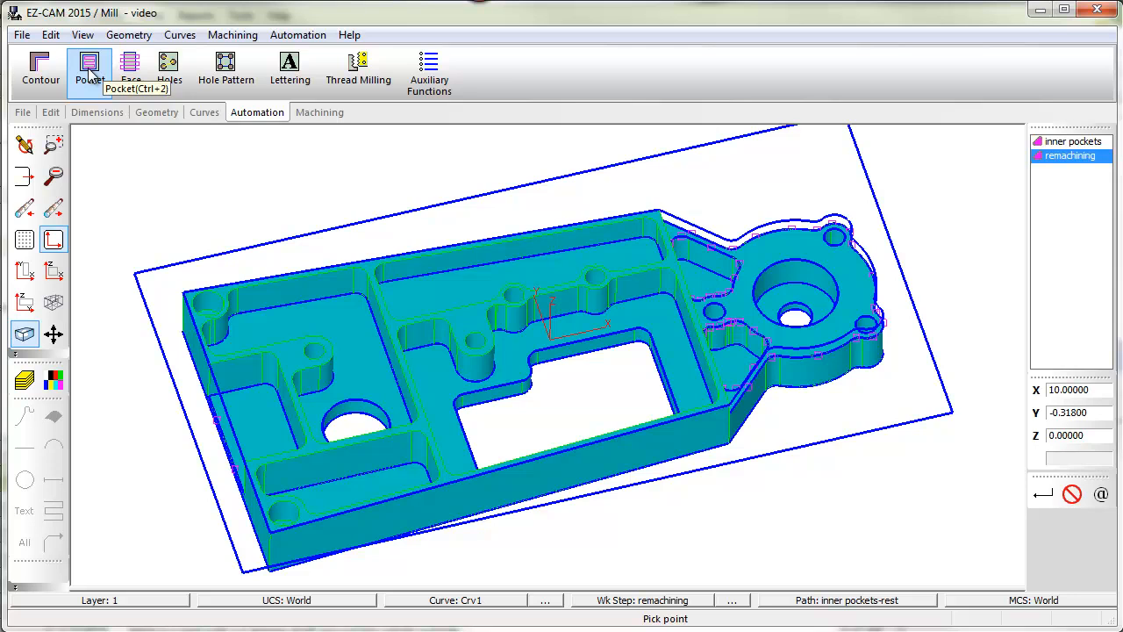
pyautogui.click(88, 70)
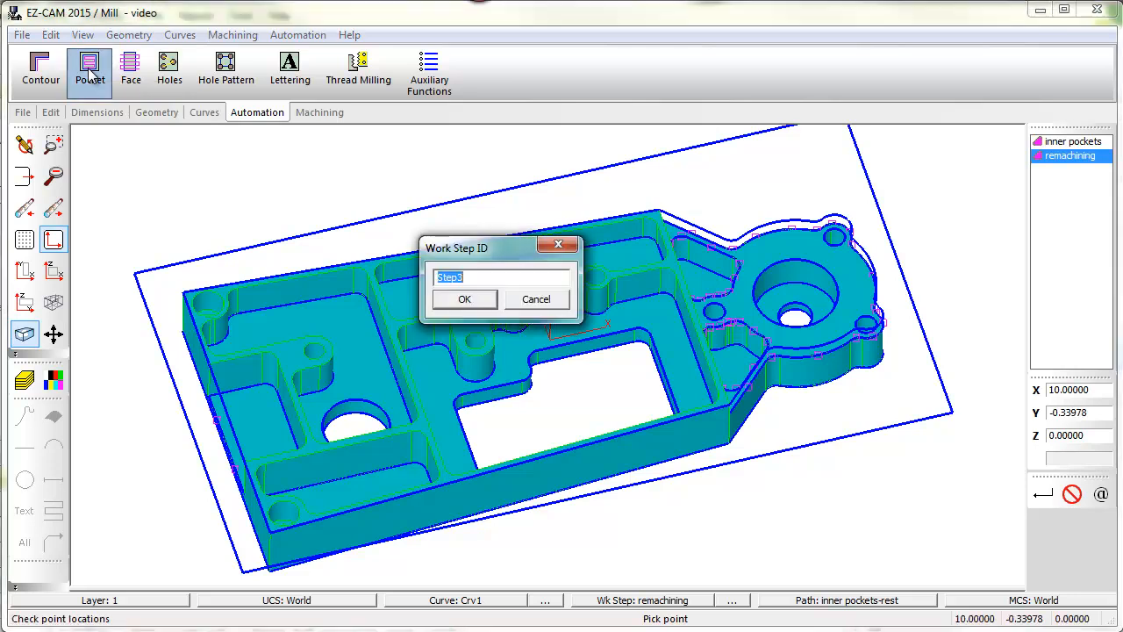
pyautogui.write('sto')
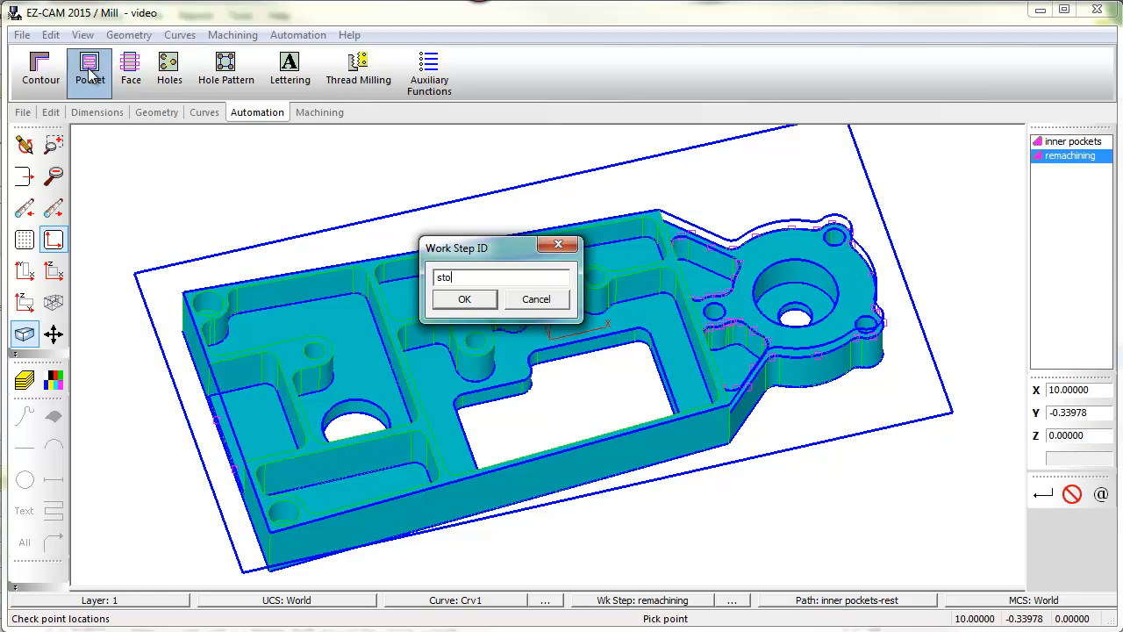
pyautogui.click(463, 298)
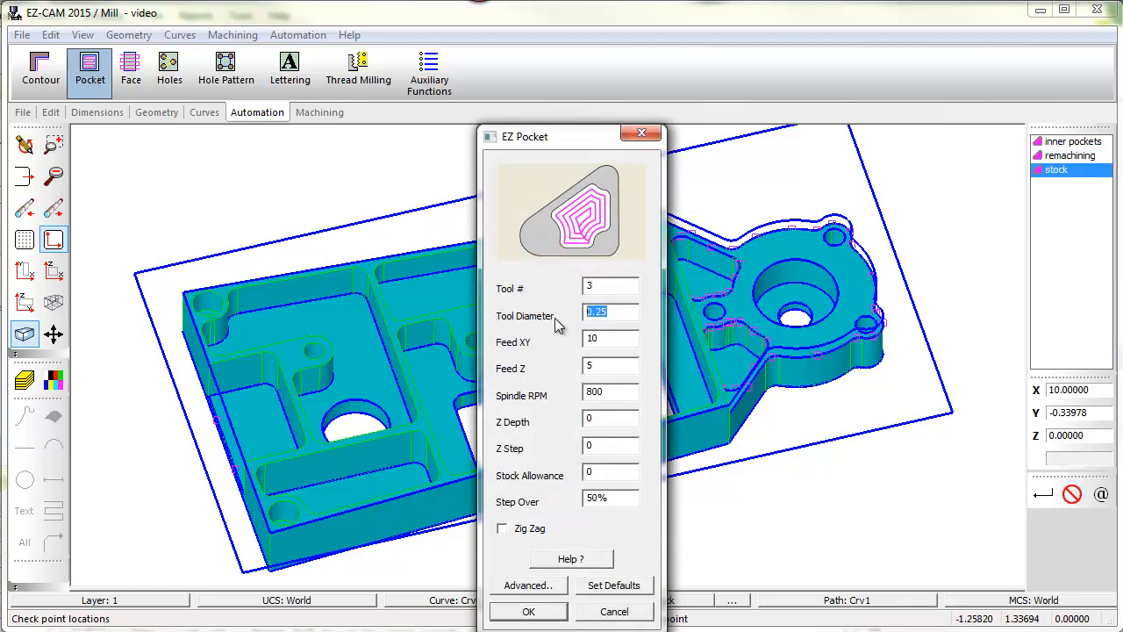
pyautogui.write('.75')
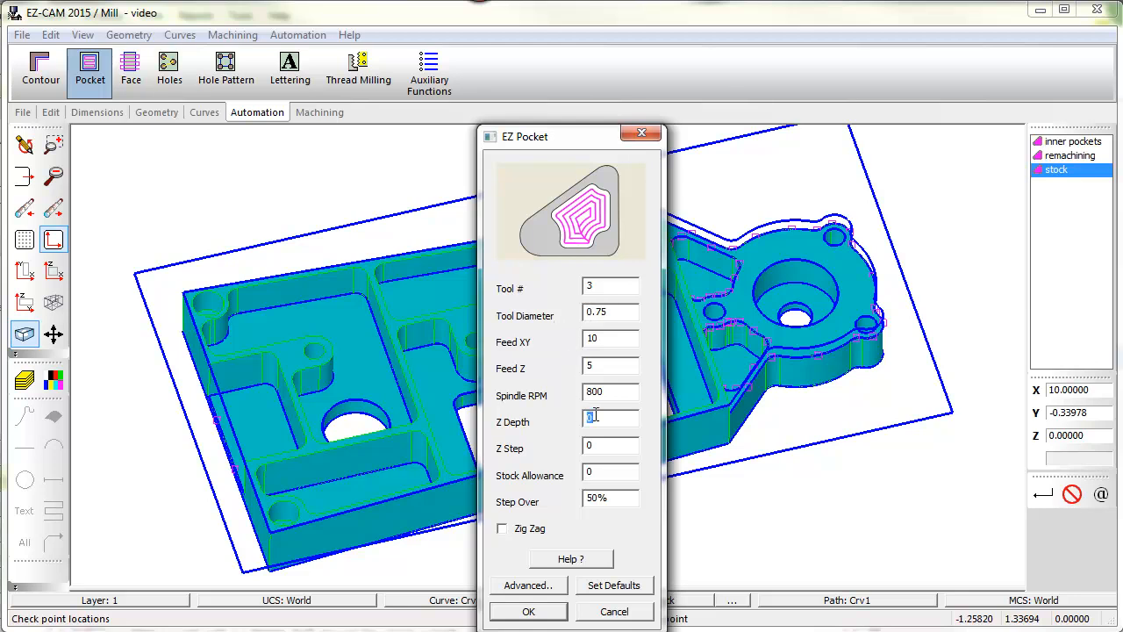
pyautogui.write('1.25')
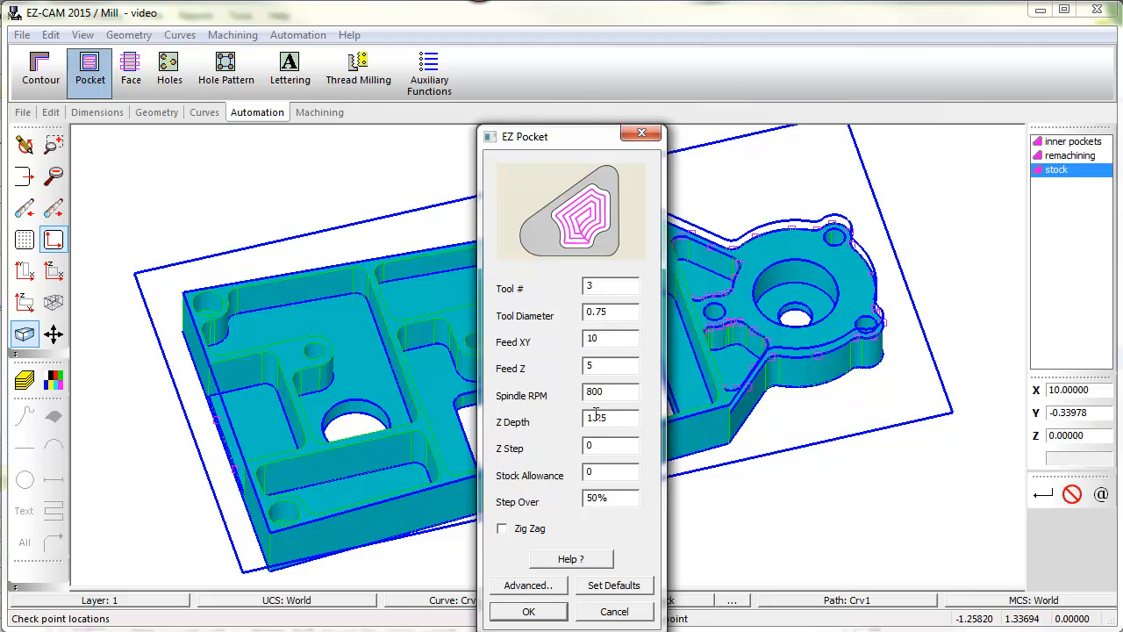
pyautogui.click(527, 610)
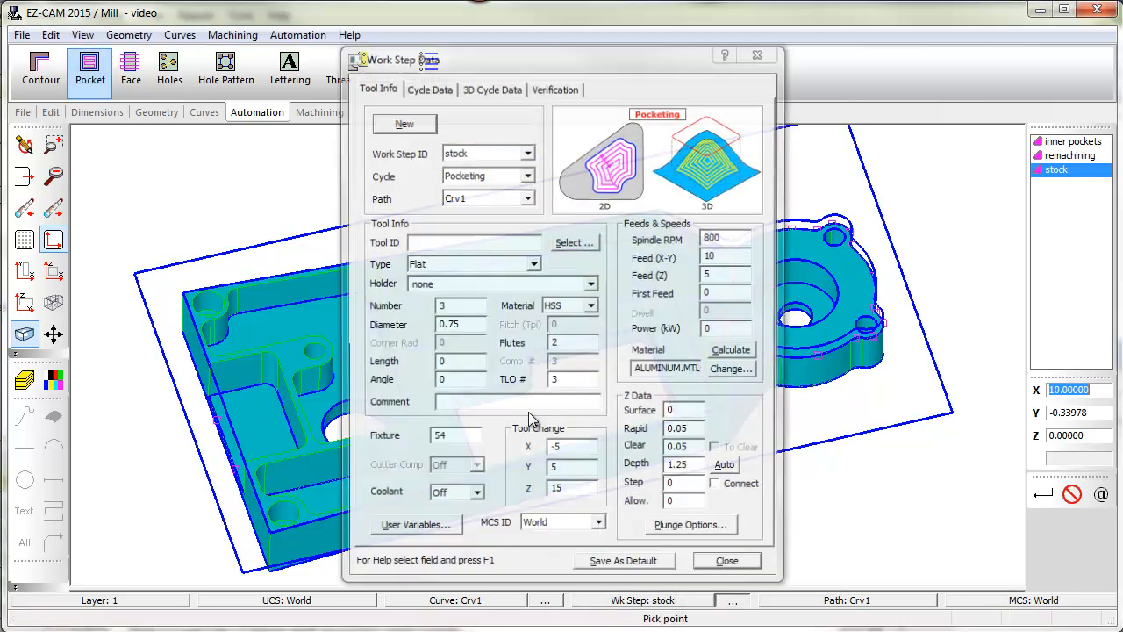
# Step: Review the Work Step Data pocketing cycle options and close the details
pyautogui.click(428, 88)
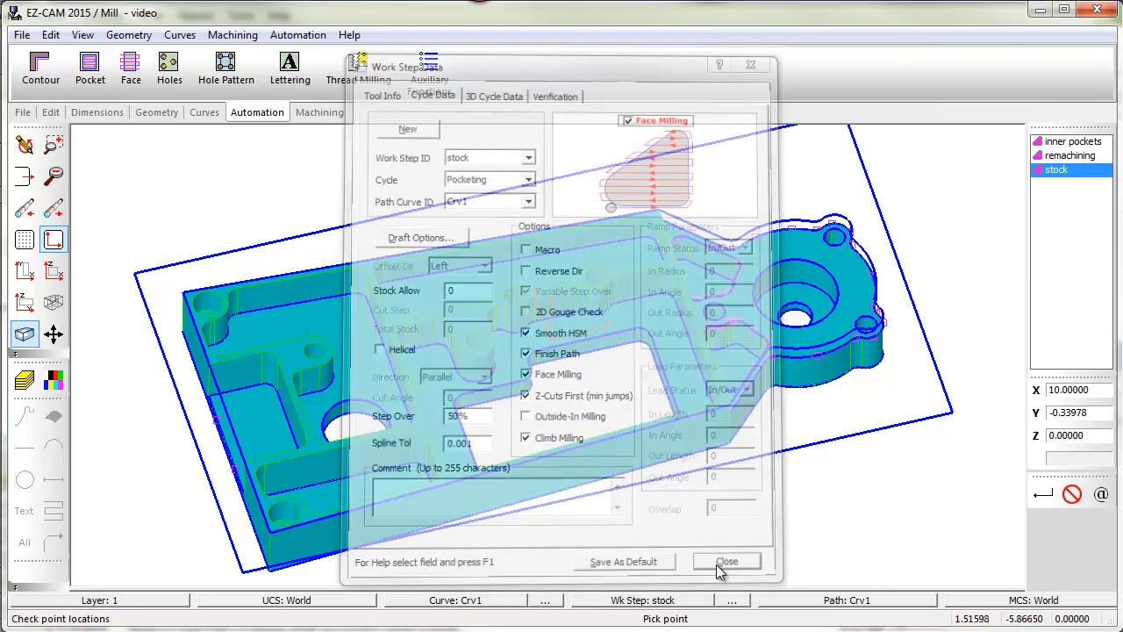
pyautogui.click(726, 561)
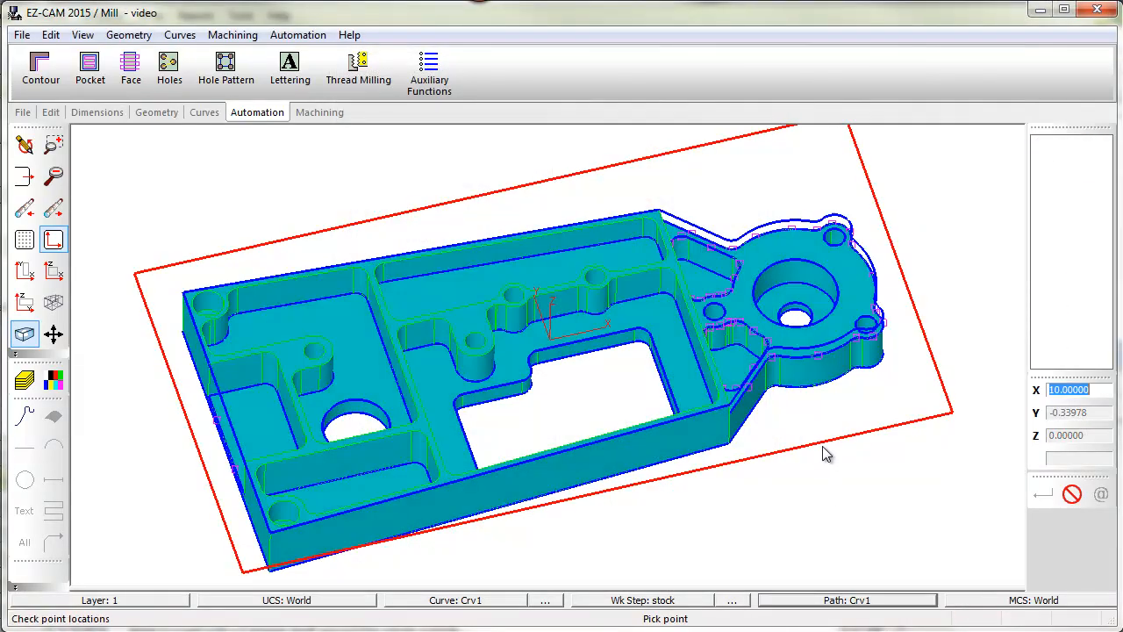
# Step: Add boundary curve Crv1 as machining and verify the stock toolpath, estimated at 28.60 minutes
pyautogui.click(319, 113)
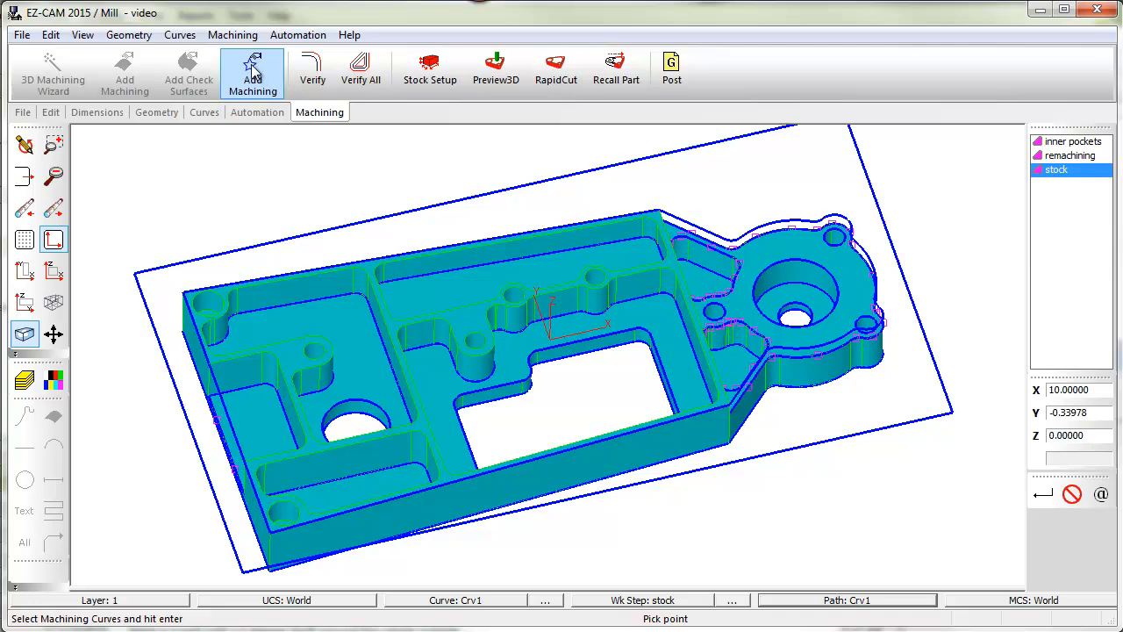
pyautogui.click(252, 70)
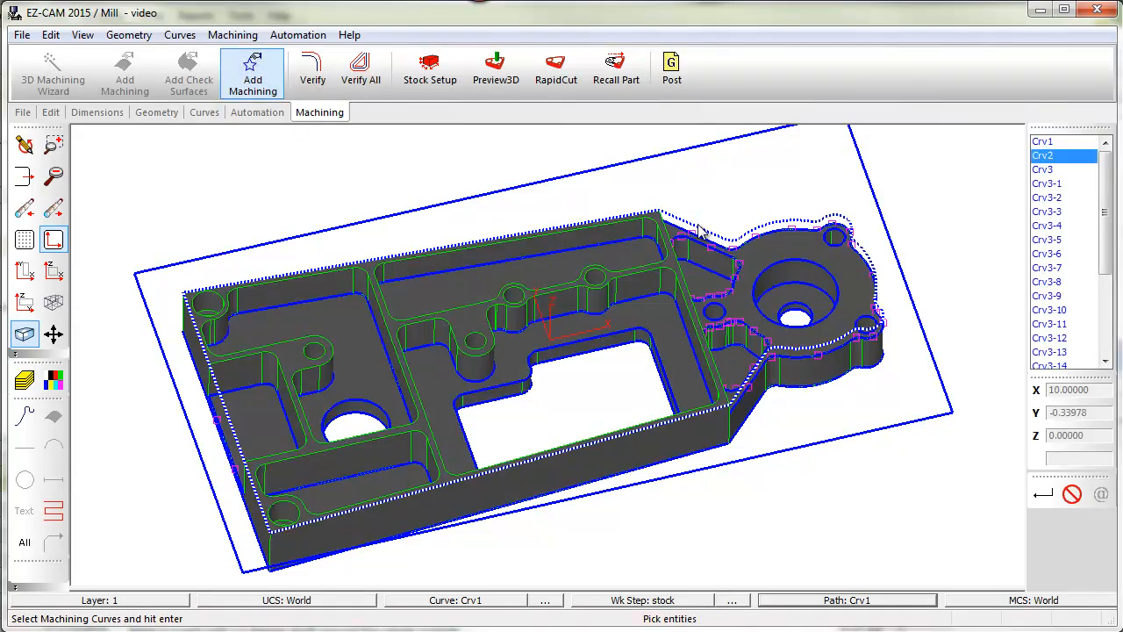
pyautogui.click(312, 71)
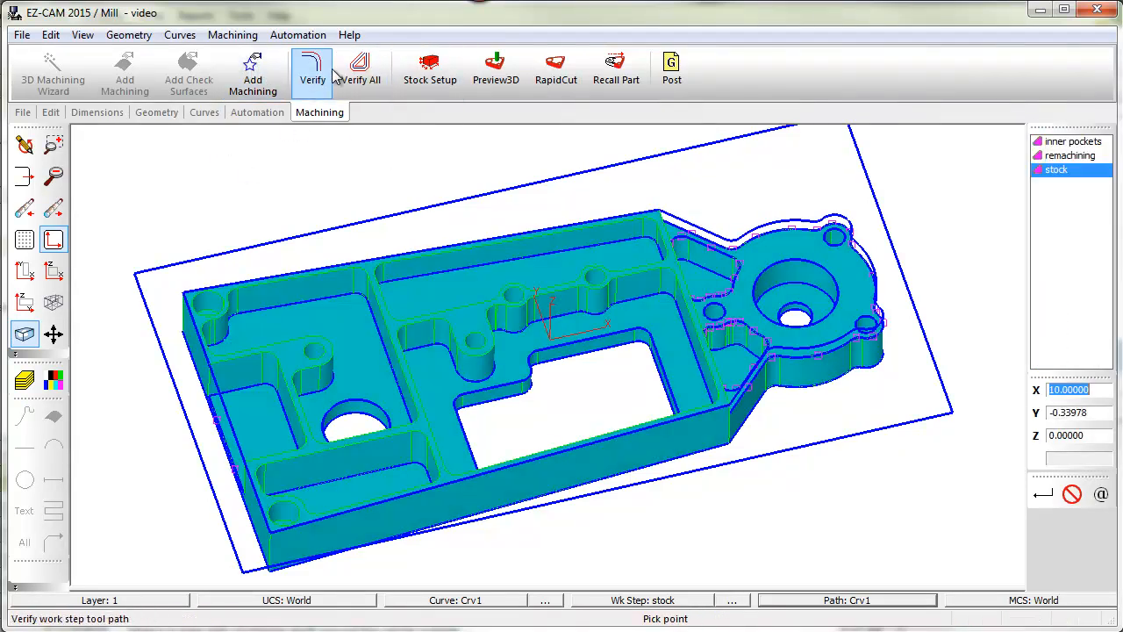
pyautogui.click(313, 71)
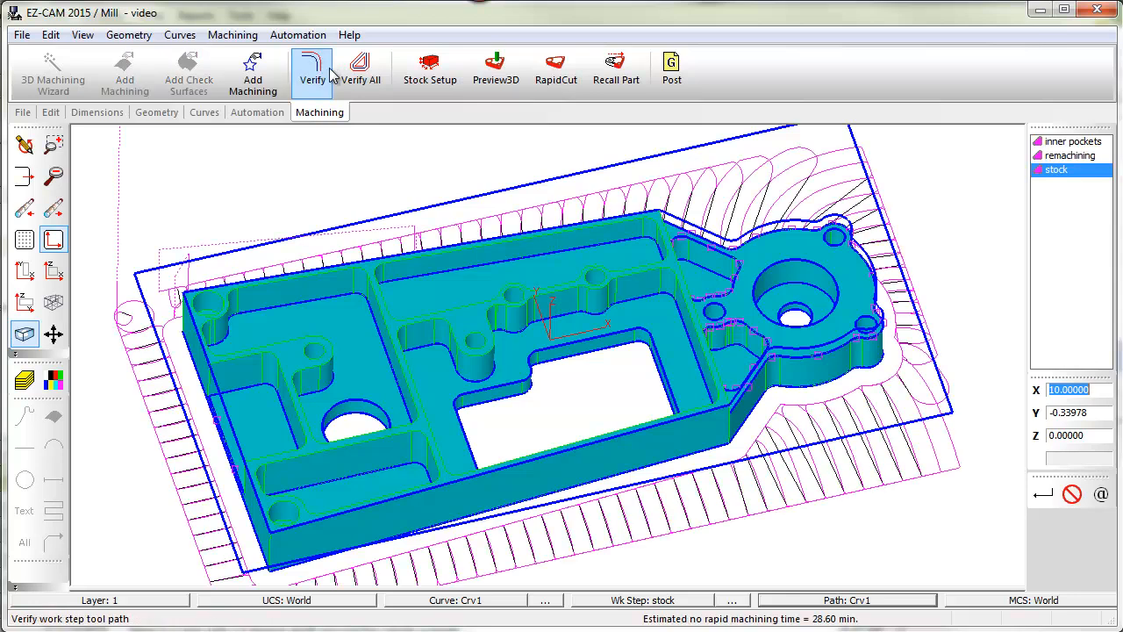
pyautogui.moveTo(360, 121)
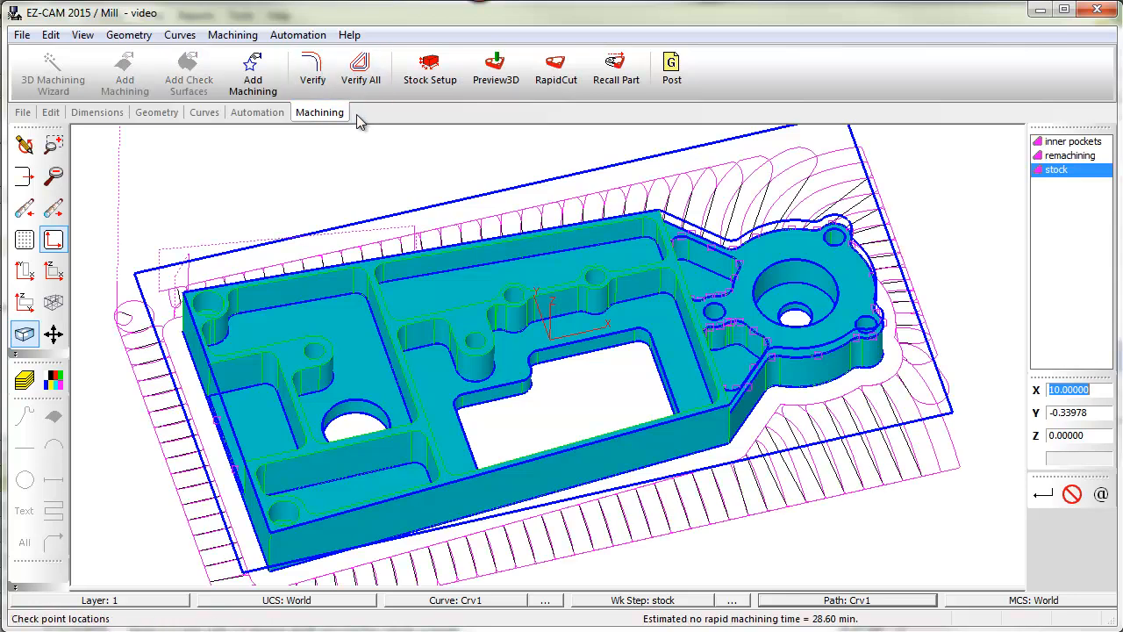
pyautogui.click(495, 70)
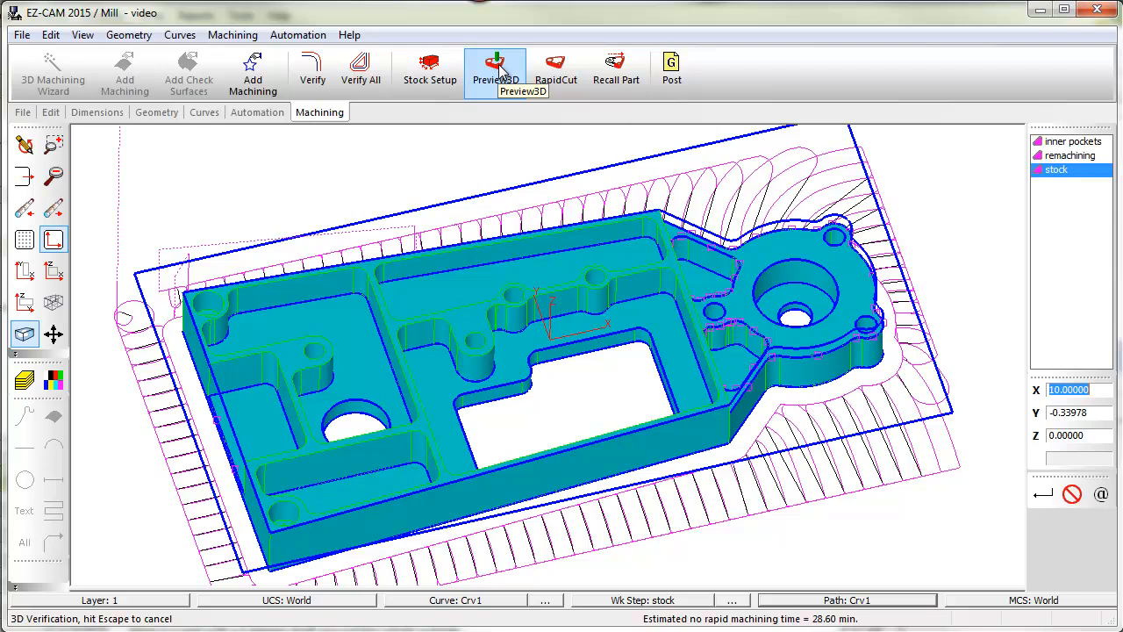
# Step: Run the Preview3D block-cutting simulation, exit it and select the stock work step
pyautogui.click(495, 70)
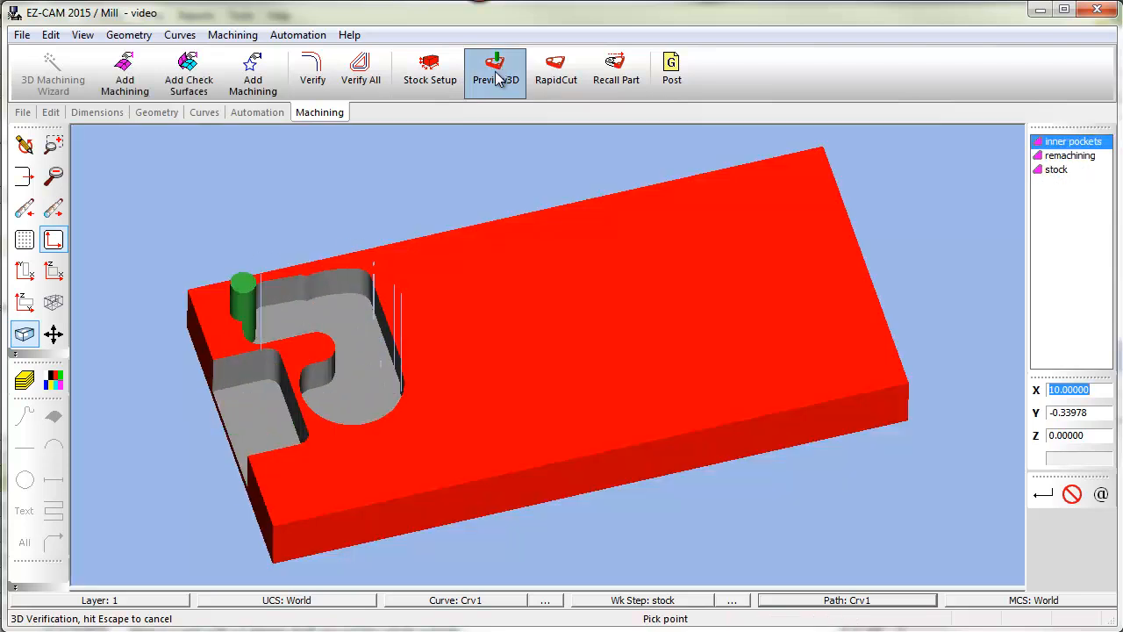
pyautogui.click(495, 70)
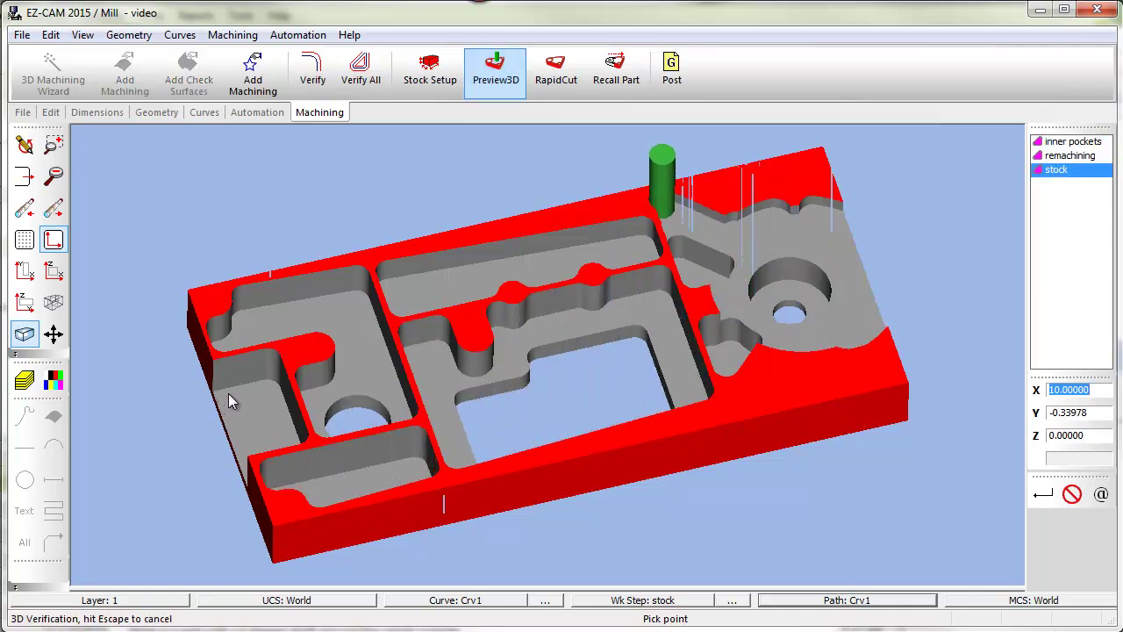
pyautogui.click(495, 70)
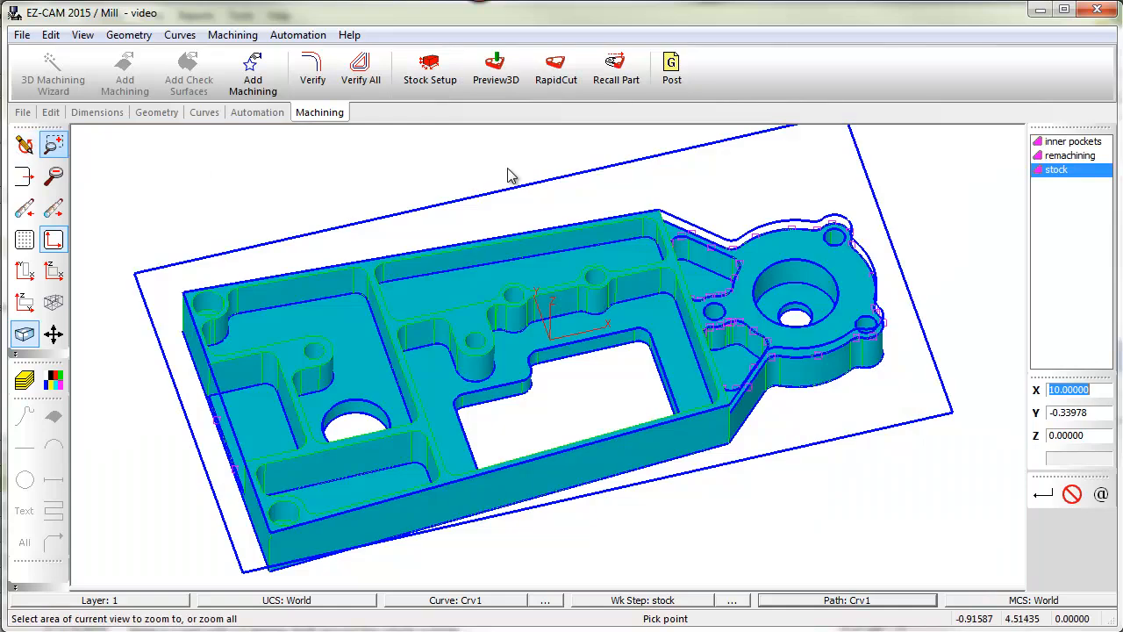
pyautogui.click(1056, 168)
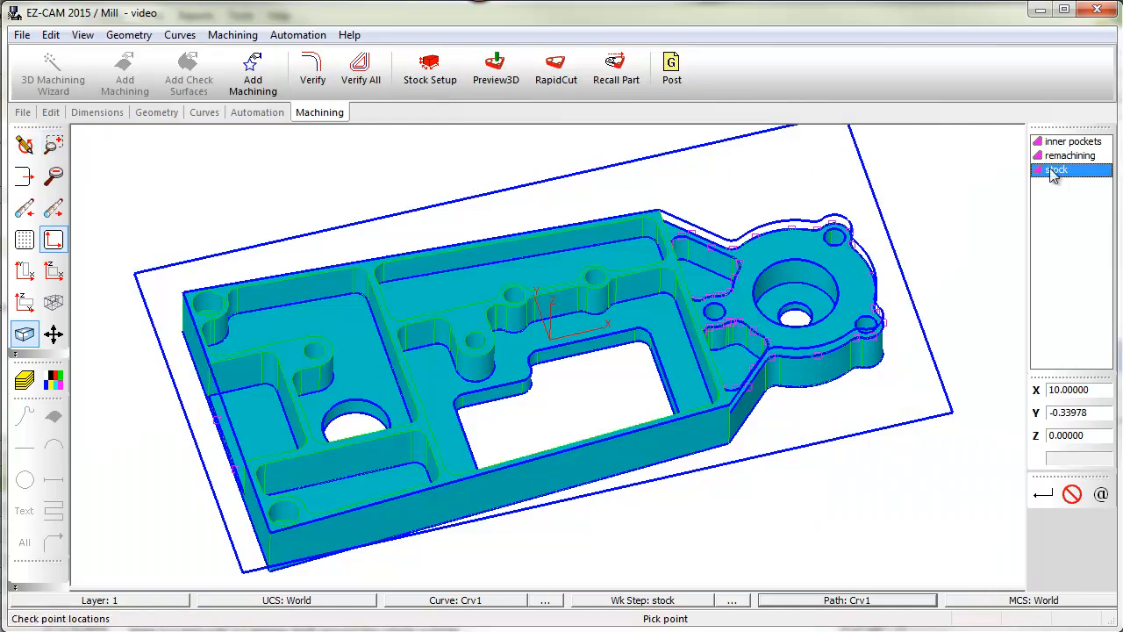
# Step: Move the stock step to the top of the list and rerun Preview3D, orbiting to watch the pockets cut
pyautogui.click(1056, 168)
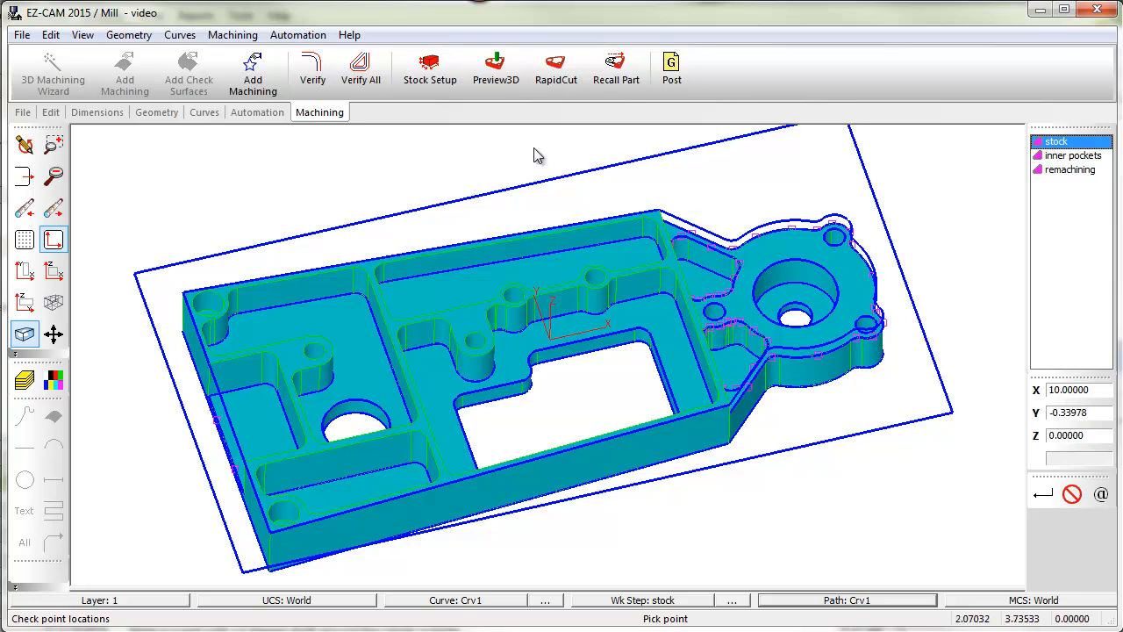
pyautogui.click(495, 70)
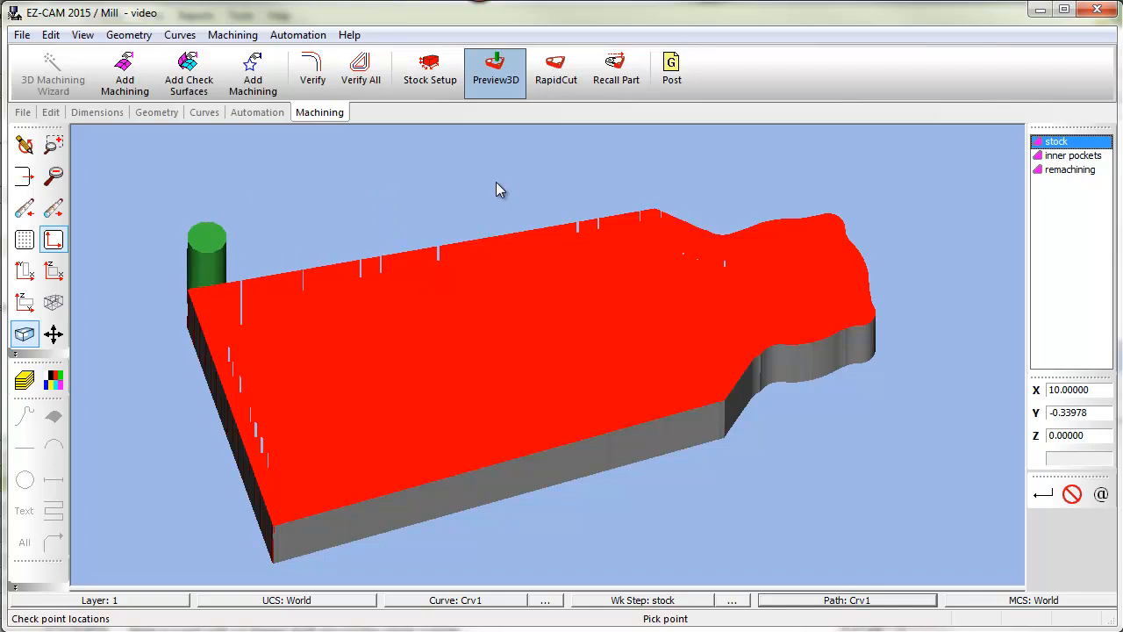
pyautogui.click(1074, 155)
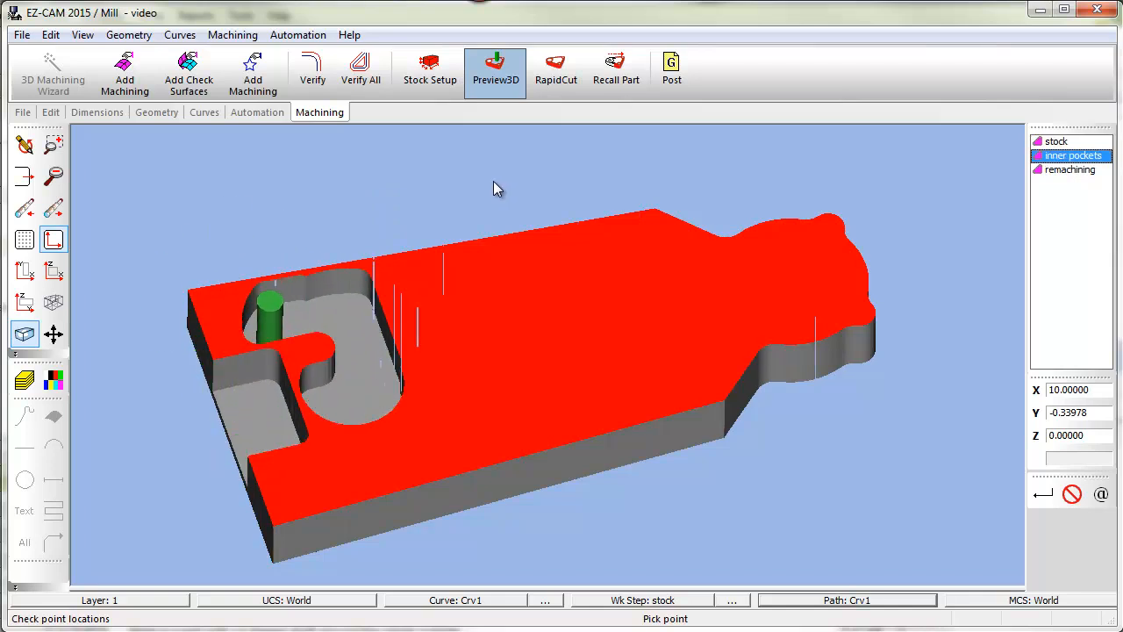
pyautogui.moveTo(491, 190); pyautogui.dragTo(483, 307)
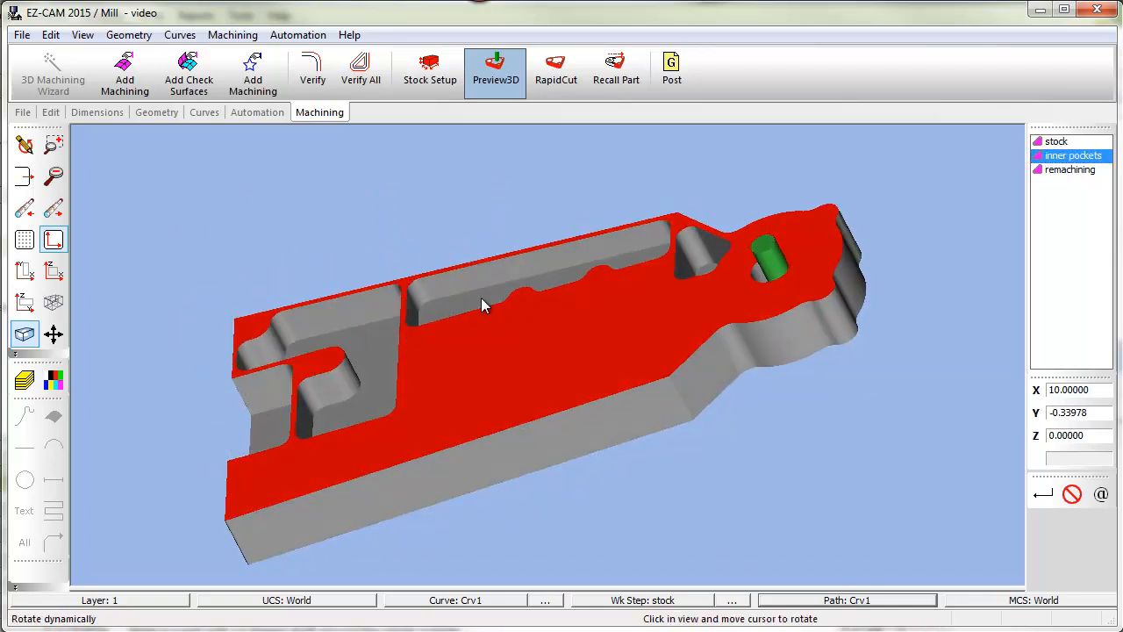
pyautogui.moveTo(483, 307); pyautogui.dragTo(588, 344)
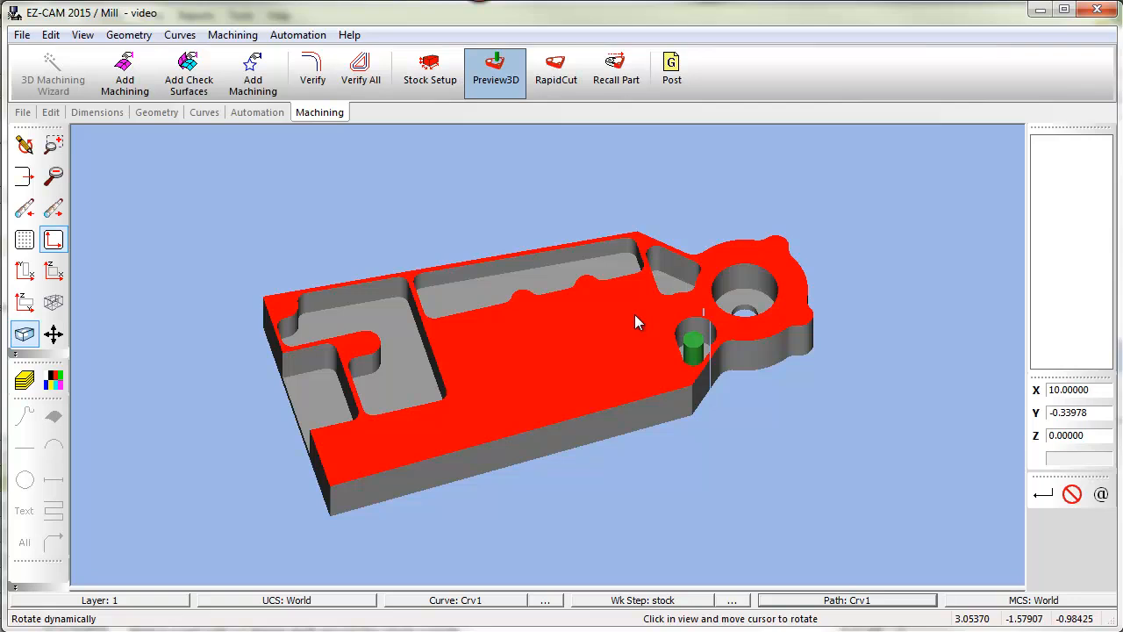
pyautogui.moveTo(663, 344)
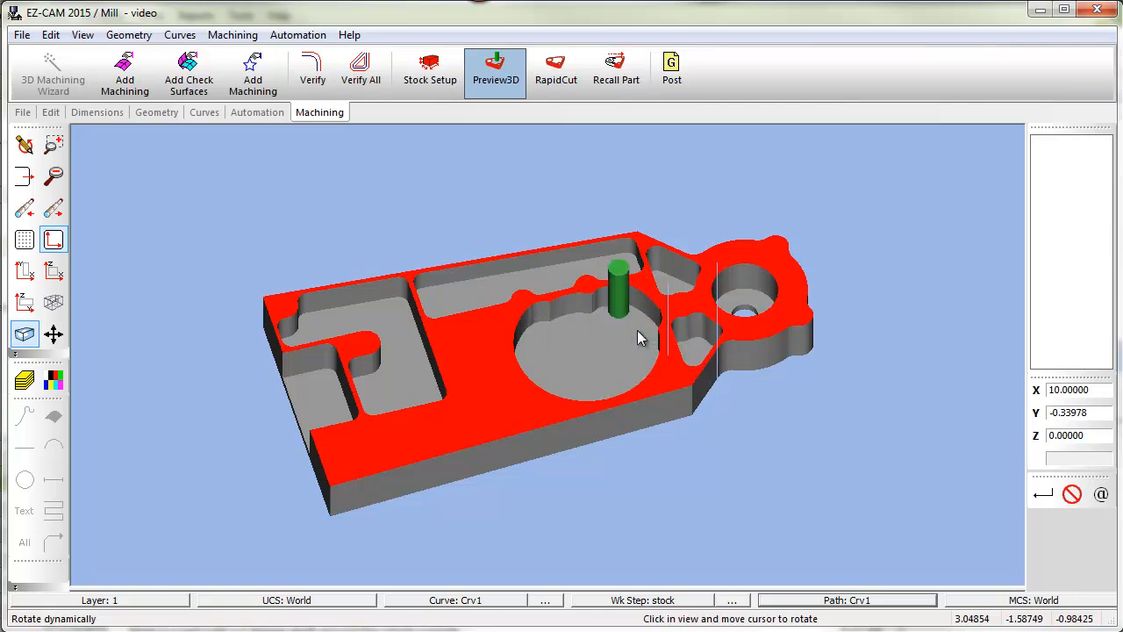
# Step: Run RapidCut to the finished green part with leftover-material check points, then redraw the part view
pyautogui.click(554, 70)
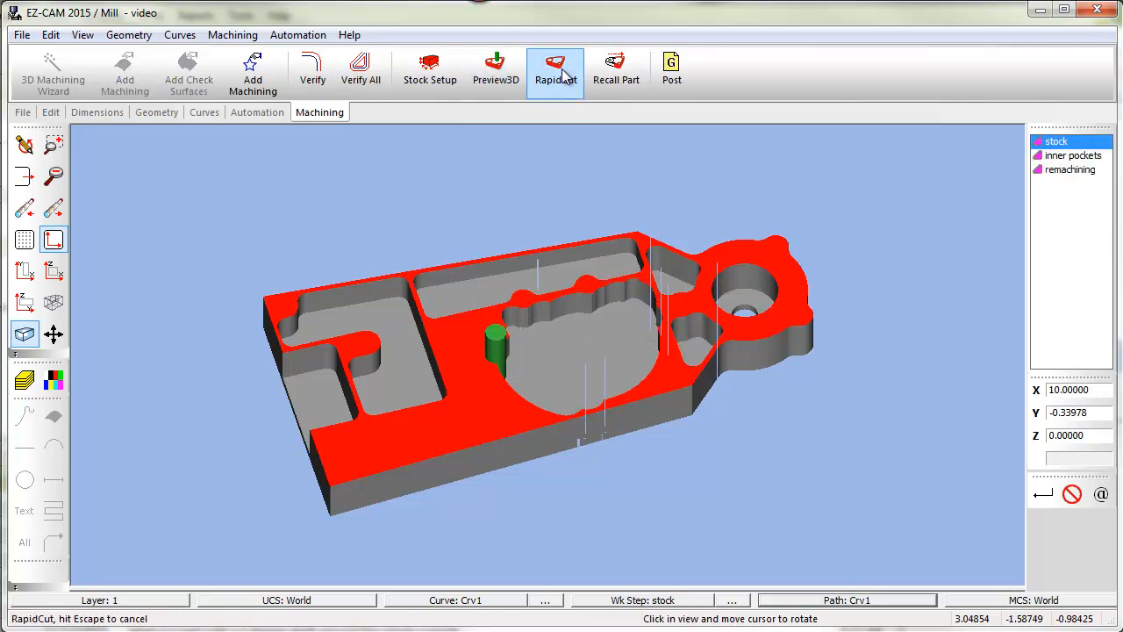
pyautogui.click(1074, 154)
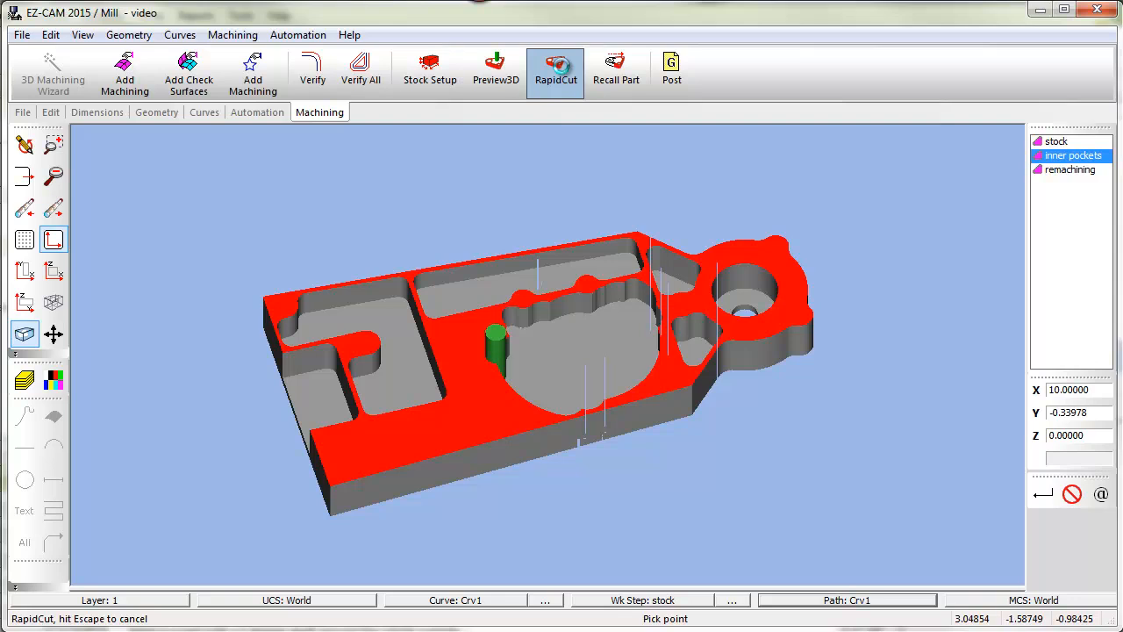
pyautogui.click(555, 69)
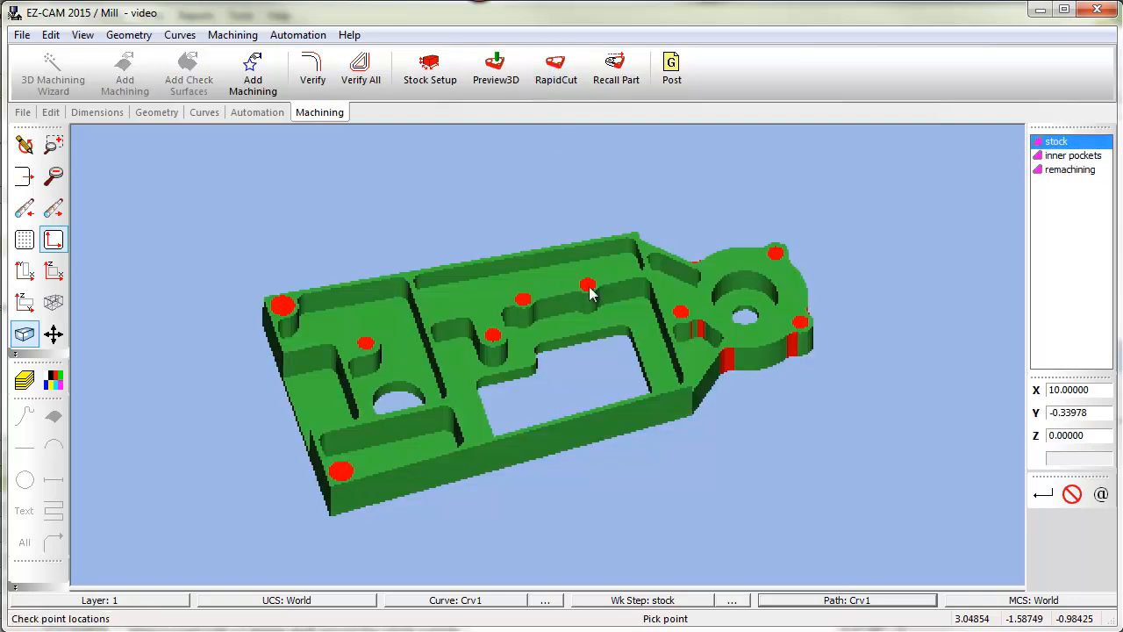
pyautogui.click(25, 144)
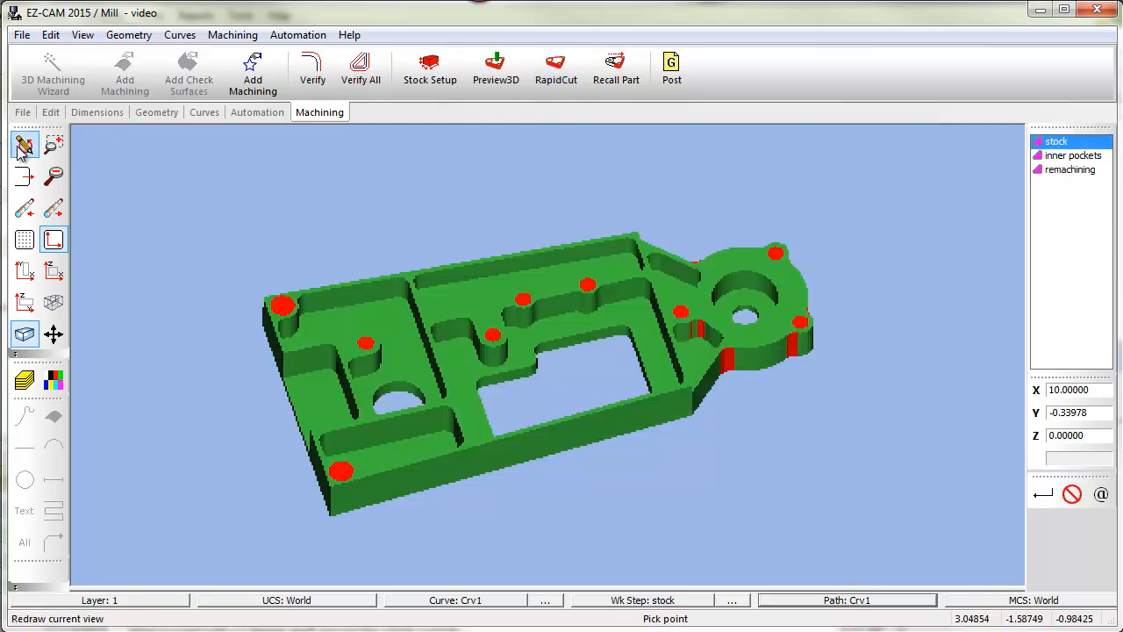
pyautogui.click(179, 35)
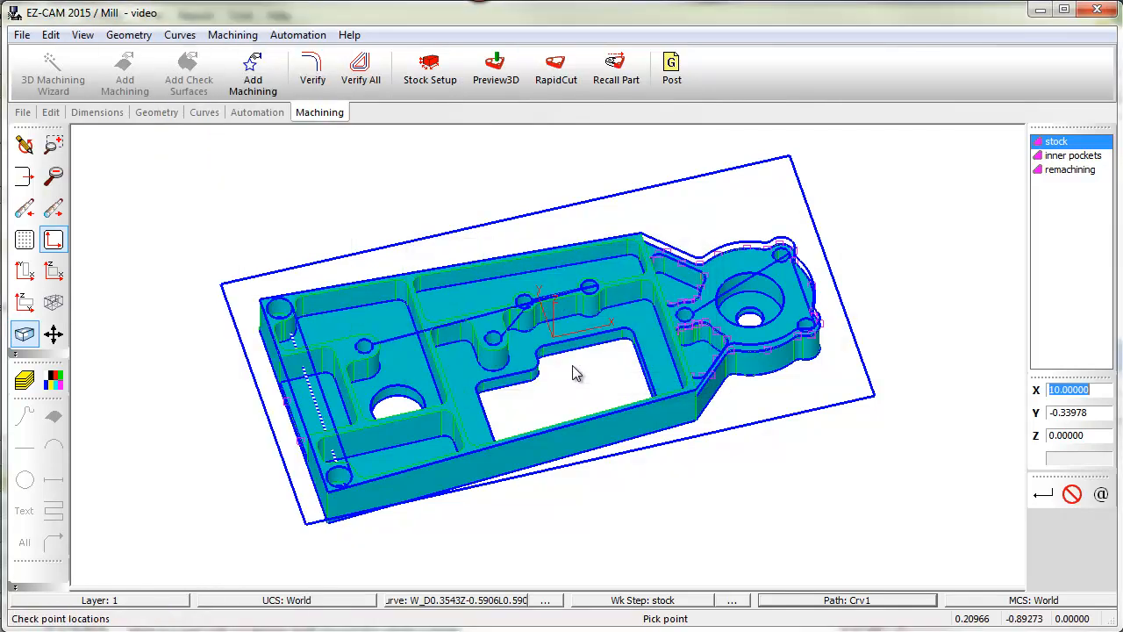
pyautogui.moveTo(430, 340)
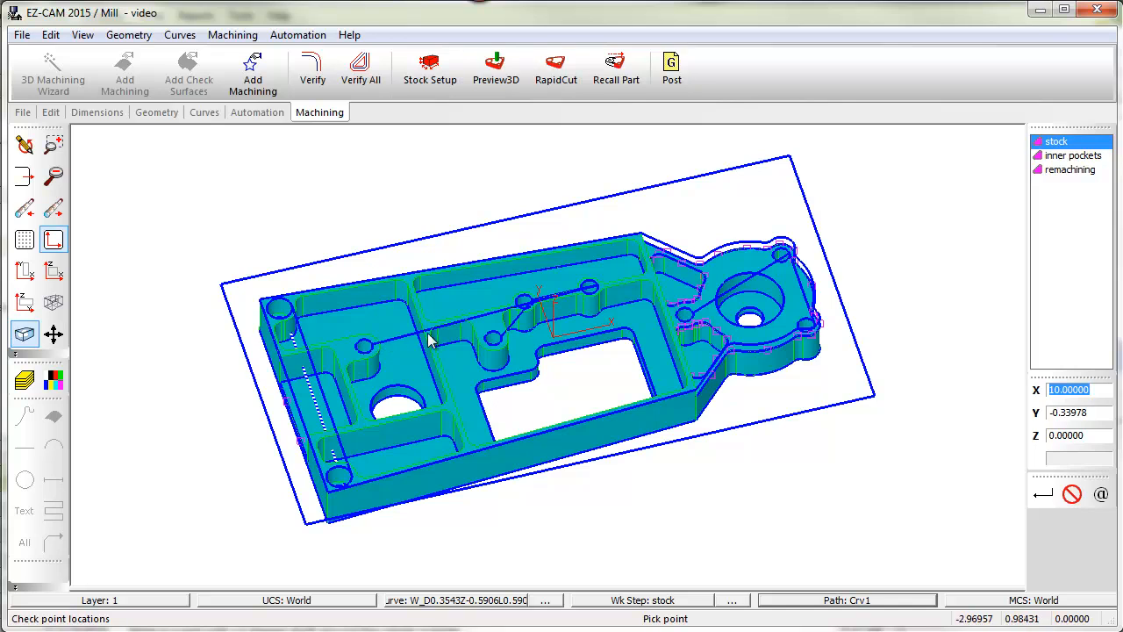
pyautogui.moveTo(464, 330)
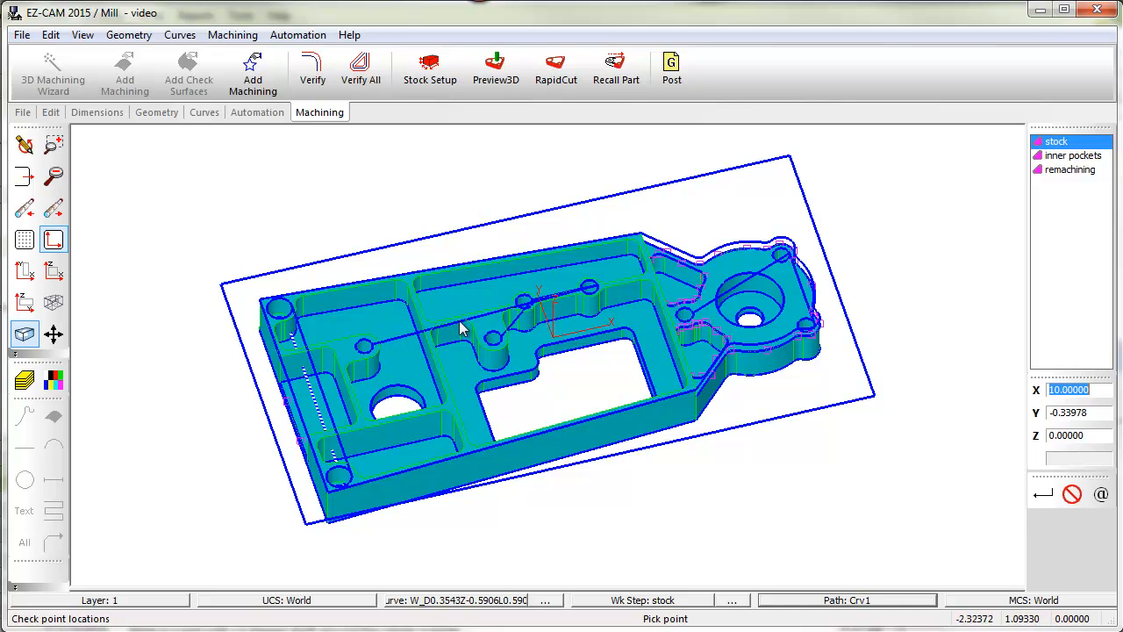
pyautogui.moveTo(524, 316)
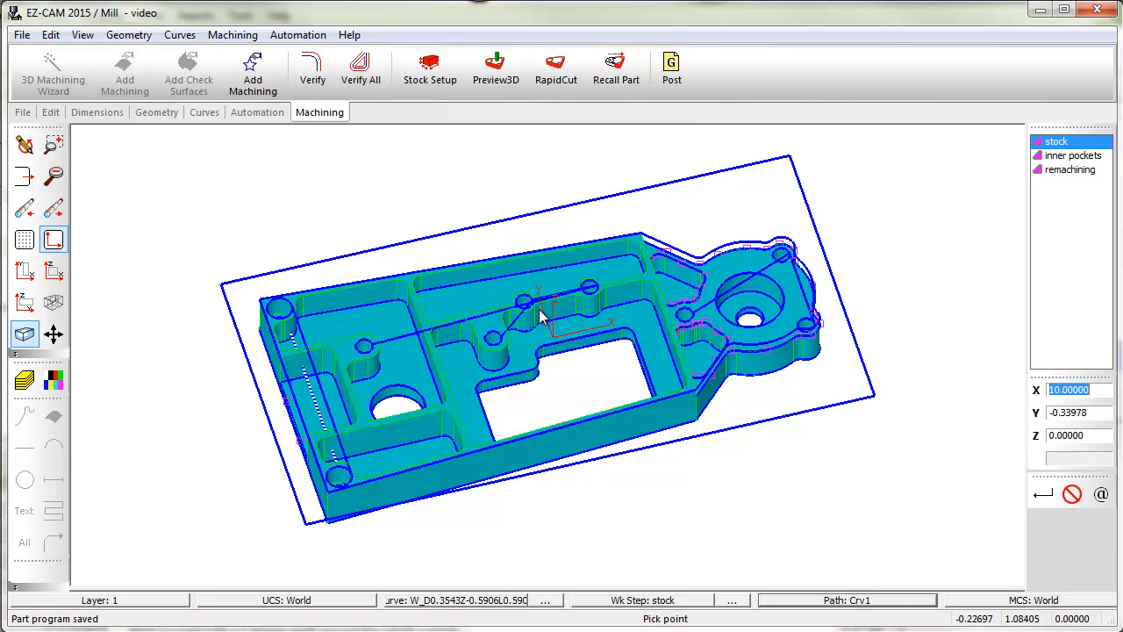
pyautogui.moveTo(779, 264)
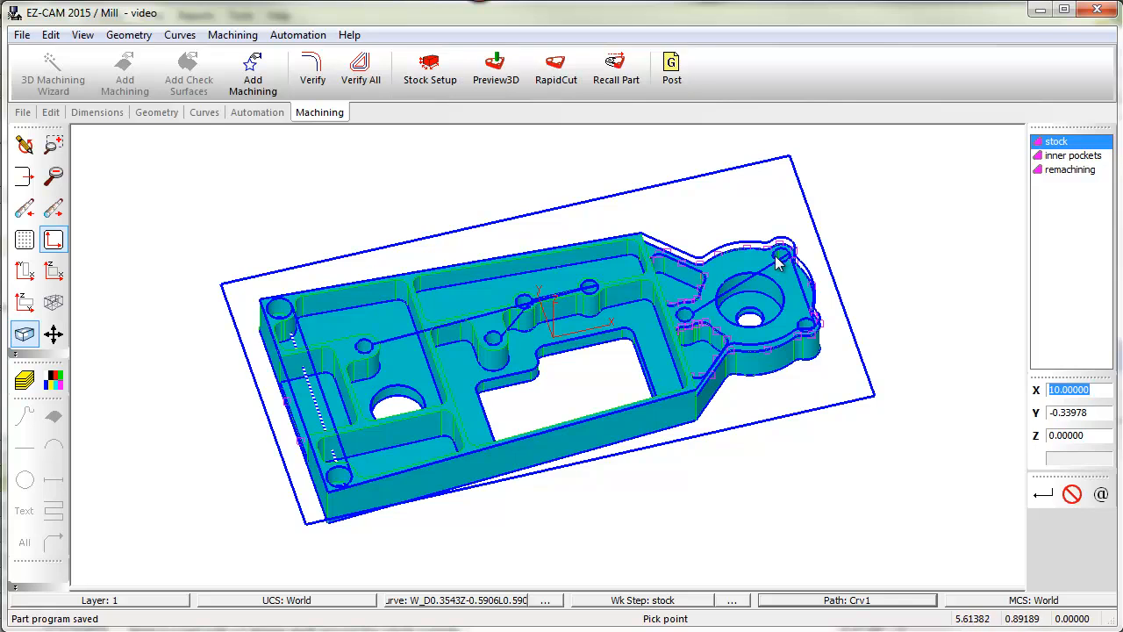
# Step: Orbit the saved part edge-on, from above the pockets, and back to an overall view
pyautogui.moveTo(772, 263); pyautogui.dragTo(720, 315)
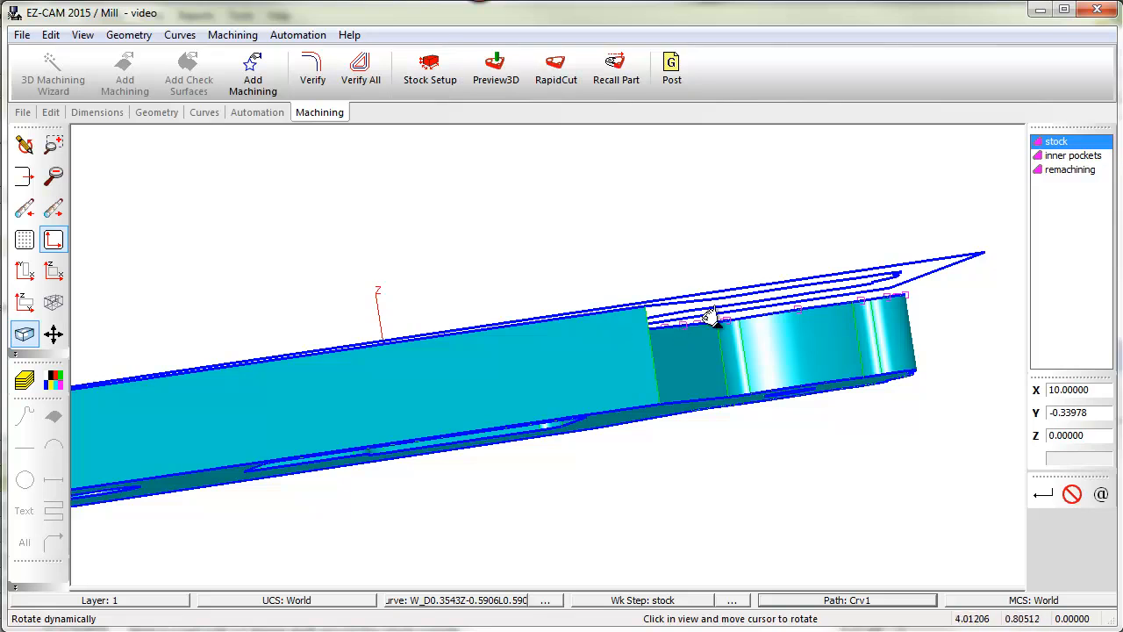
pyautogui.moveTo(711, 316); pyautogui.dragTo(588, 330)
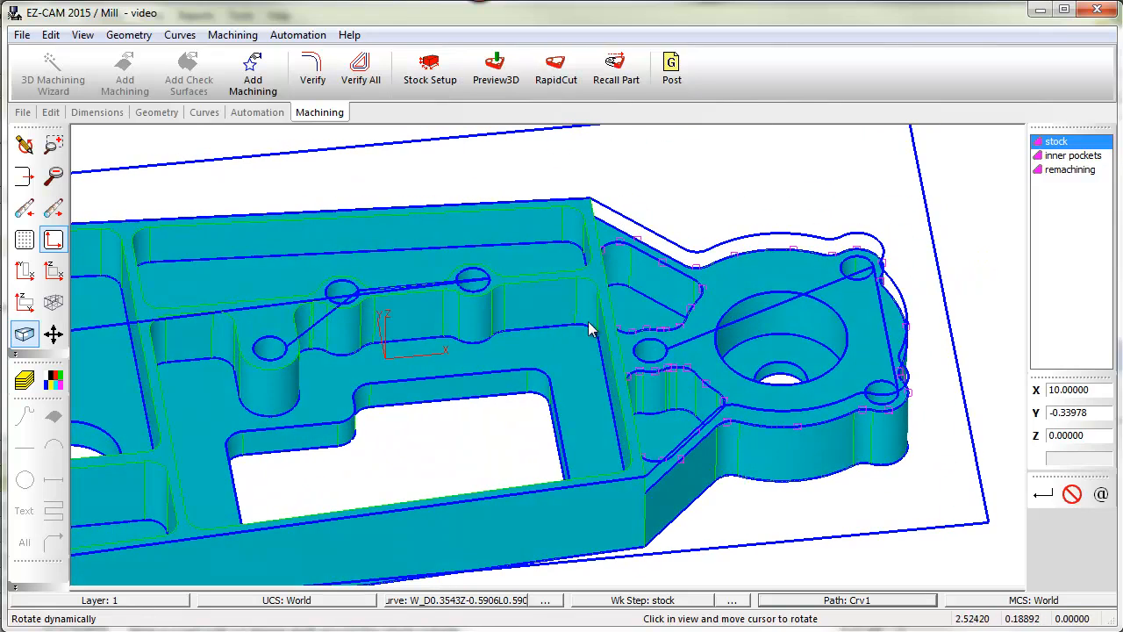
pyautogui.moveTo(588, 330); pyautogui.dragTo(653, 348)
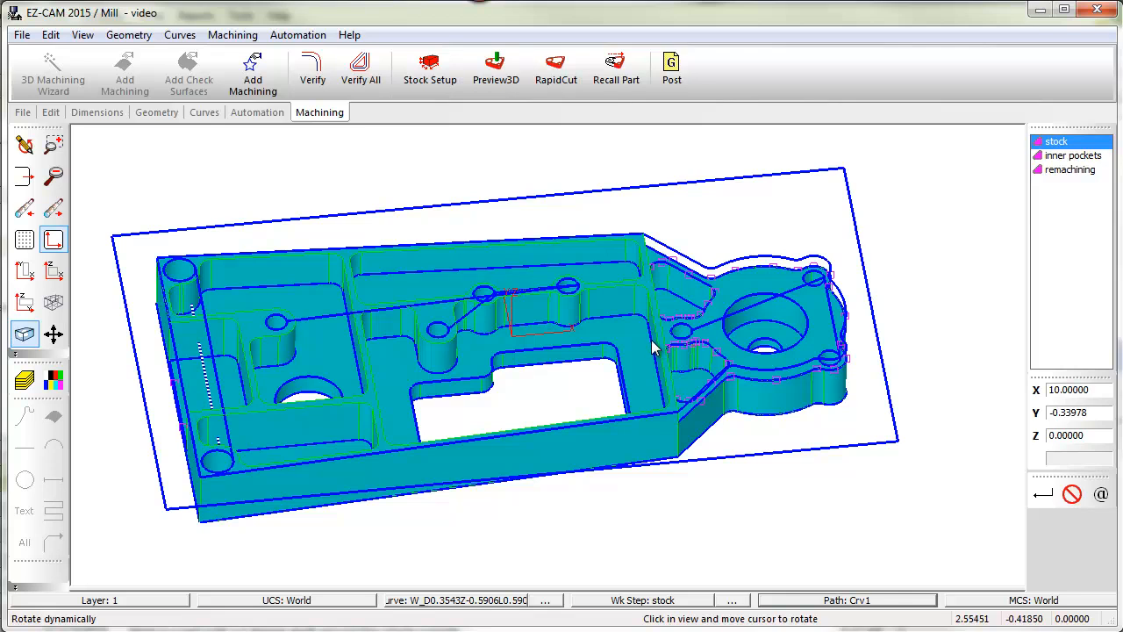
pyautogui.moveTo(488, 306)
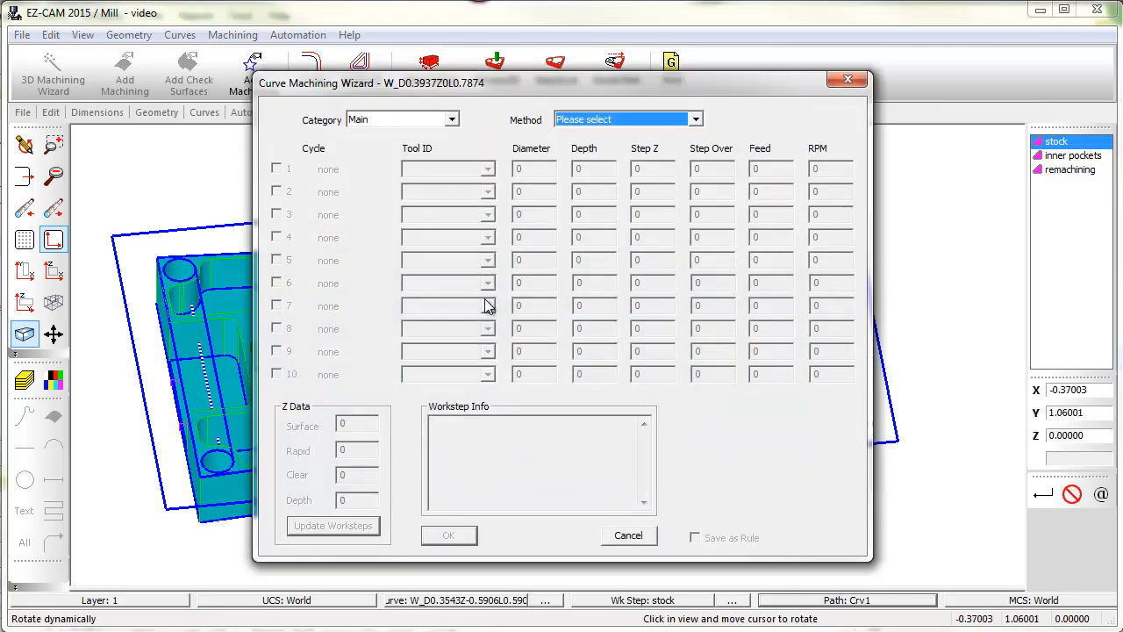
pyautogui.moveTo(441, 133)
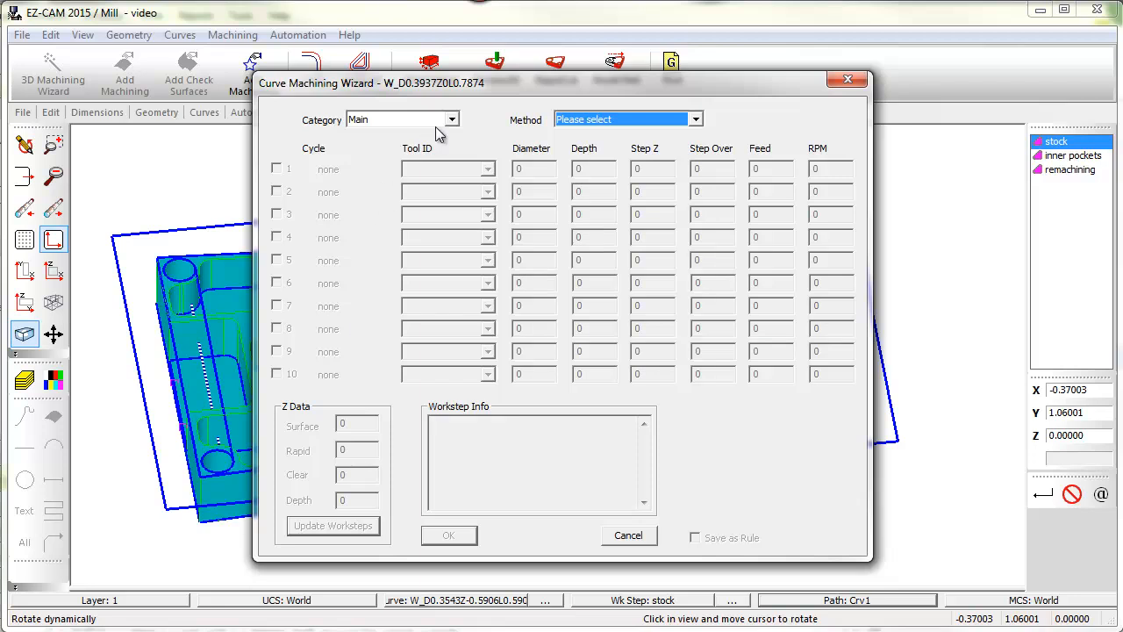
# Step: Add a Tapped Holes operation with method 1-2_13 tap, creating spot drill, 27/64 drill and tap steps
pyautogui.click(451, 119)
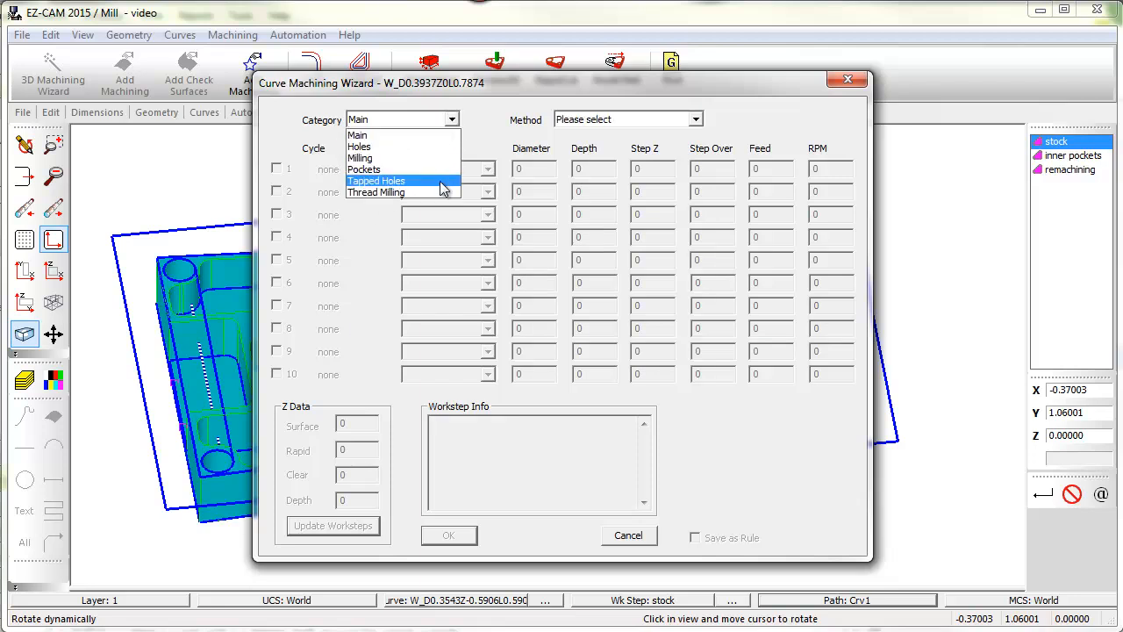
pyautogui.click(375, 181)
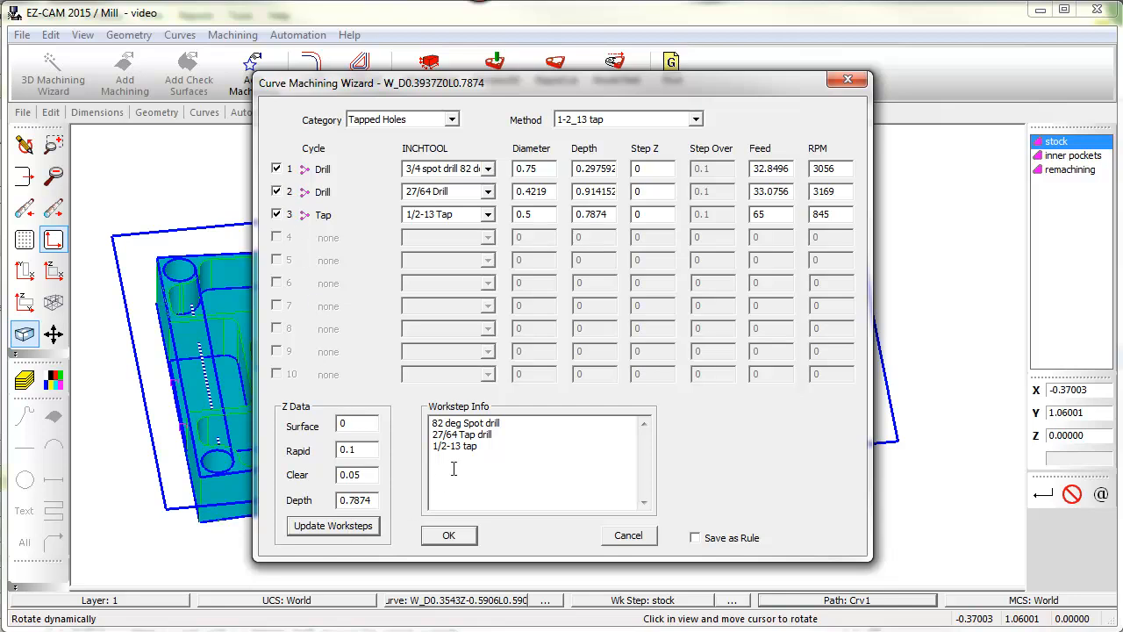
pyautogui.moveTo(454, 537)
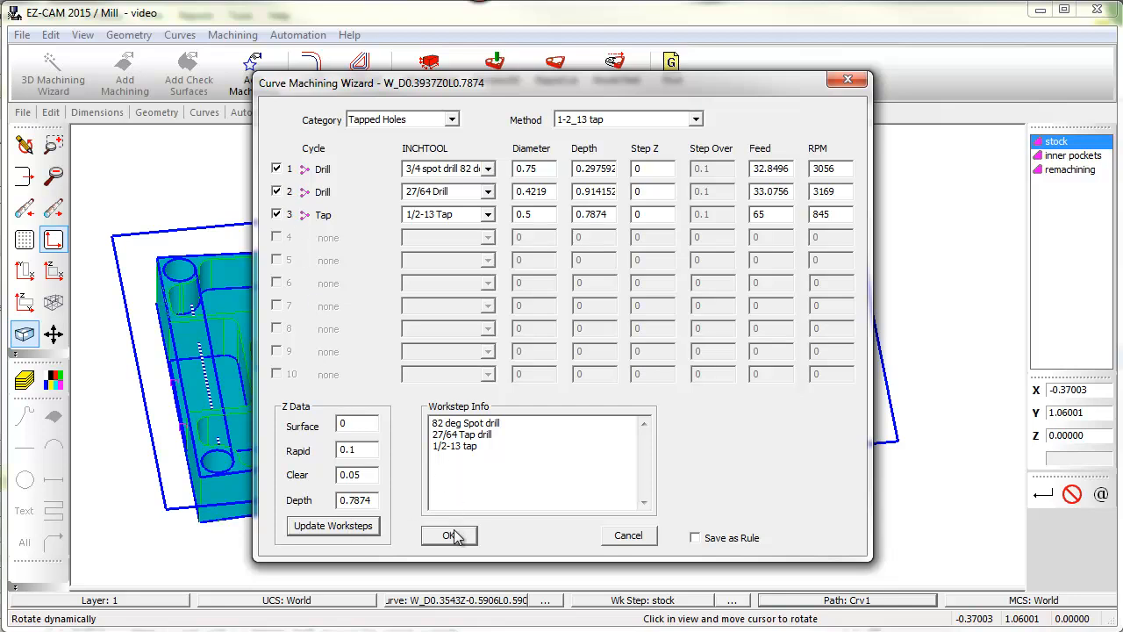
pyautogui.click(449, 536)
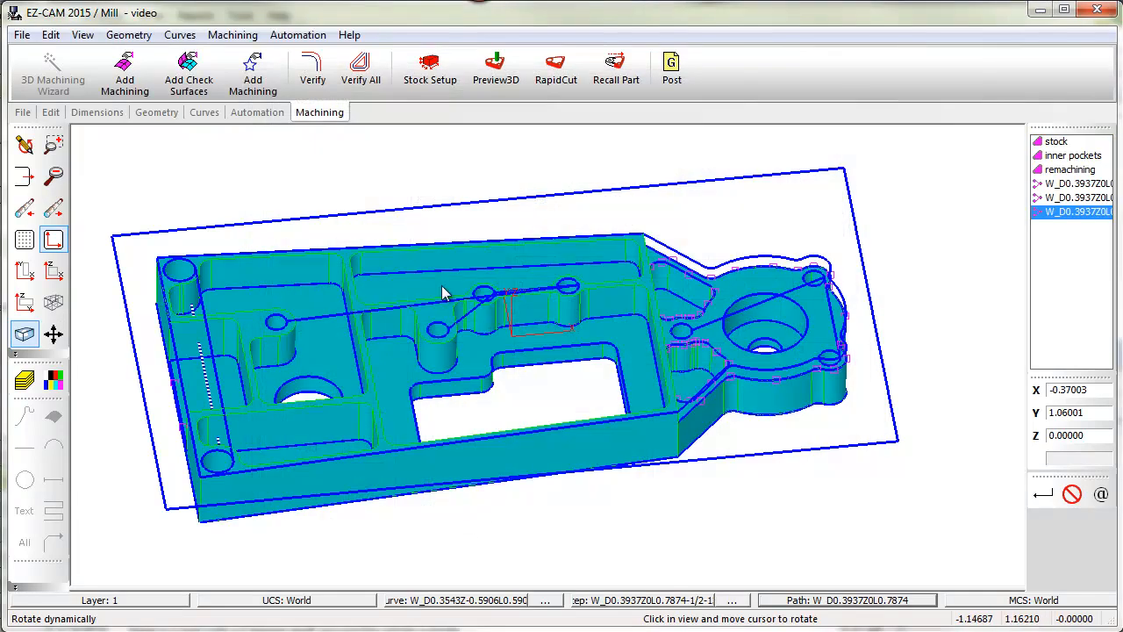
# Step: Verify all work step toolpaths and accept the 95.45-minute machining time estimate
pyautogui.click(312, 70)
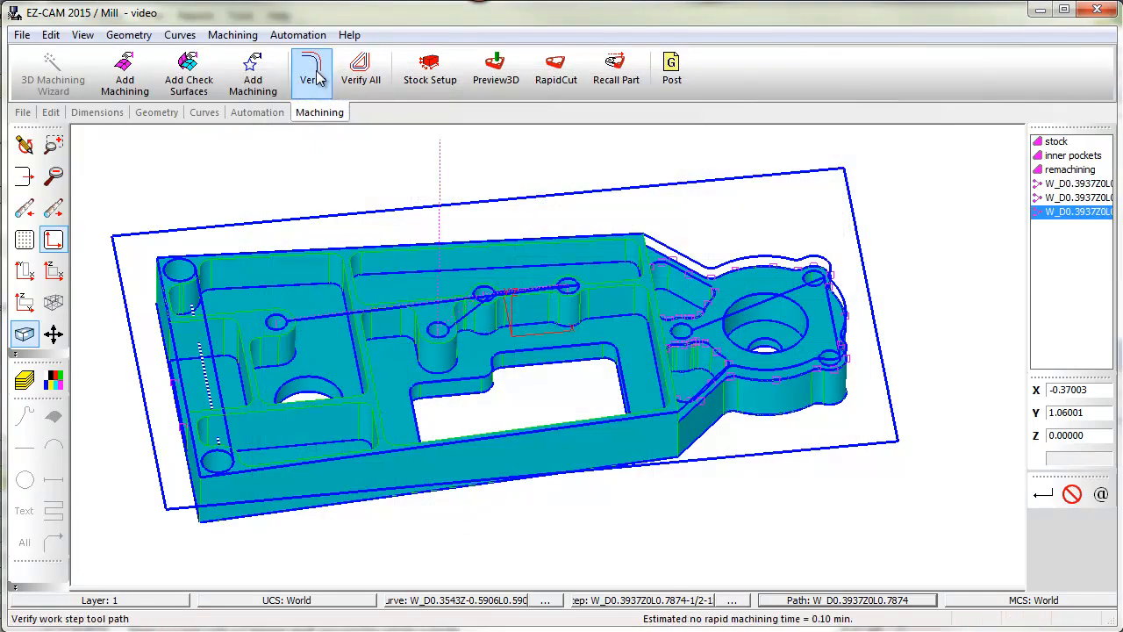
pyautogui.click(361, 70)
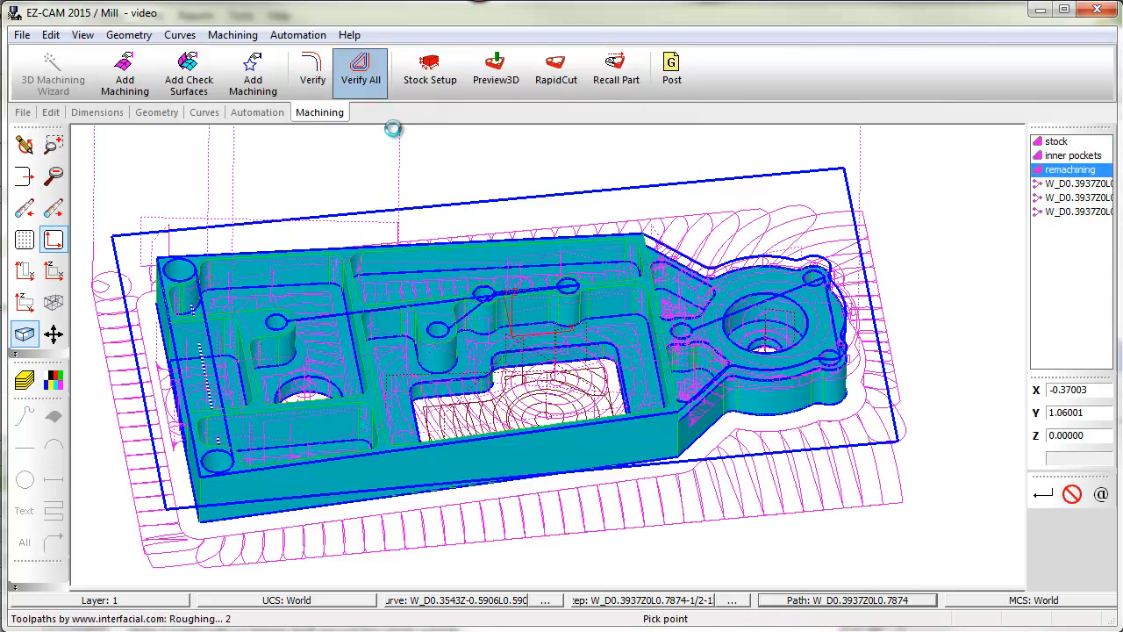
pyautogui.click(359, 70)
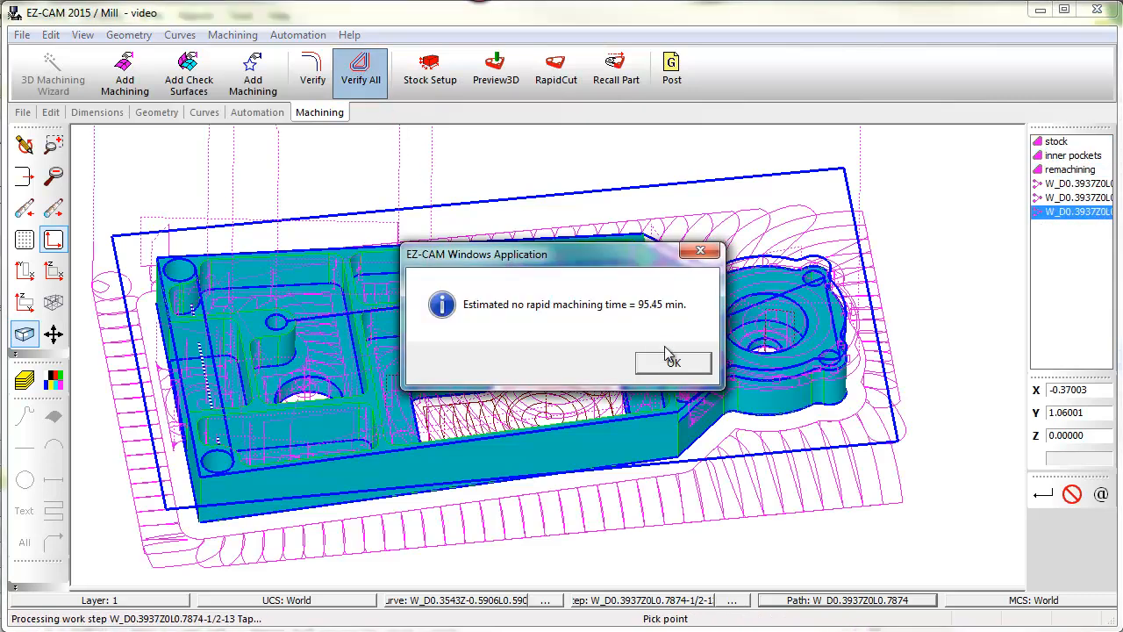
pyautogui.click(674, 362)
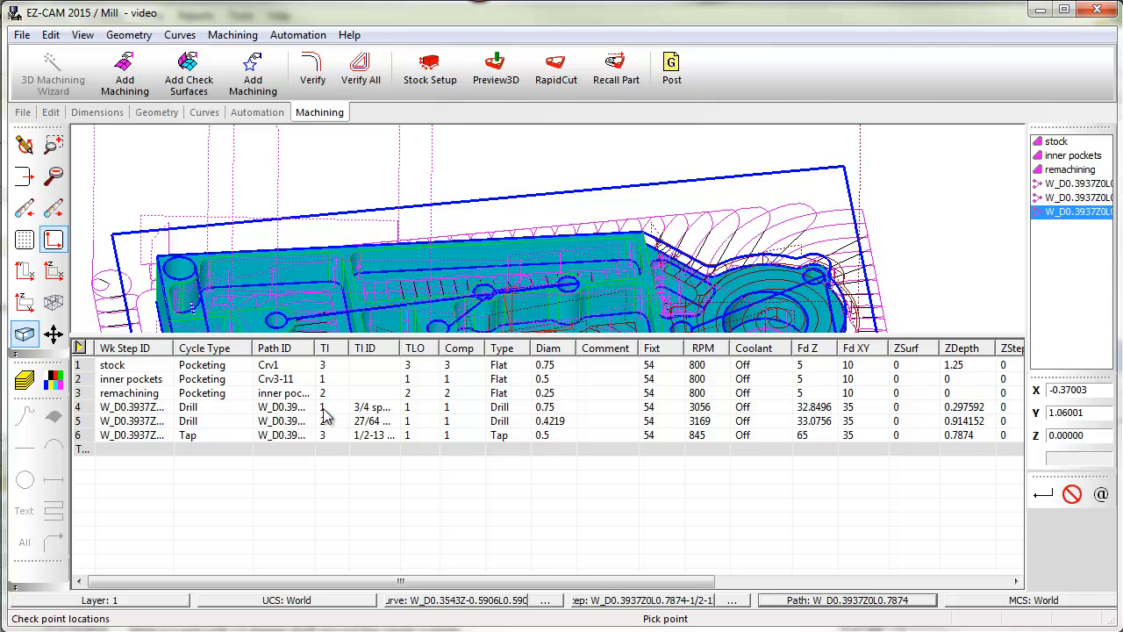
# Step: In the work step table, select the TI column of the tap drill row and then the stock row
pyautogui.click(325, 407)
pyautogui.write('4')
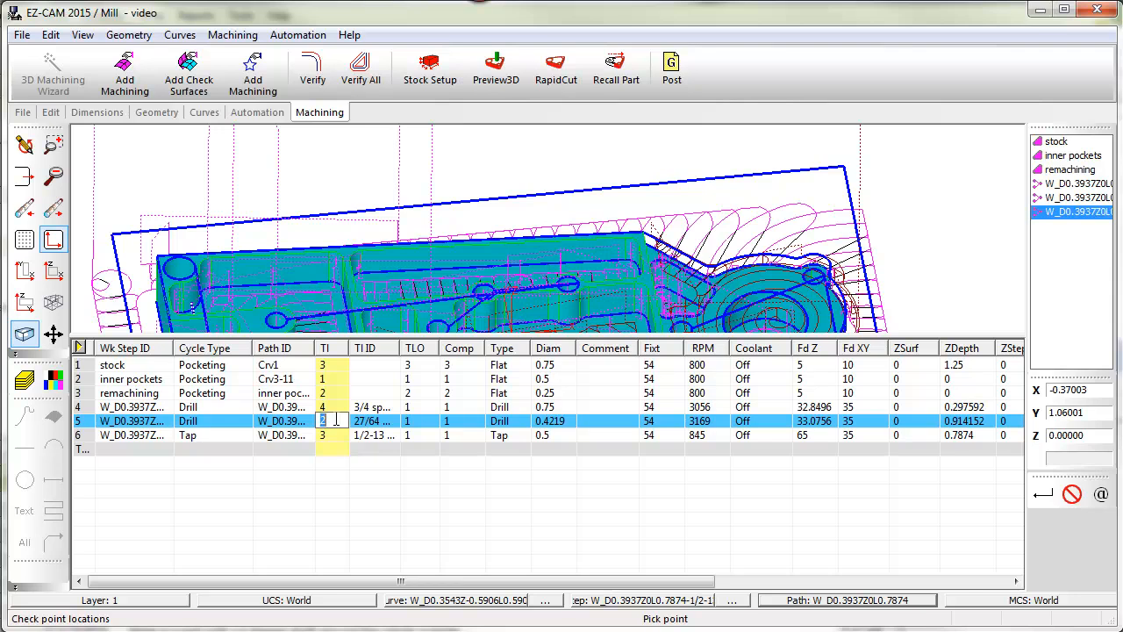
pyautogui.click(323, 435)
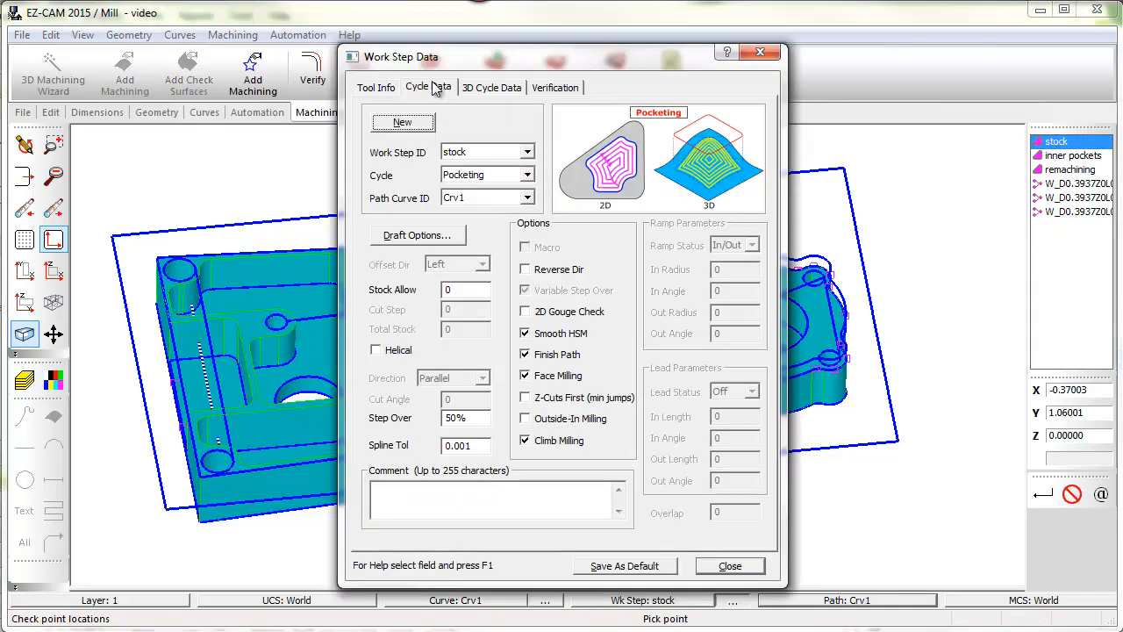
# Step: On the stock step's Tool Info, calculate speeds and feeds for aluminum (2827 RPM) and browse the INCHTOOL library
pyautogui.click(376, 88)
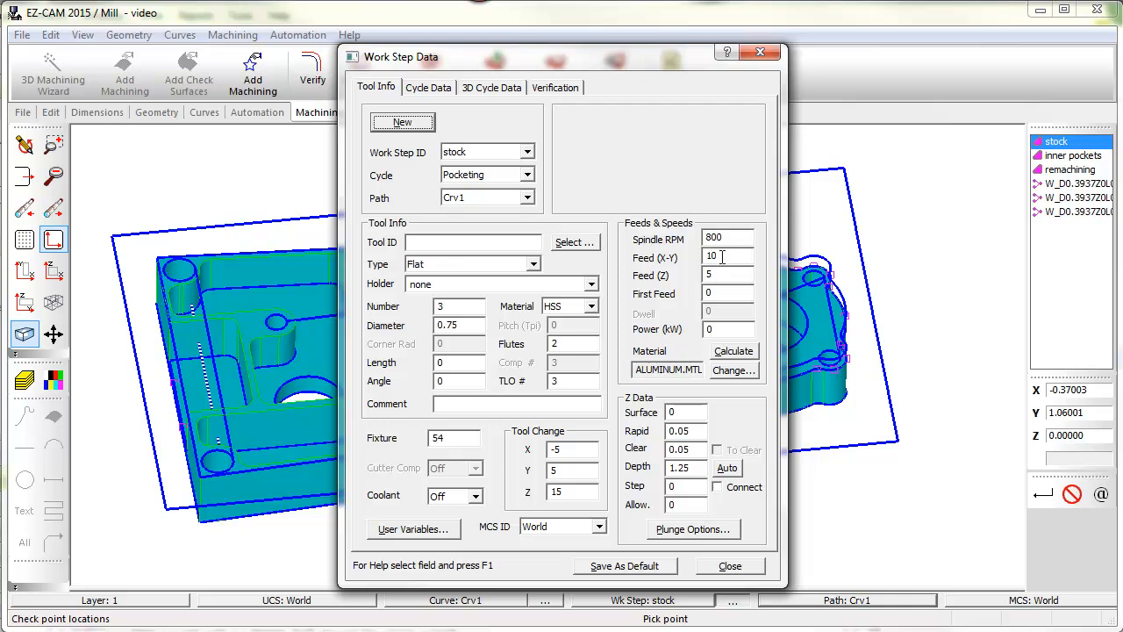
pyautogui.click(734, 351)
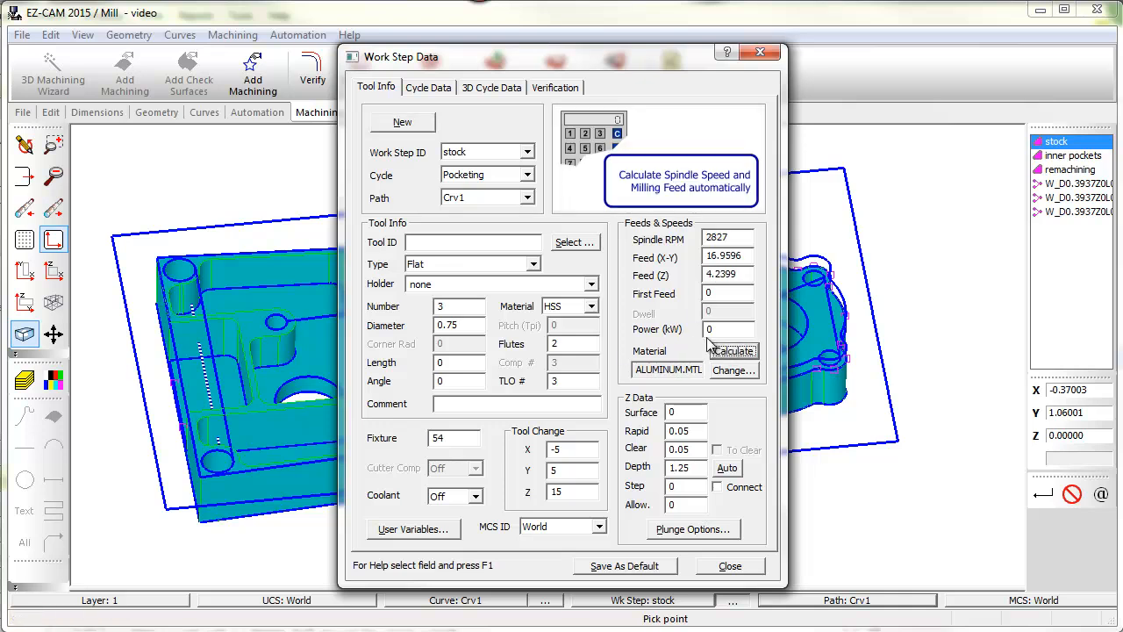
pyautogui.click(572, 242)
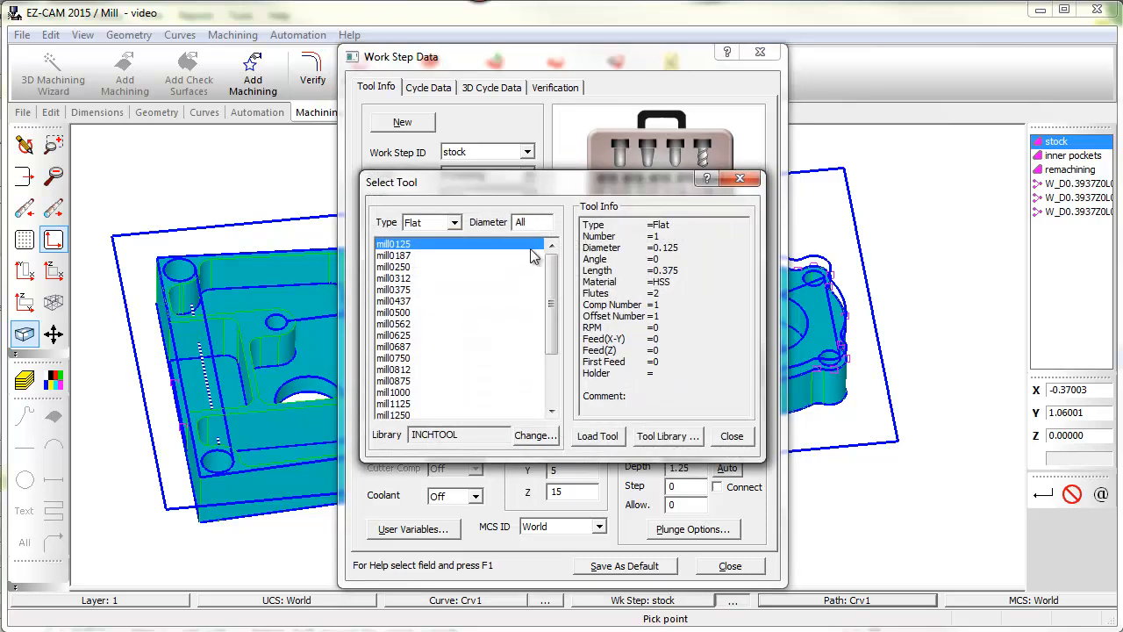
pyautogui.click(453, 221)
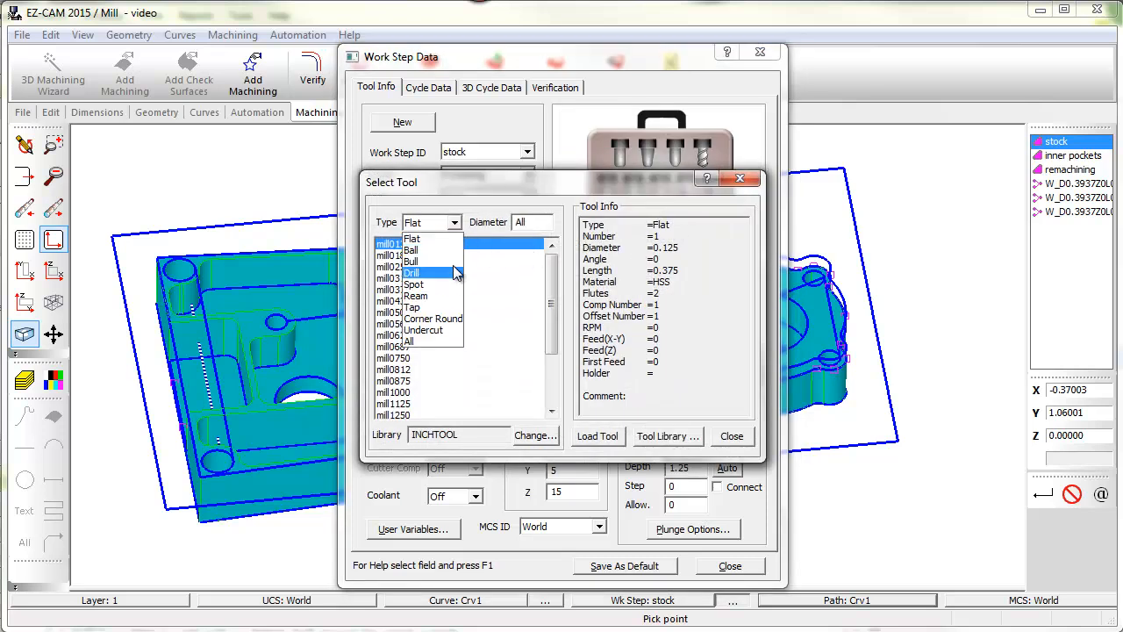
pyautogui.click(407, 341)
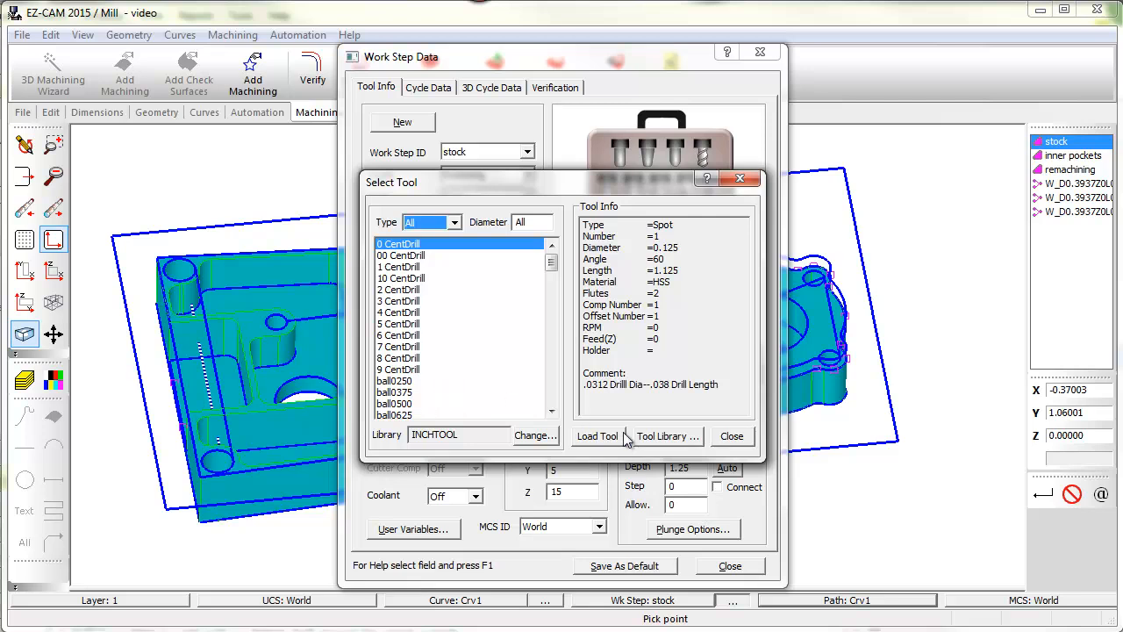
pyautogui.click(667, 435)
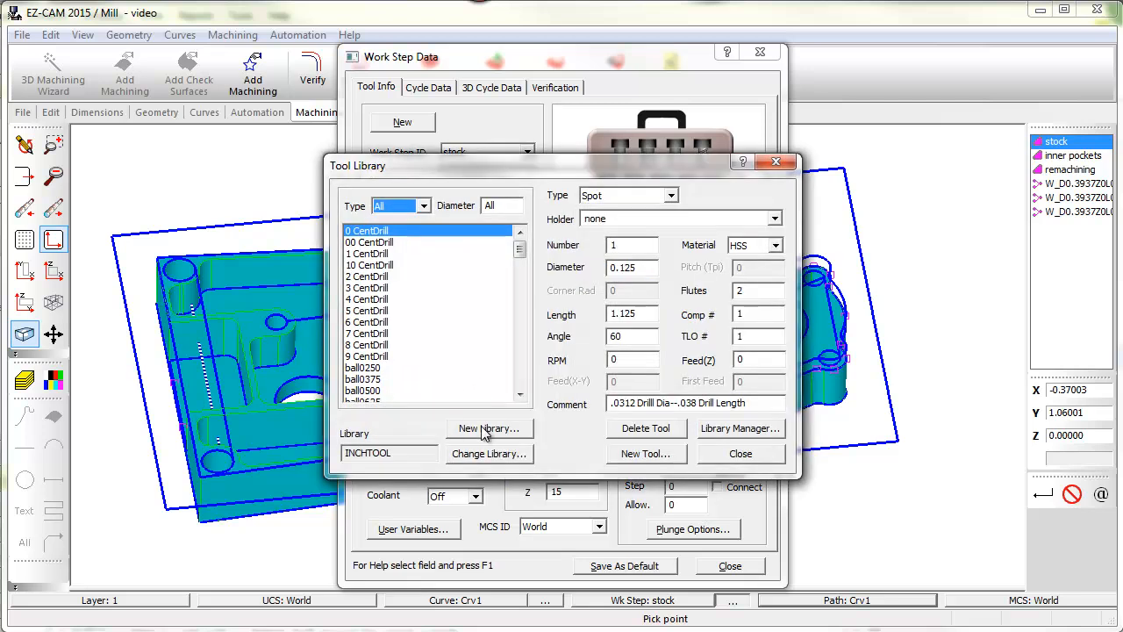
pyautogui.moveTo(653, 458)
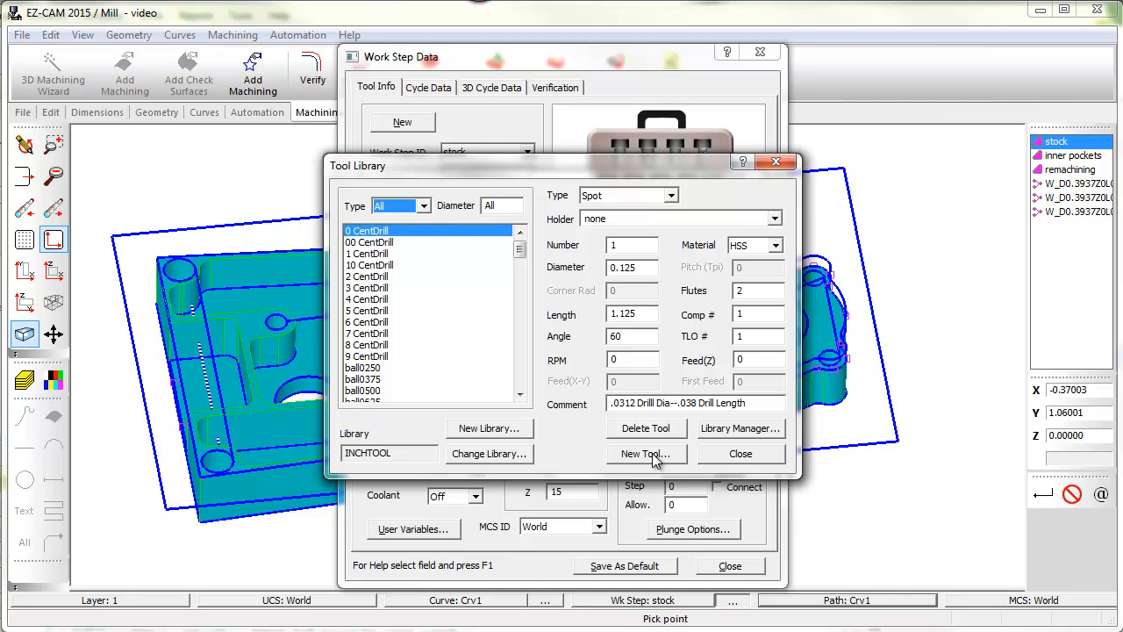
pyautogui.moveTo(632, 362)
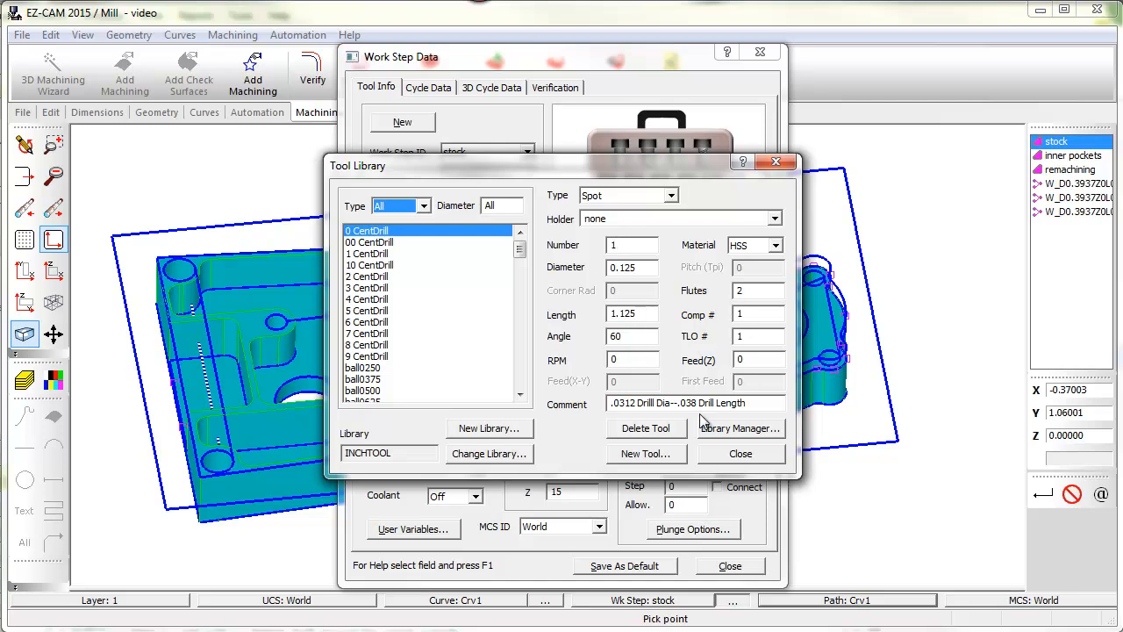
pyautogui.click(741, 453)
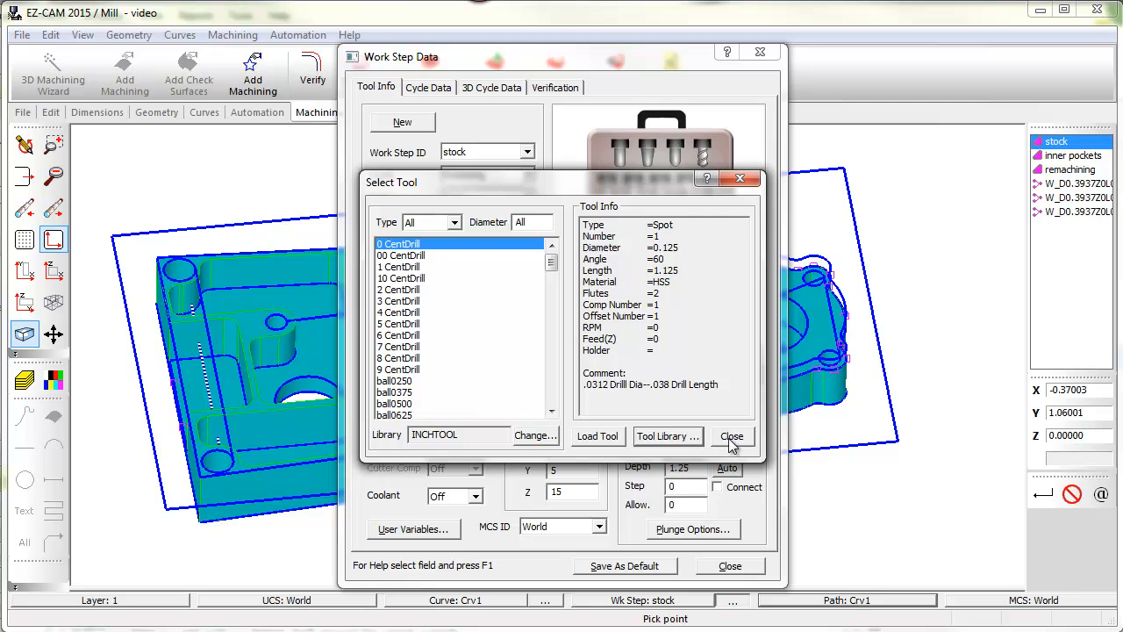
pyautogui.click(731, 436)
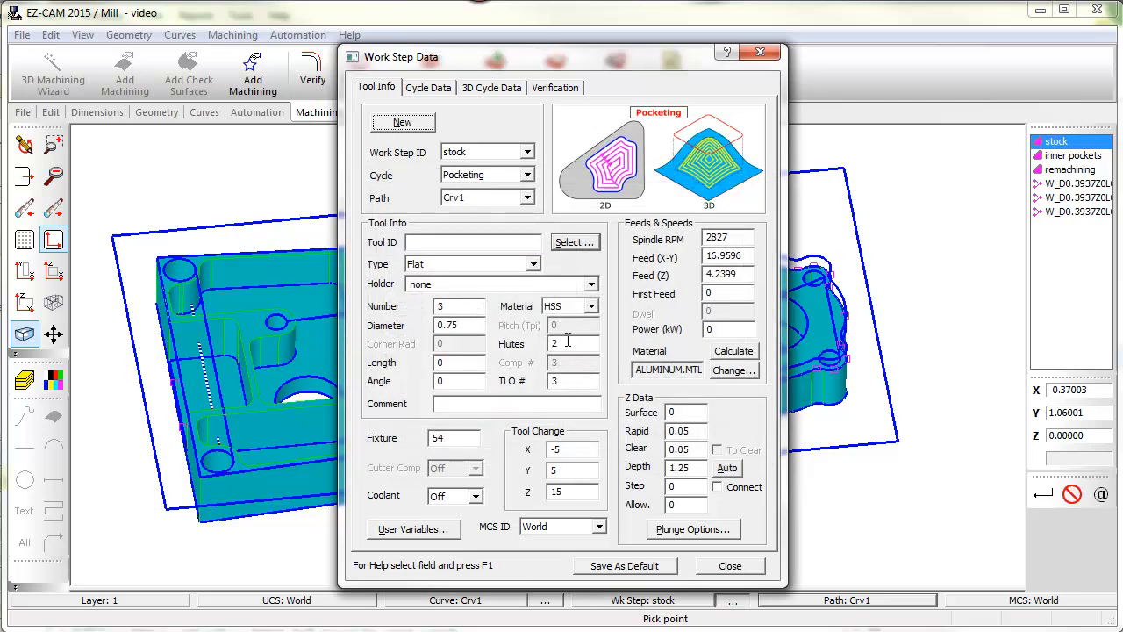
# Step: Close the stock step data and select the W_D0.3937Z-0.2756L0.7087 hole point curve on the part
pyautogui.click(730, 565)
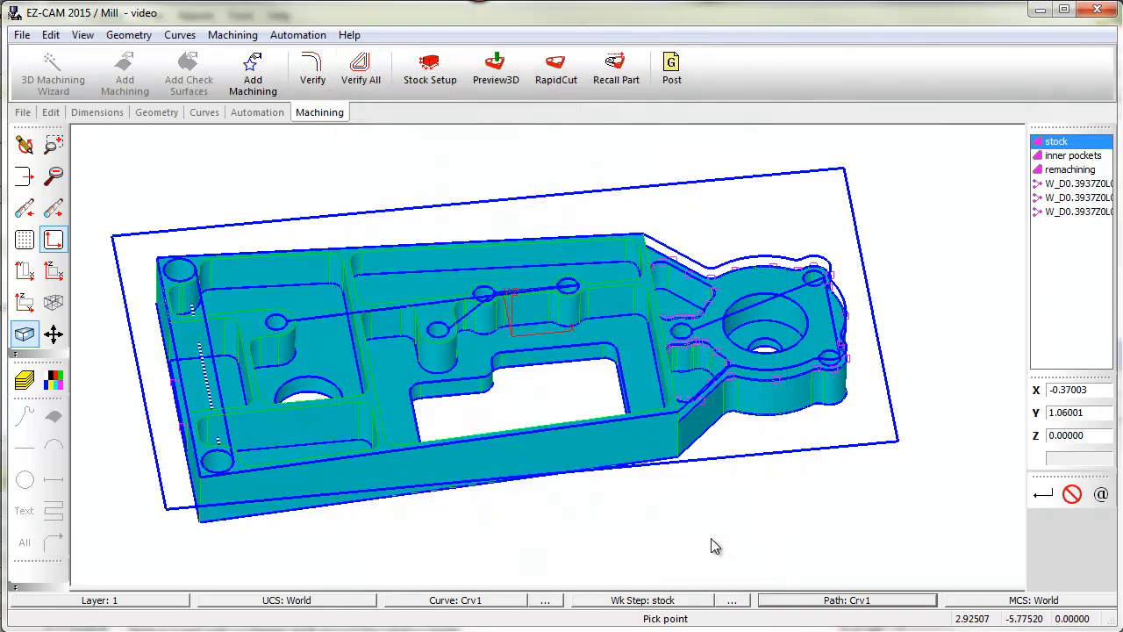
pyautogui.moveTo(446, 171)
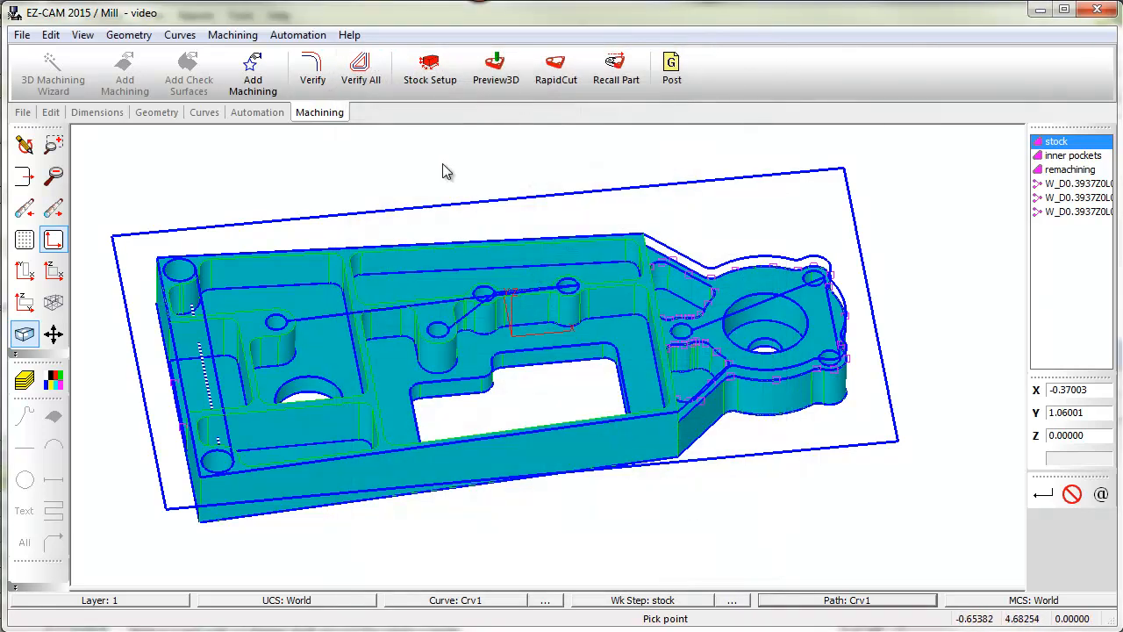
pyautogui.moveTo(682, 331)
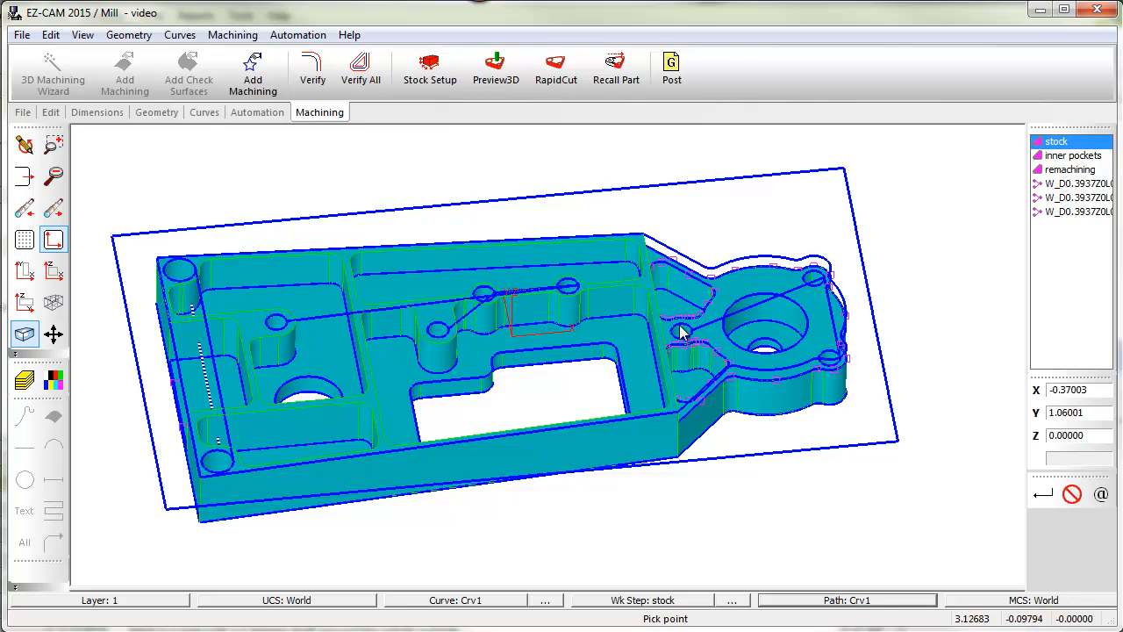
pyautogui.moveTo(683, 340)
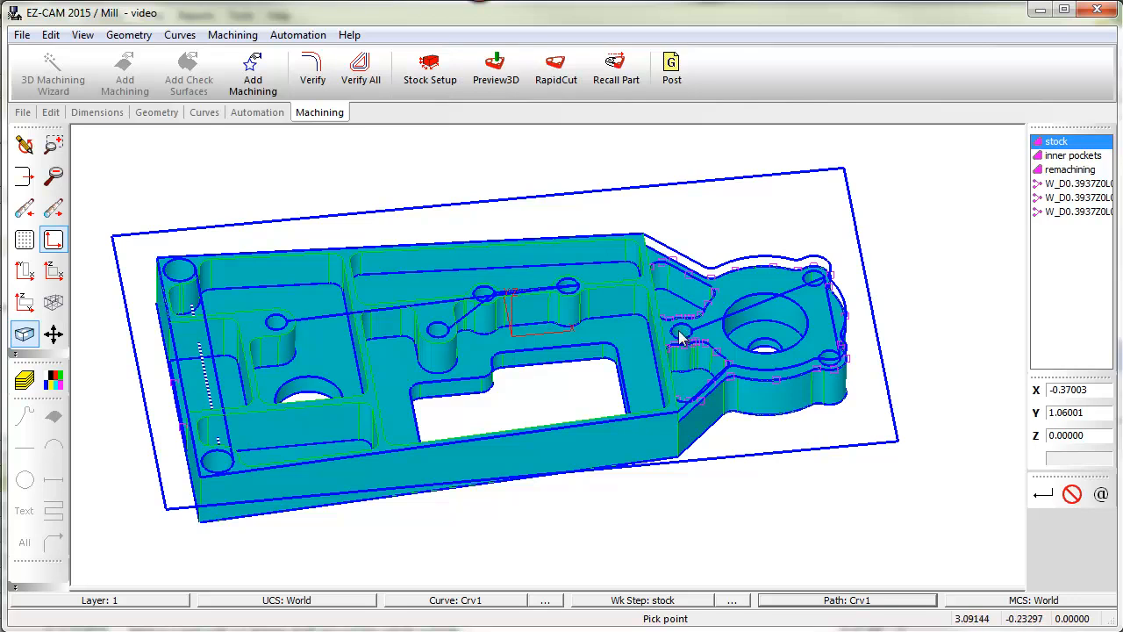
pyautogui.moveTo(688, 336)
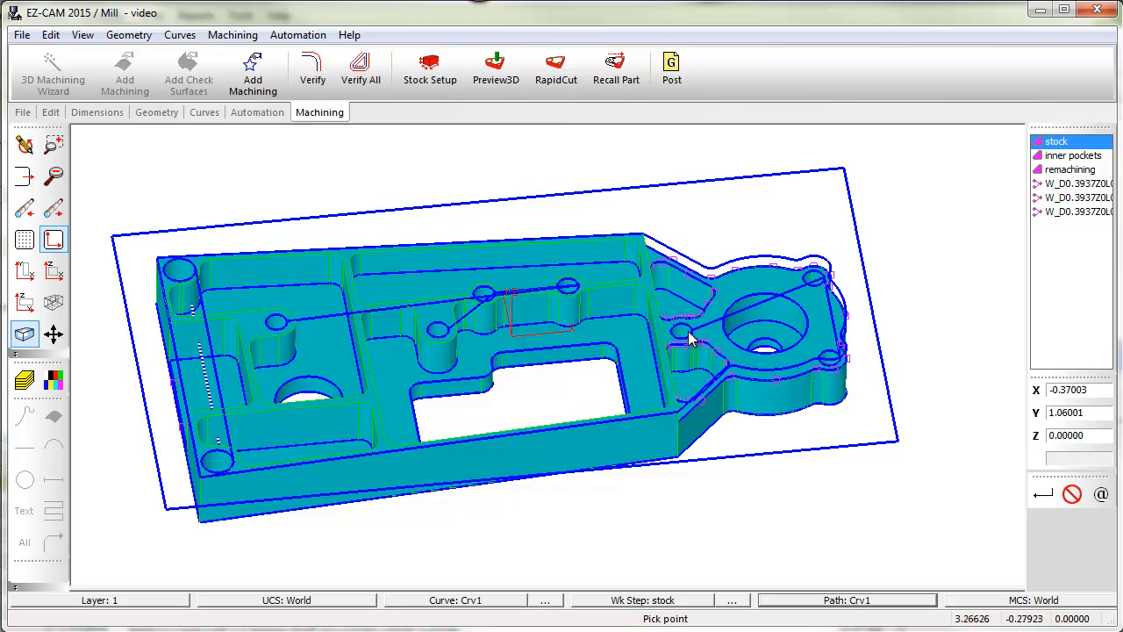
pyautogui.click(454, 600)
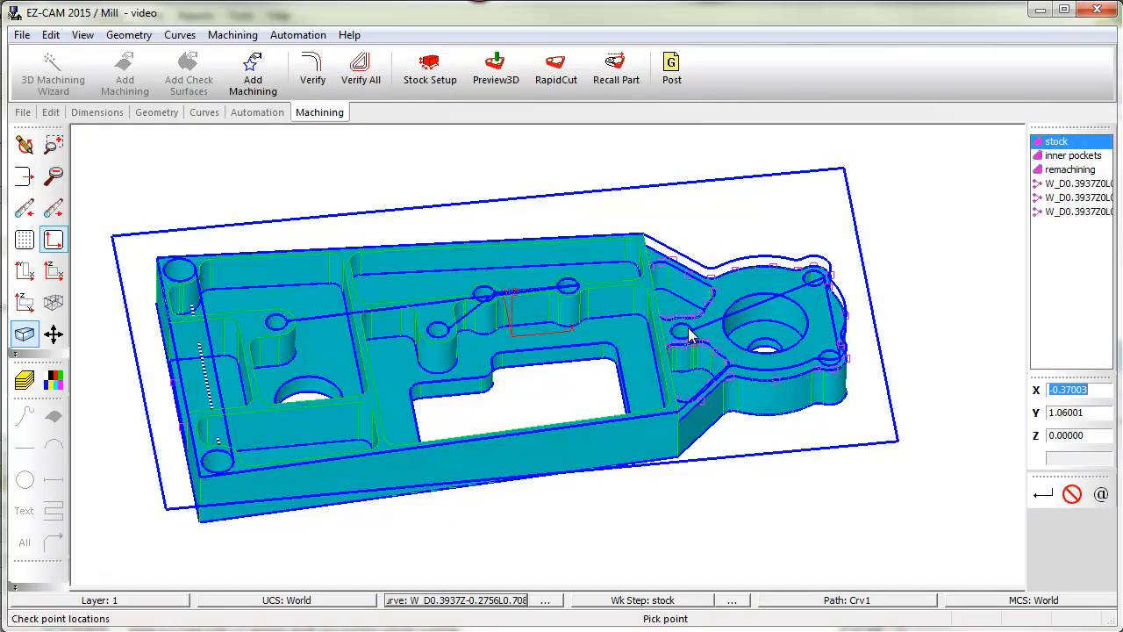
# Step: Create an automated Holes drilling step named 'lower' and go into its advanced settings
pyautogui.click(256, 112)
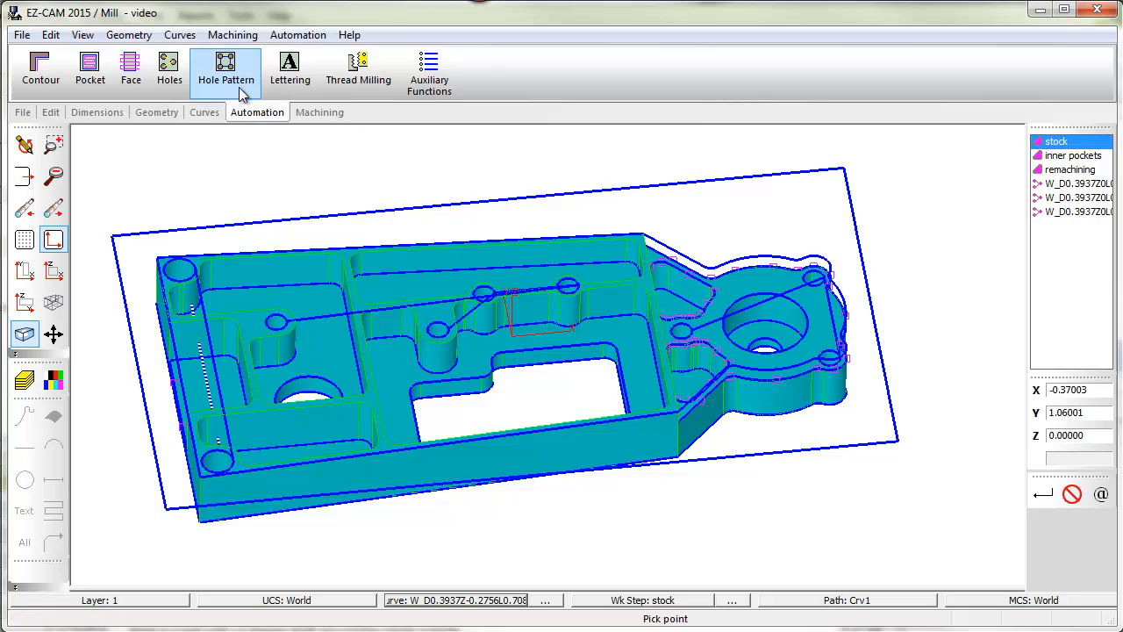
pyautogui.click(169, 68)
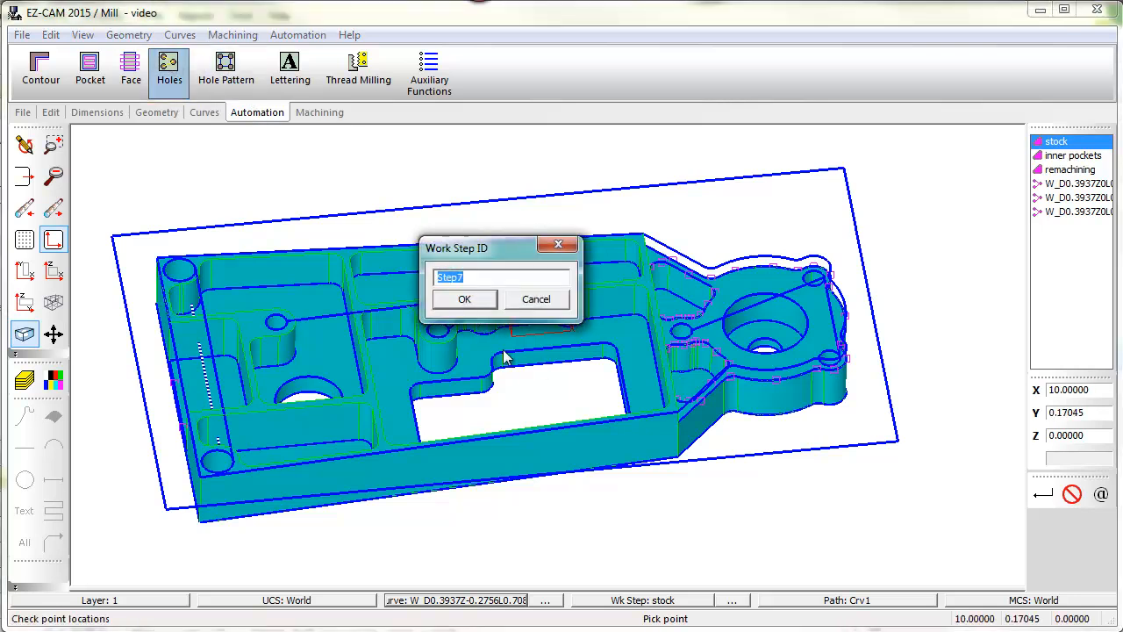
pyautogui.write('lower')
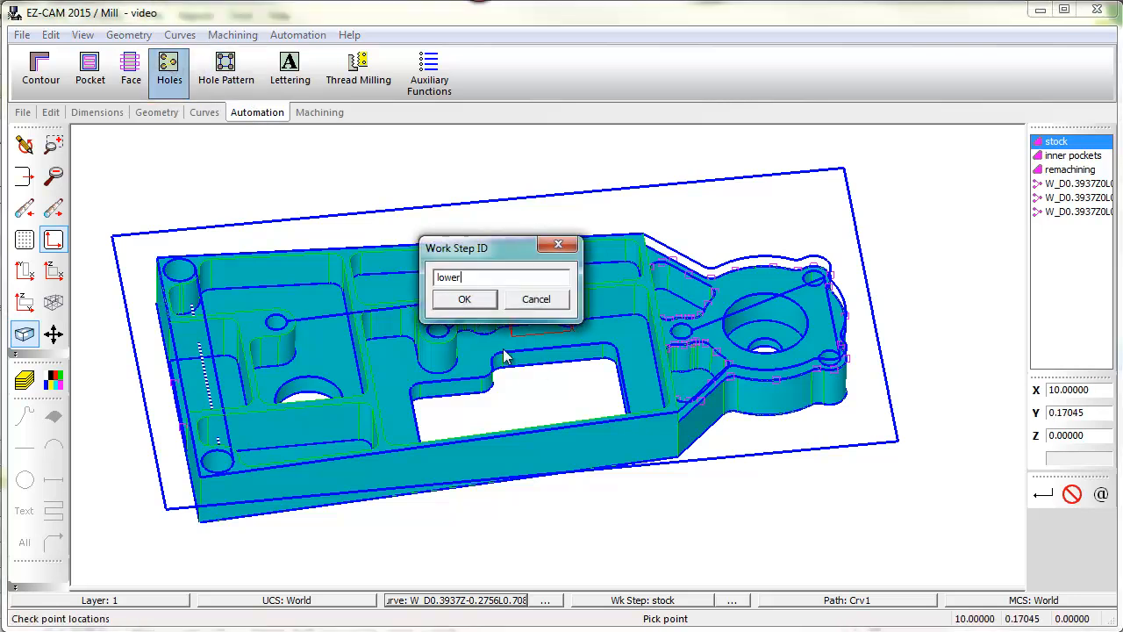
pyautogui.click(463, 299)
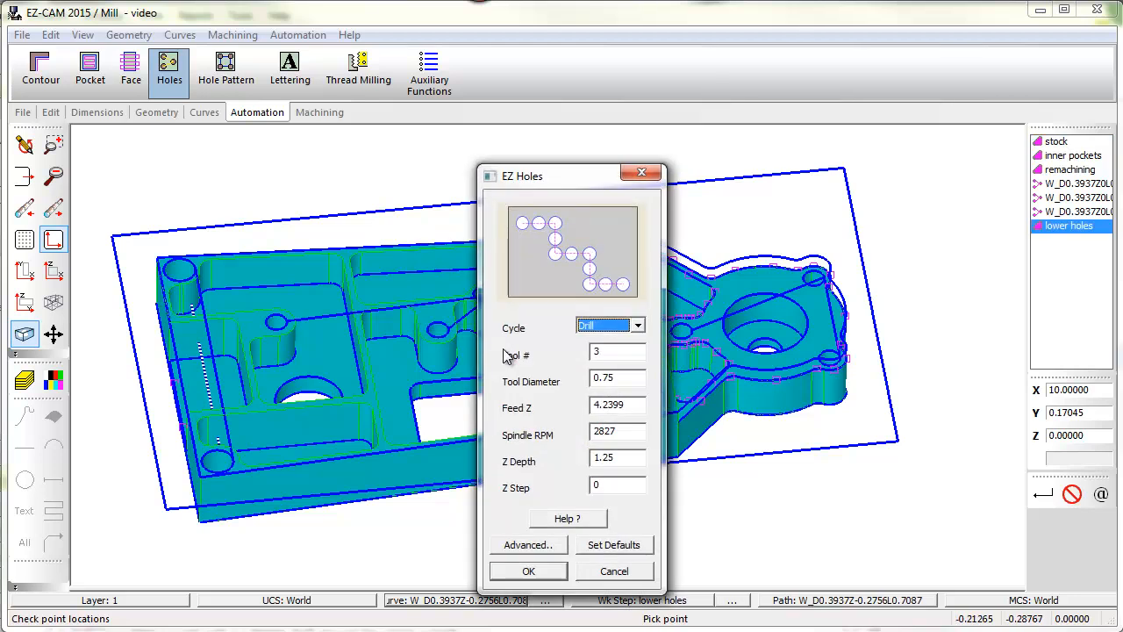
pyautogui.click(526, 544)
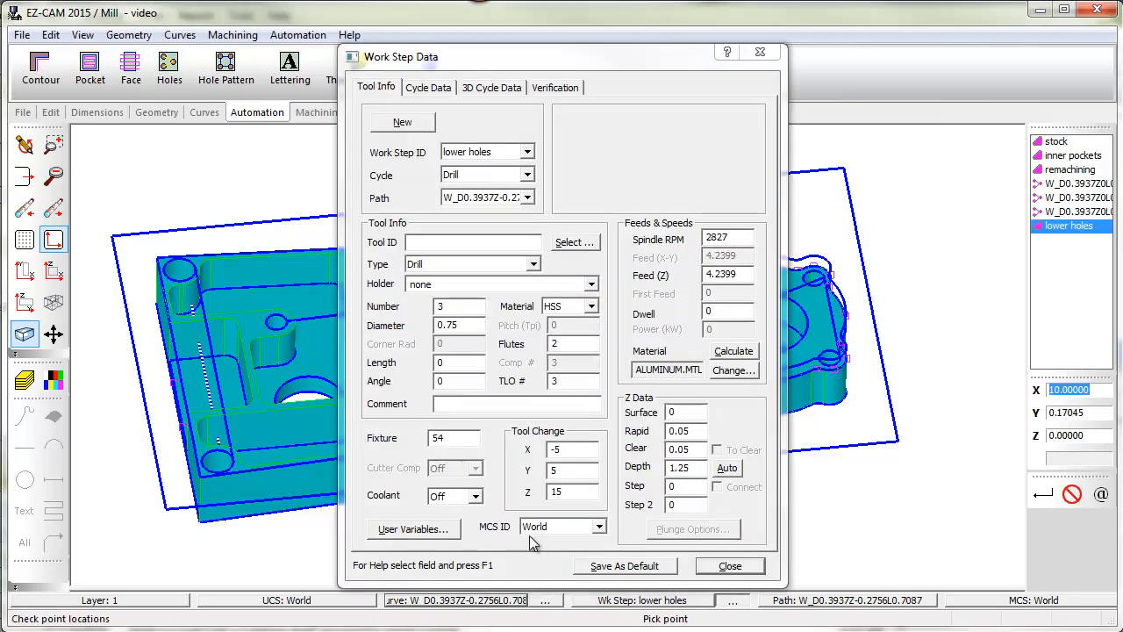
pyautogui.moveTo(471, 211)
pyautogui.write('0.375')
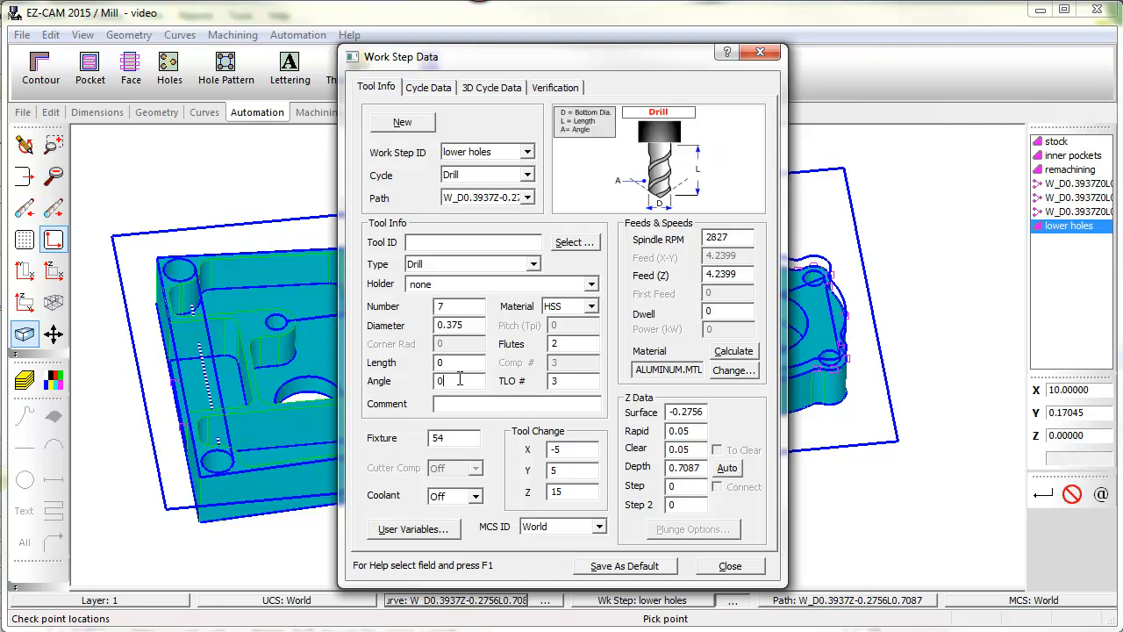
# Step: Set tool 7, 0.375 diameter, 118° tip angle with automatic depth, and accept the lower holes step
pyautogui.write('118')
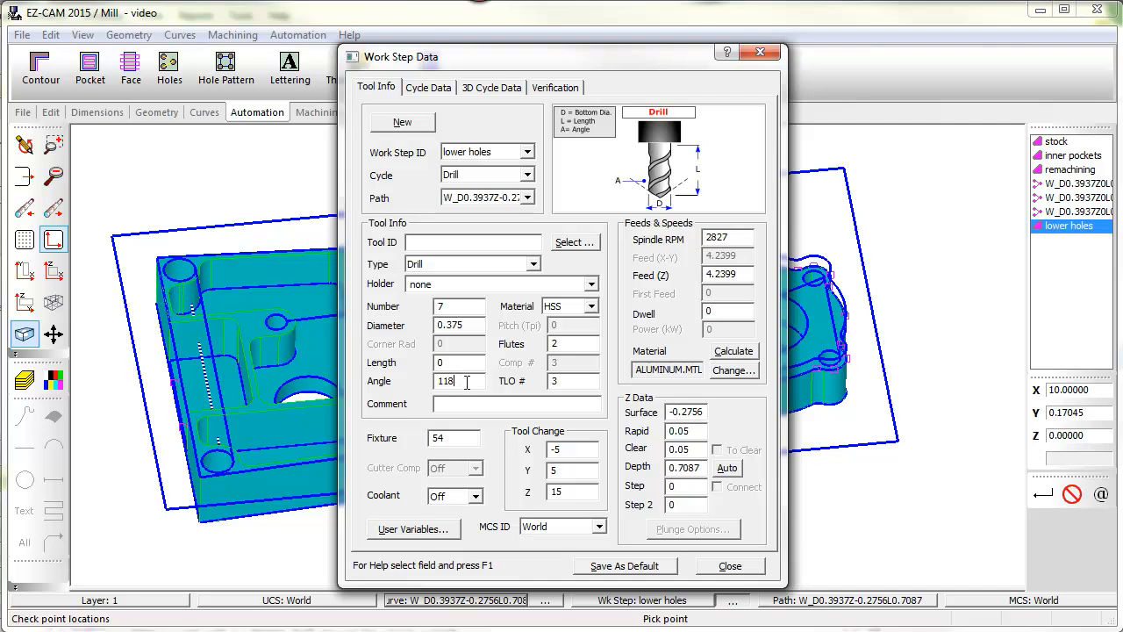
pyautogui.click(726, 466)
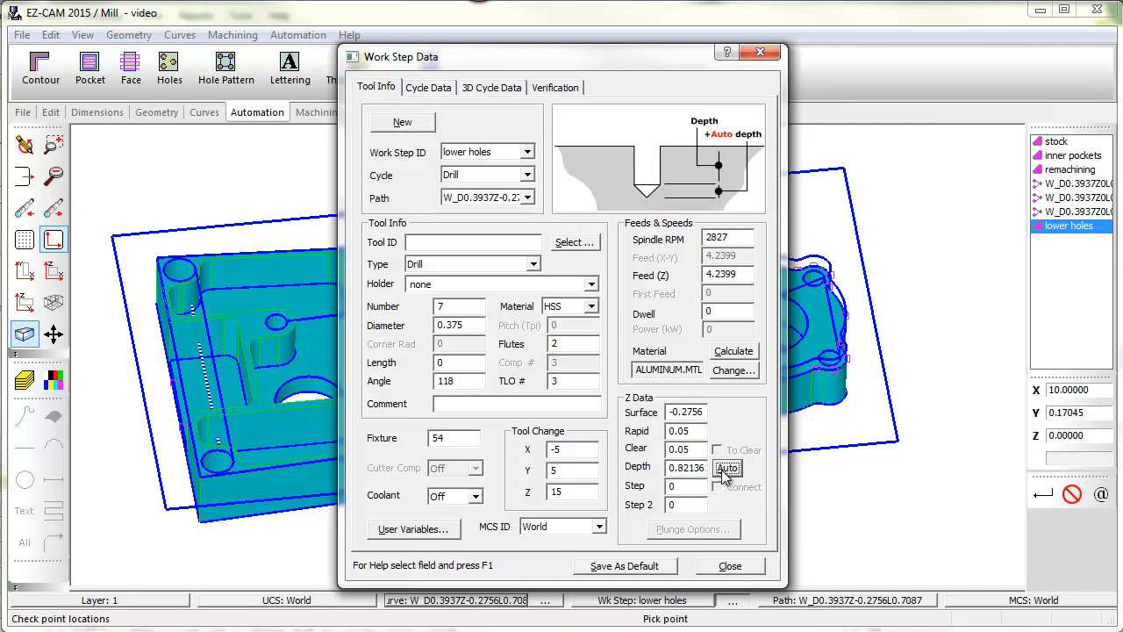
pyautogui.click(730, 565)
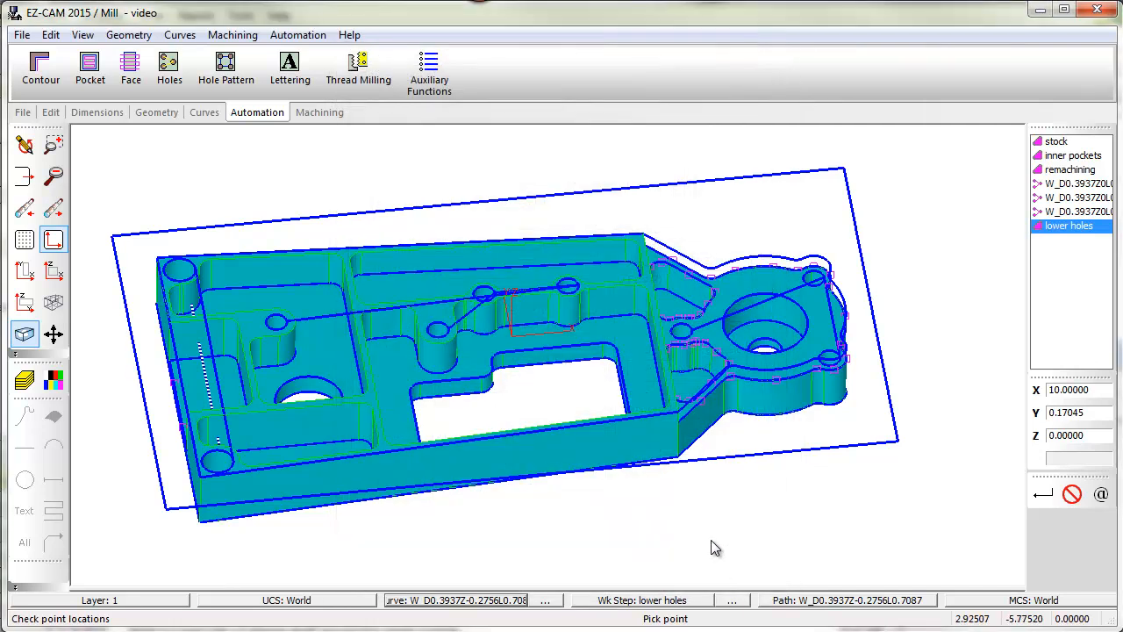
# Step: Verify all toolpaths (84.80 min estimate), run RapidCut on the drilled part, and start posting
pyautogui.click(319, 112)
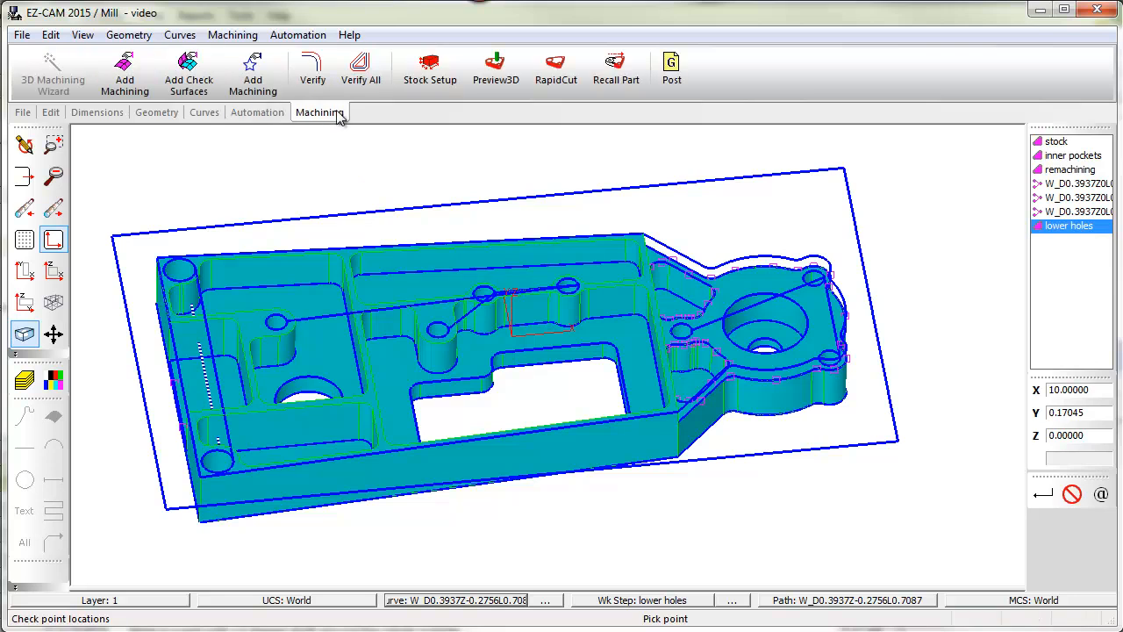
pyautogui.click(361, 70)
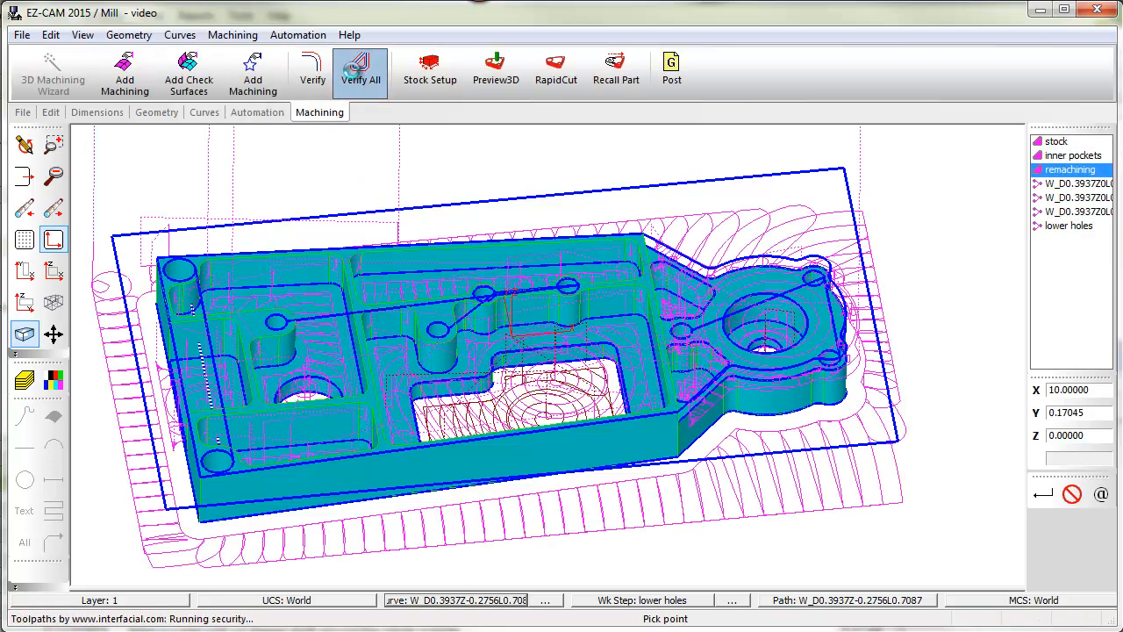
pyautogui.click(359, 70)
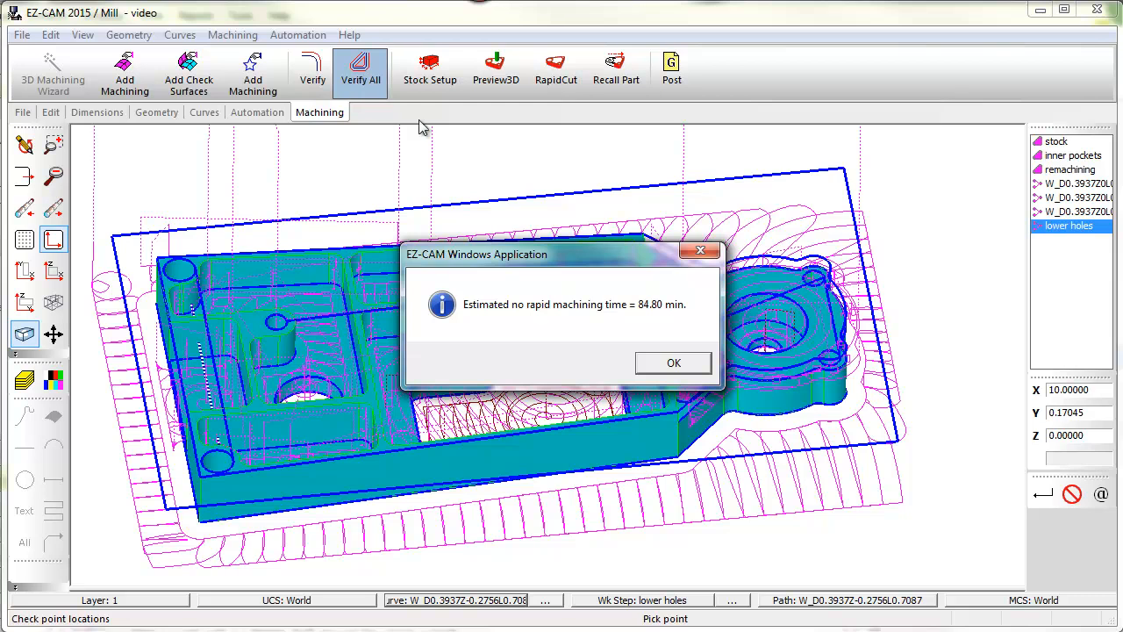
pyautogui.click(674, 362)
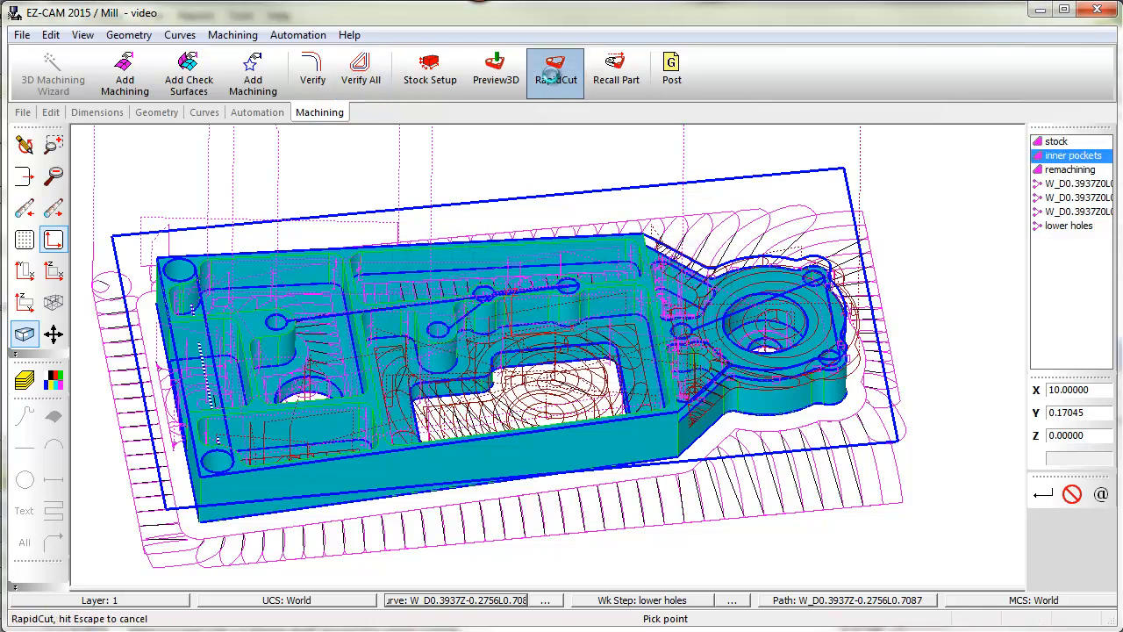
pyautogui.click(555, 68)
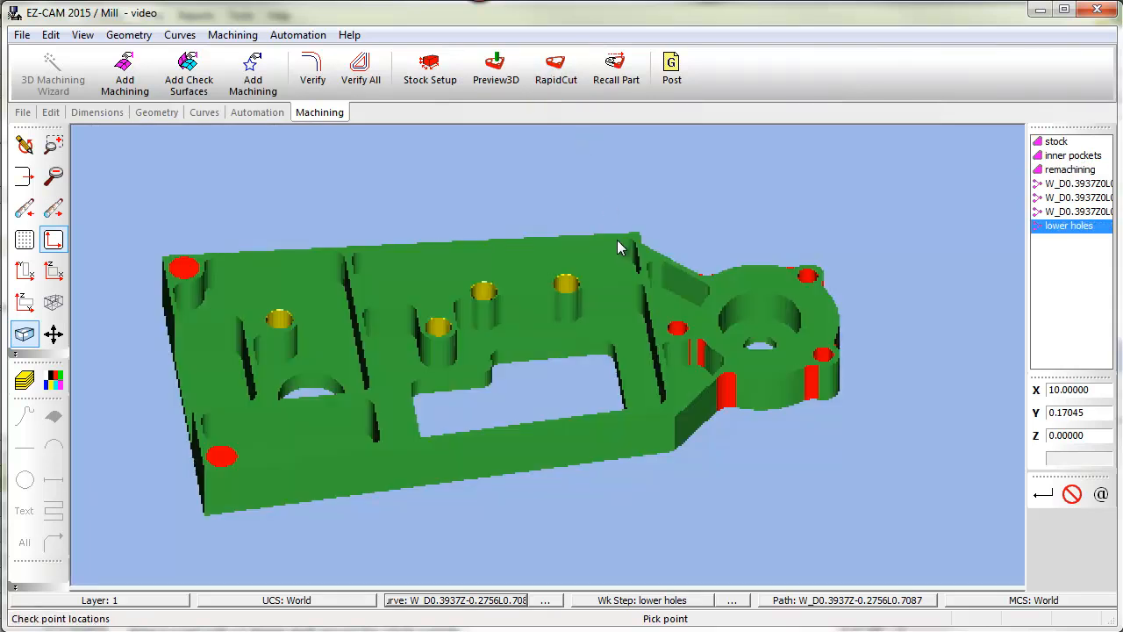
pyautogui.click(670, 70)
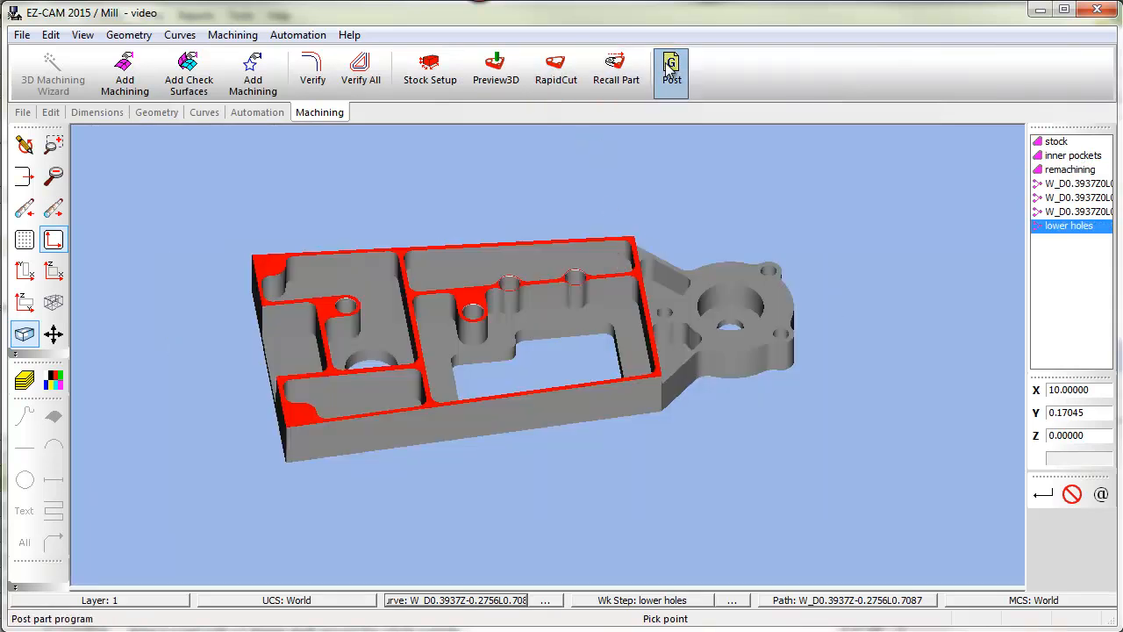
pyautogui.click(670, 70)
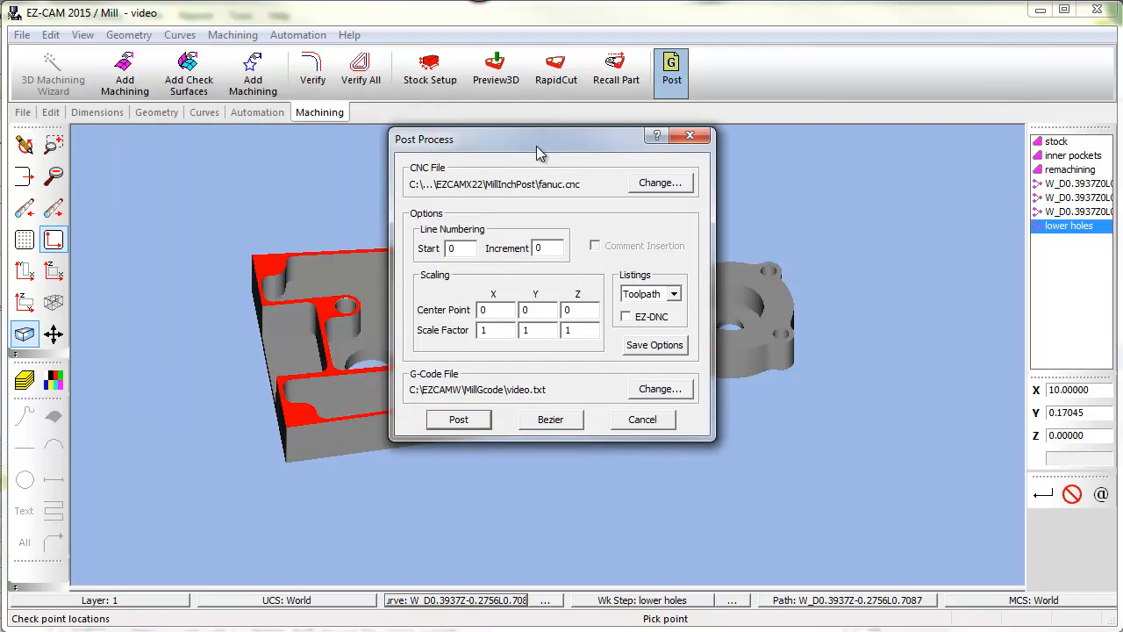
pyautogui.click(659, 182)
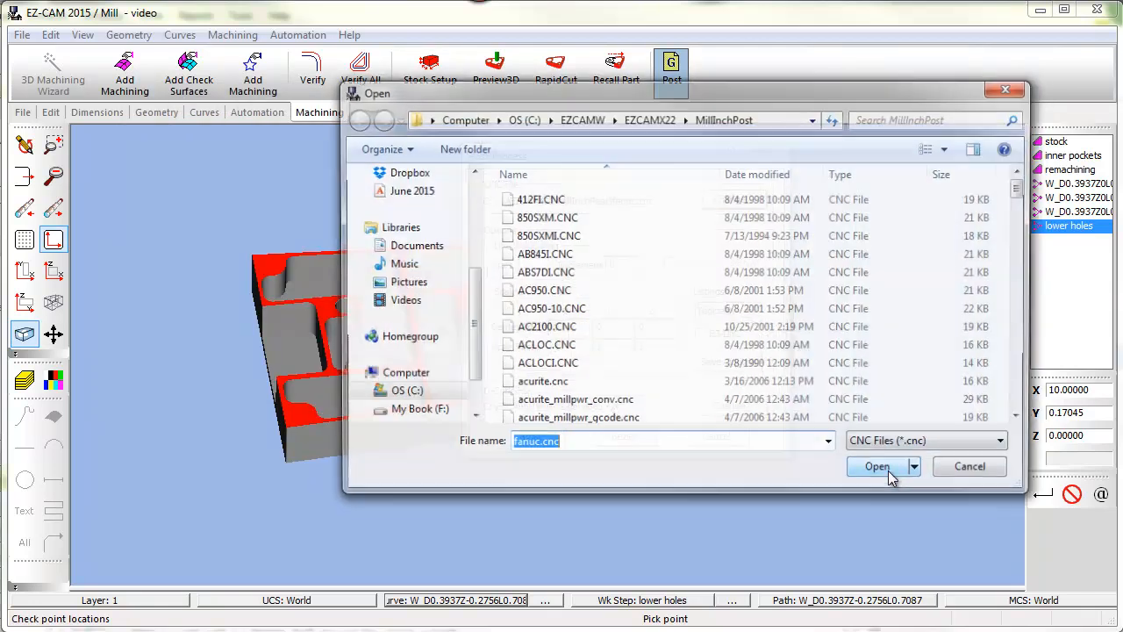
pyautogui.scroll(-3)
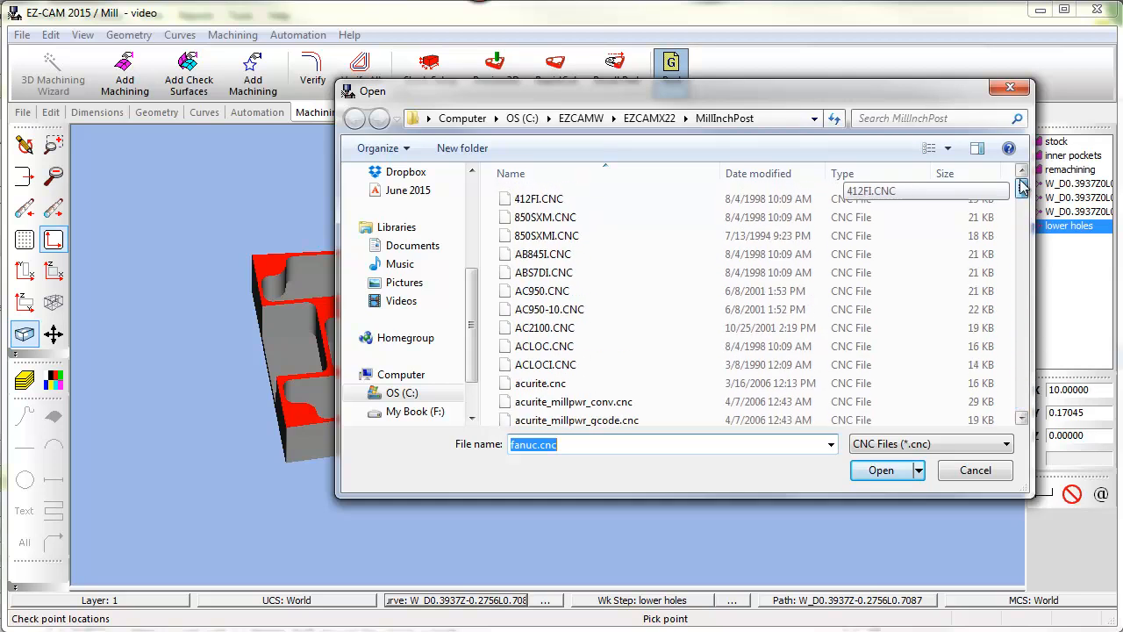
pyautogui.click(881, 471)
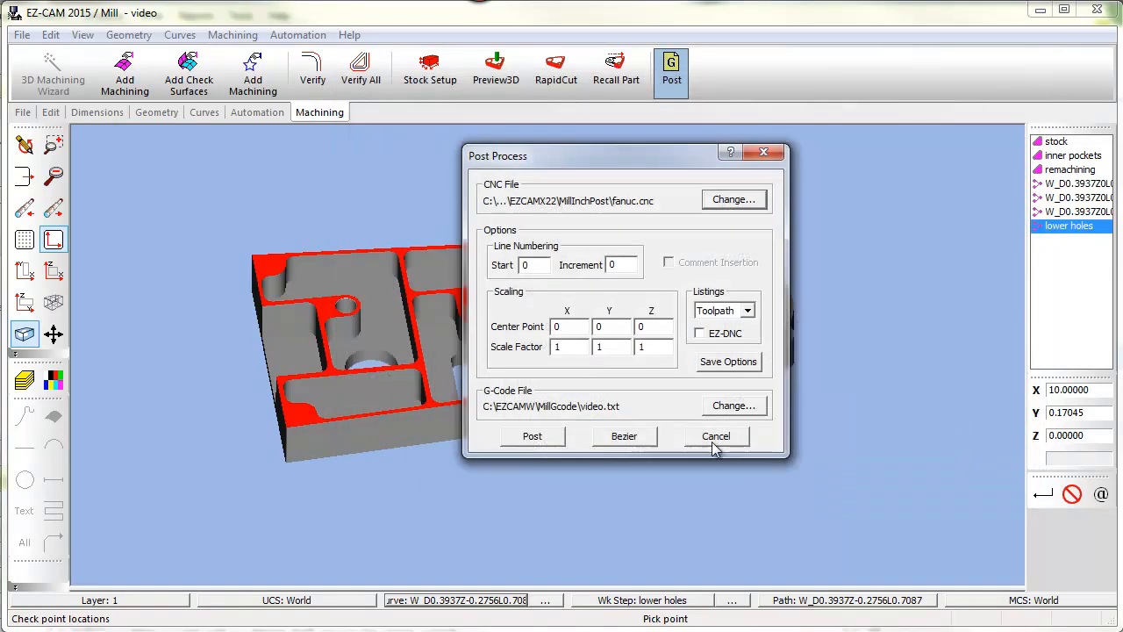
pyautogui.click(716, 435)
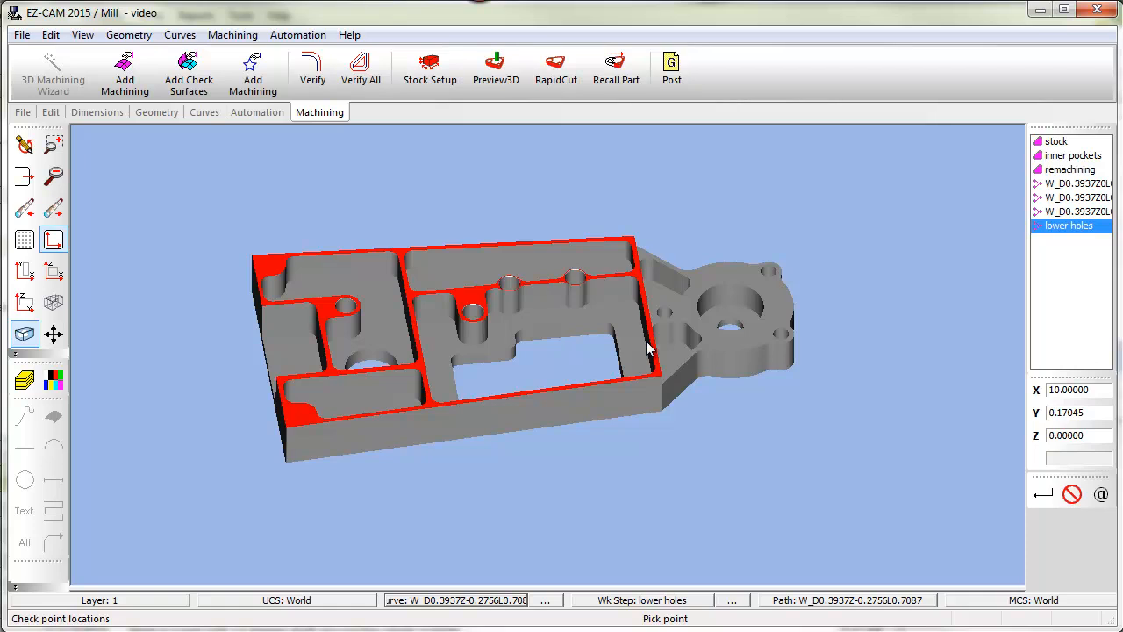